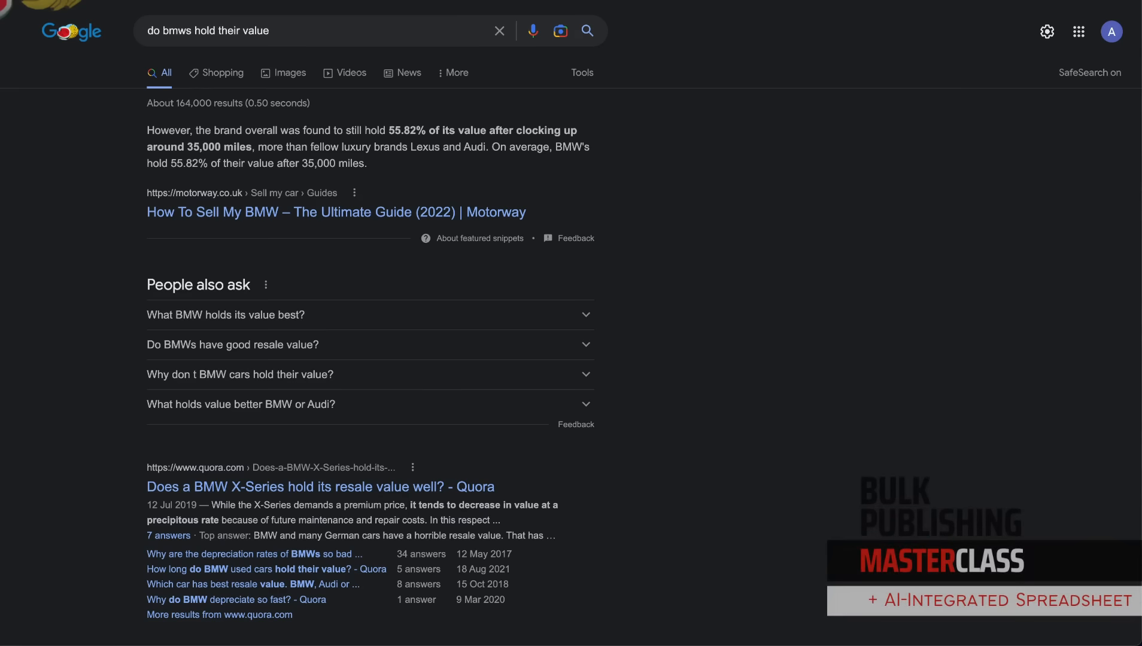
{"action": "mouse_move", "coordinate": [943, 620]}
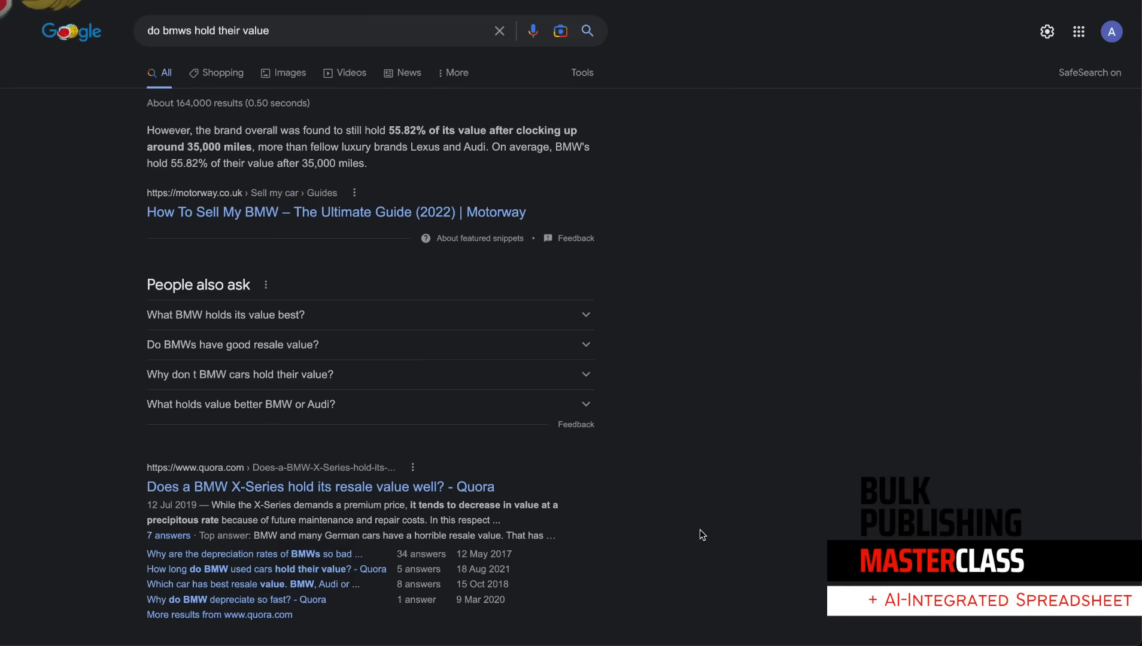
{"action": "mouse_move", "coordinate": [802, 510]}
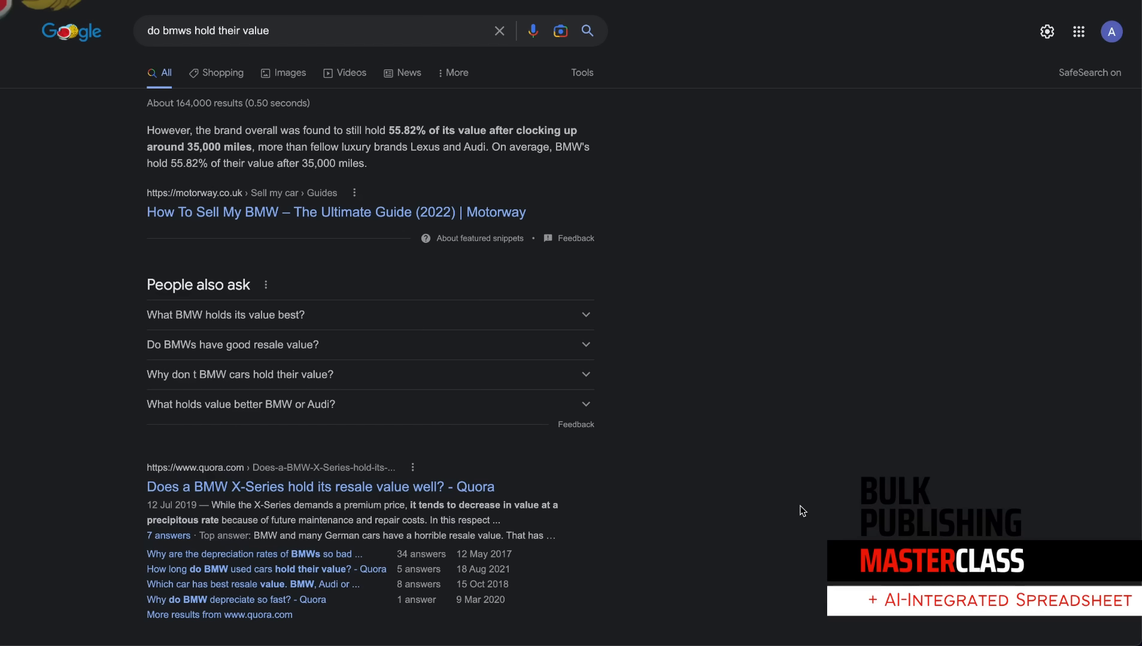
{"action": "mouse_move", "coordinate": [912, 73]}
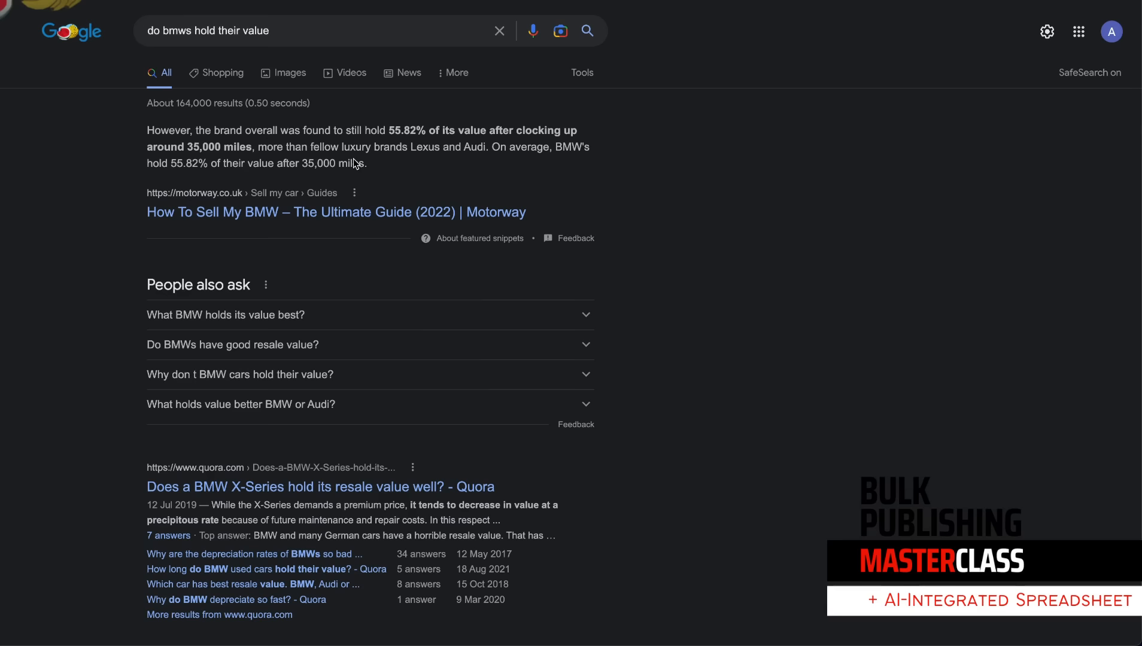
{"action": "mouse_move", "coordinate": [153, 520]}
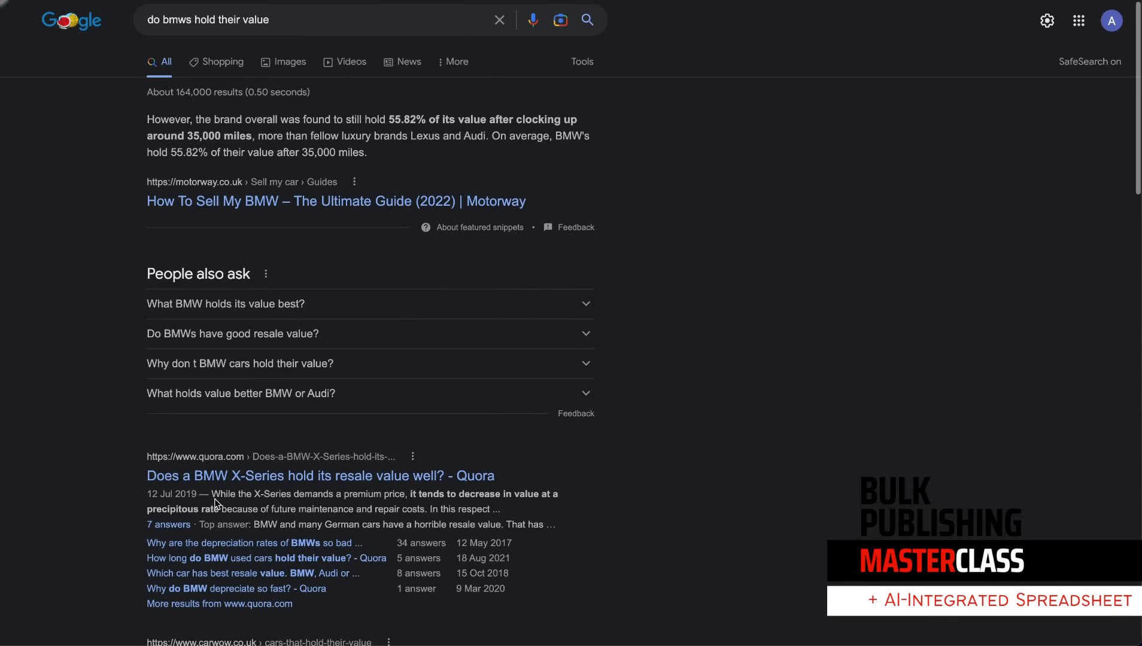
{"action": "mouse_move", "coordinate": [569, 493]}
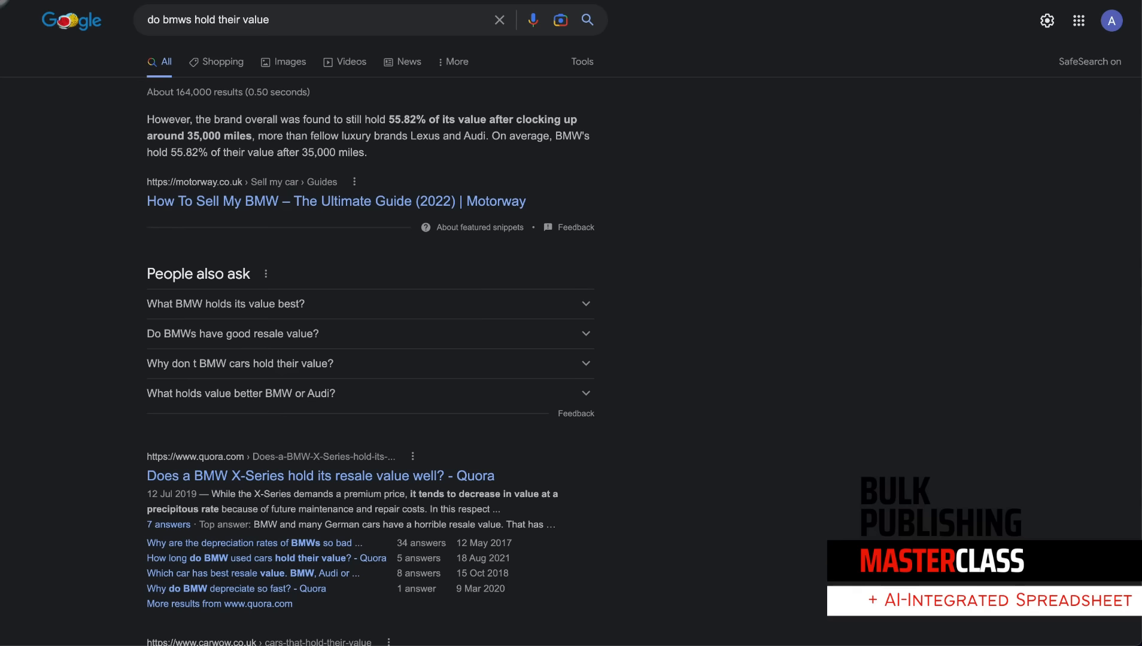
{"action": "mouse_move", "coordinate": [288, 26]}
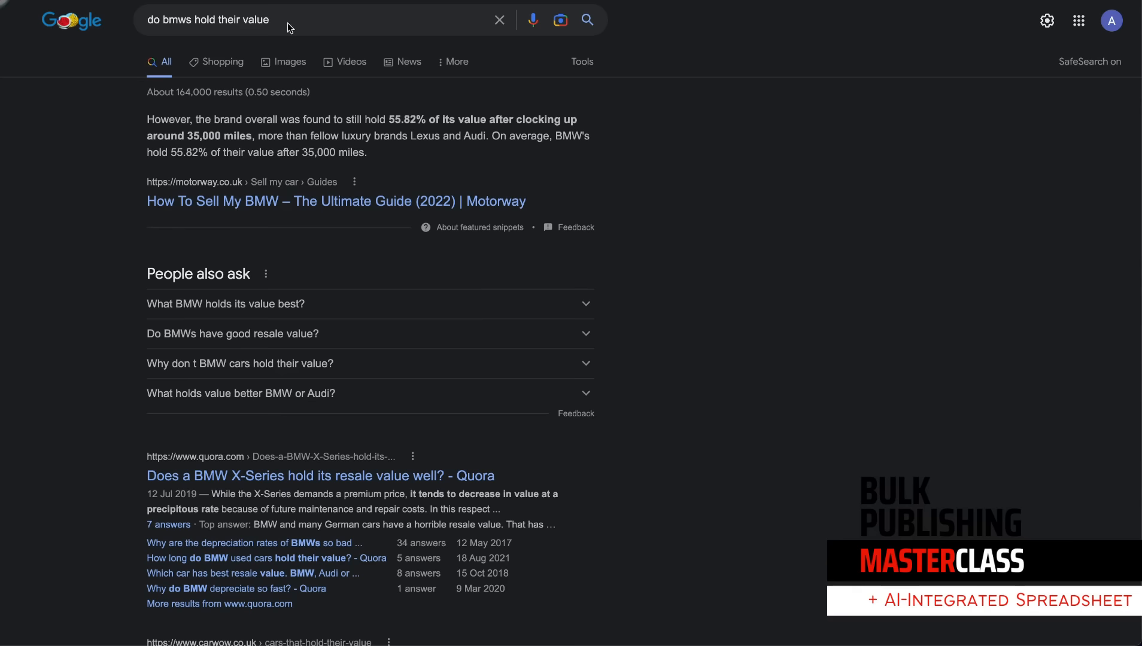
{"action": "mouse_move", "coordinate": [693, 14]}
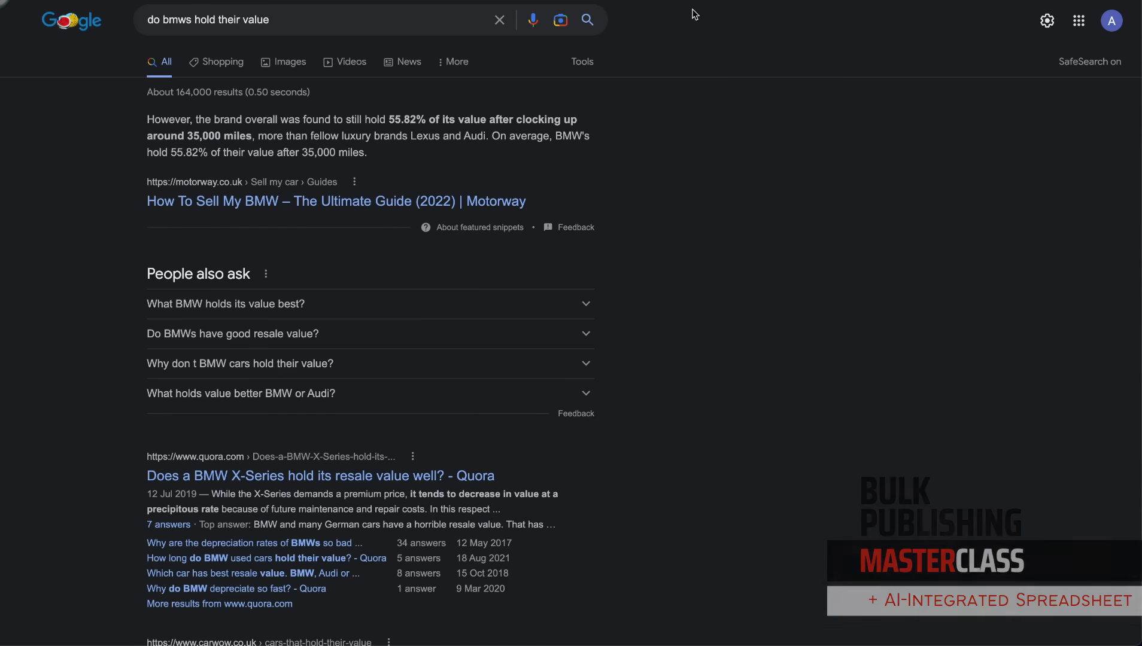
{"action": "mouse_move", "coordinate": [518, 83]}
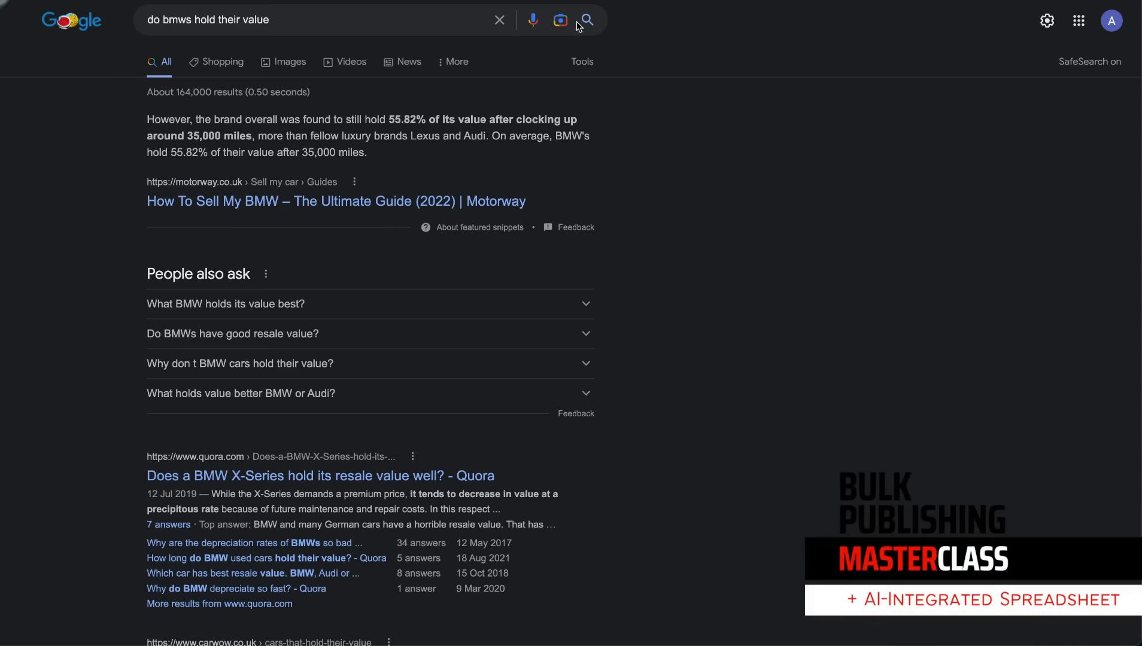
{"action": "mouse_move", "coordinate": [677, 116]}
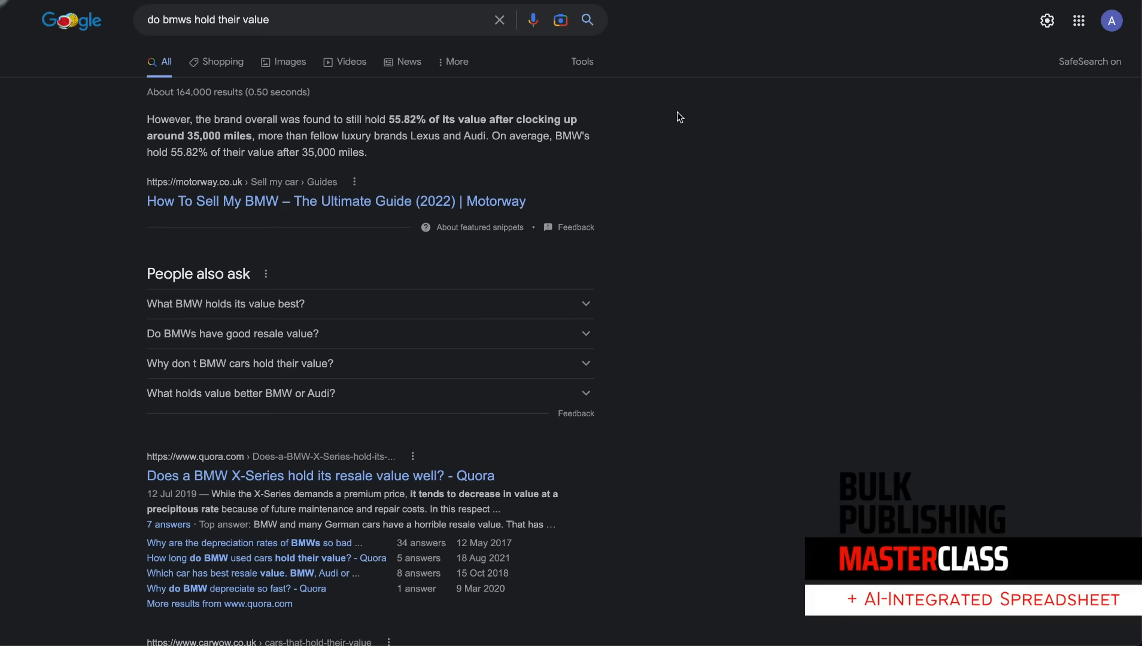
{"action": "mouse_move", "coordinate": [671, 107]}
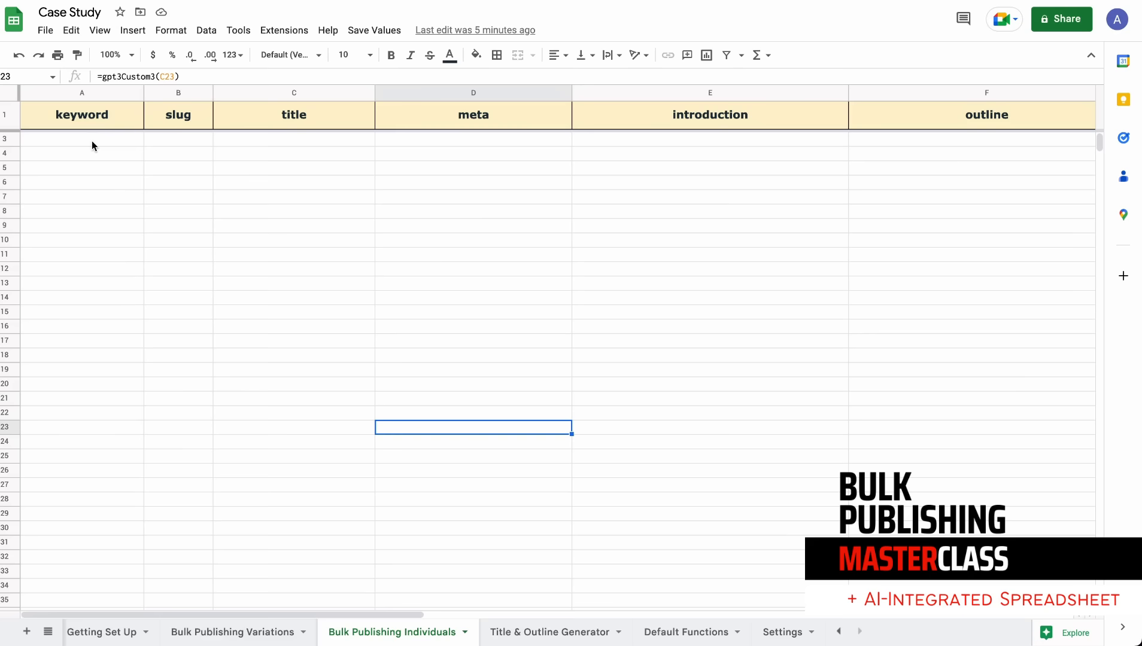
Check the Bulk Publishing Variations sheet, return to Bulk Publishing Individuals, and start the keyword 'do bmws hold their value'.
{"action": "left_click", "coordinate": [231, 632]}
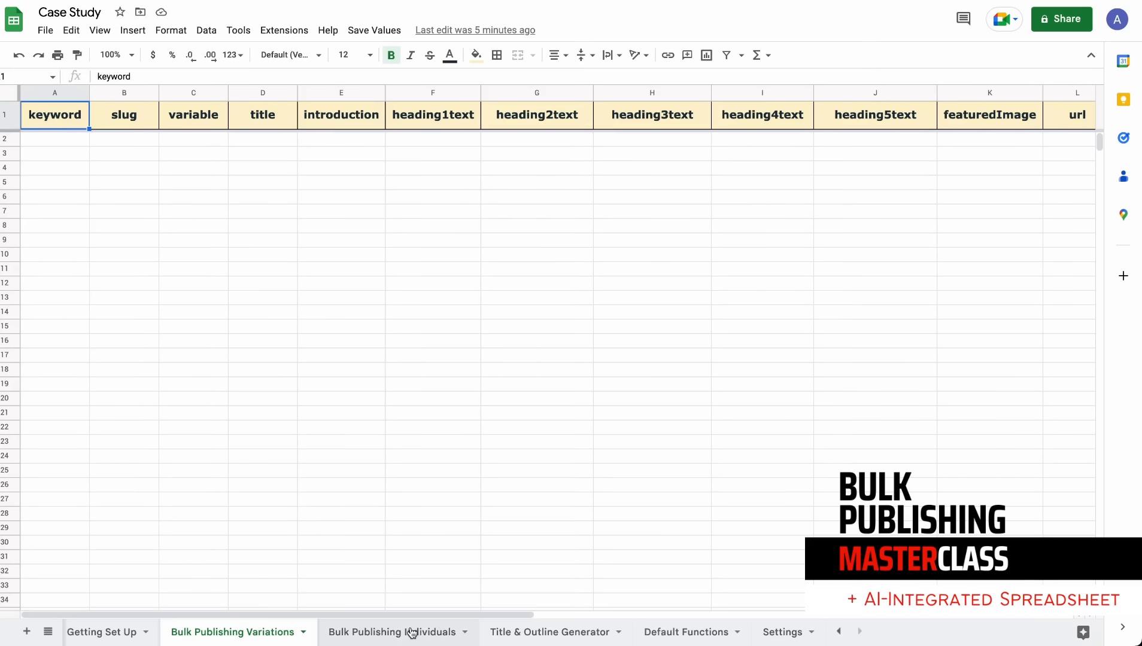
{"action": "left_click", "coordinate": [391, 632]}
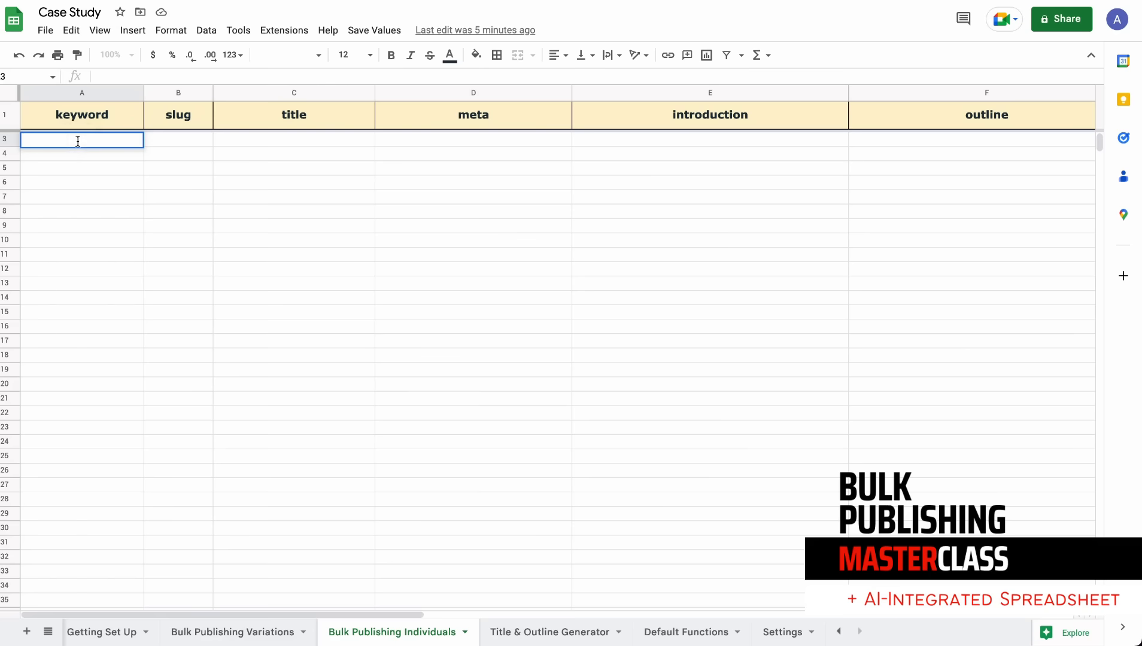
{"action": "type", "text": "do bmws hold their value"}
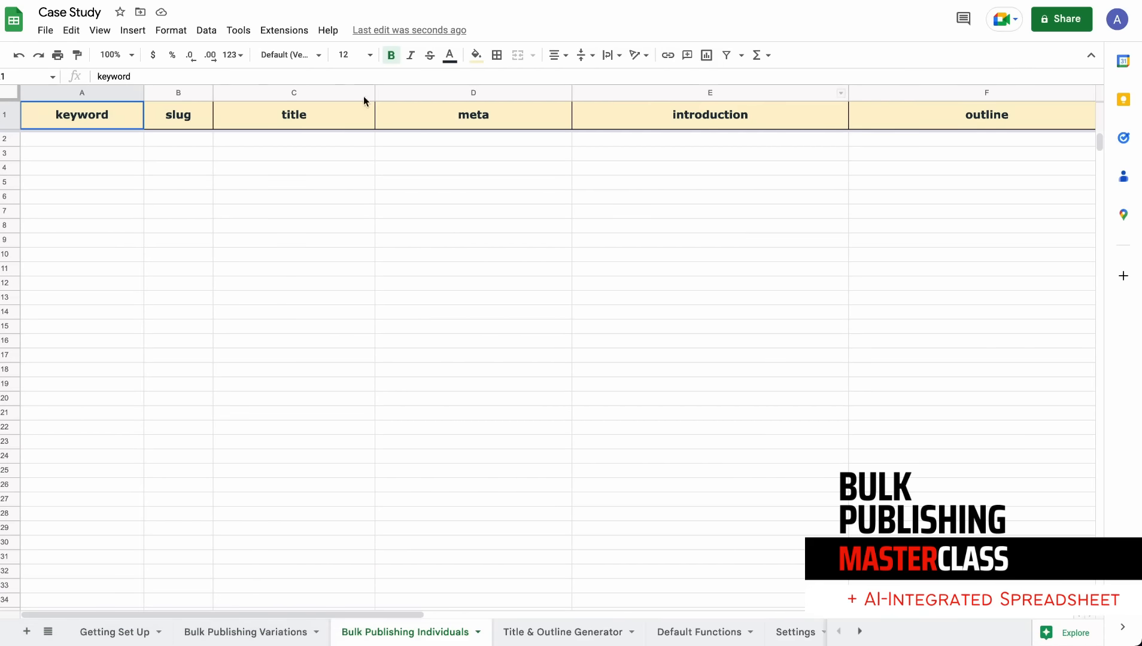
Enter the keyword 'do bmws hold their value' in A2 so its slug, title, meta and outline generate.
{"action": "left_click", "coordinate": [81, 139]}
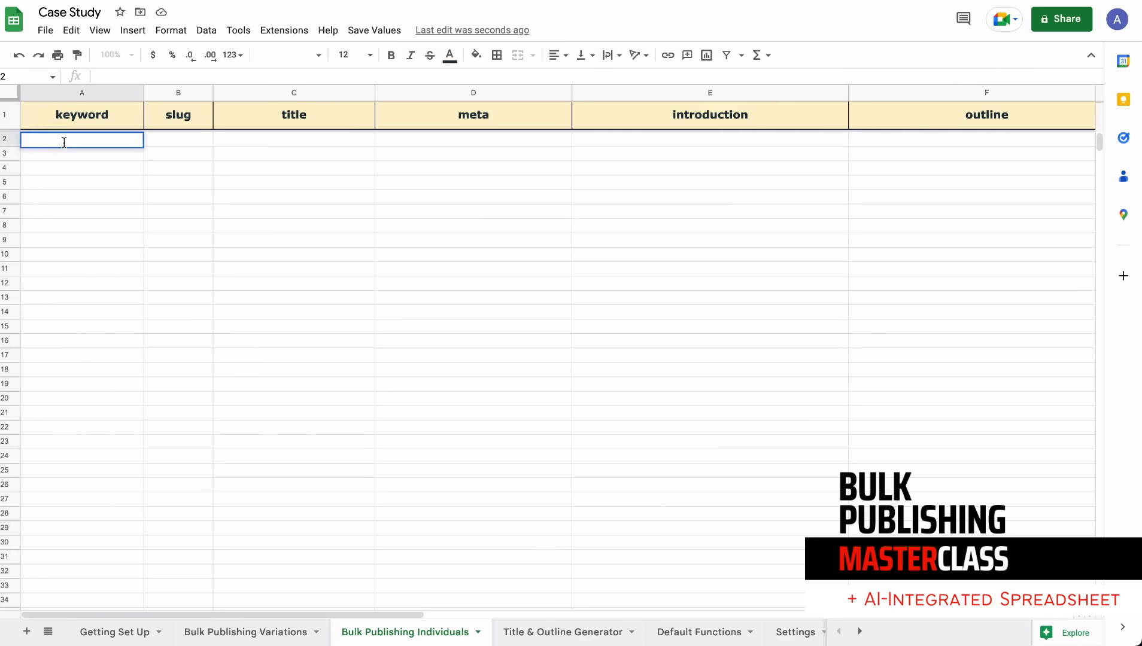
{"action": "type", "text": "do bmws hold their value"}
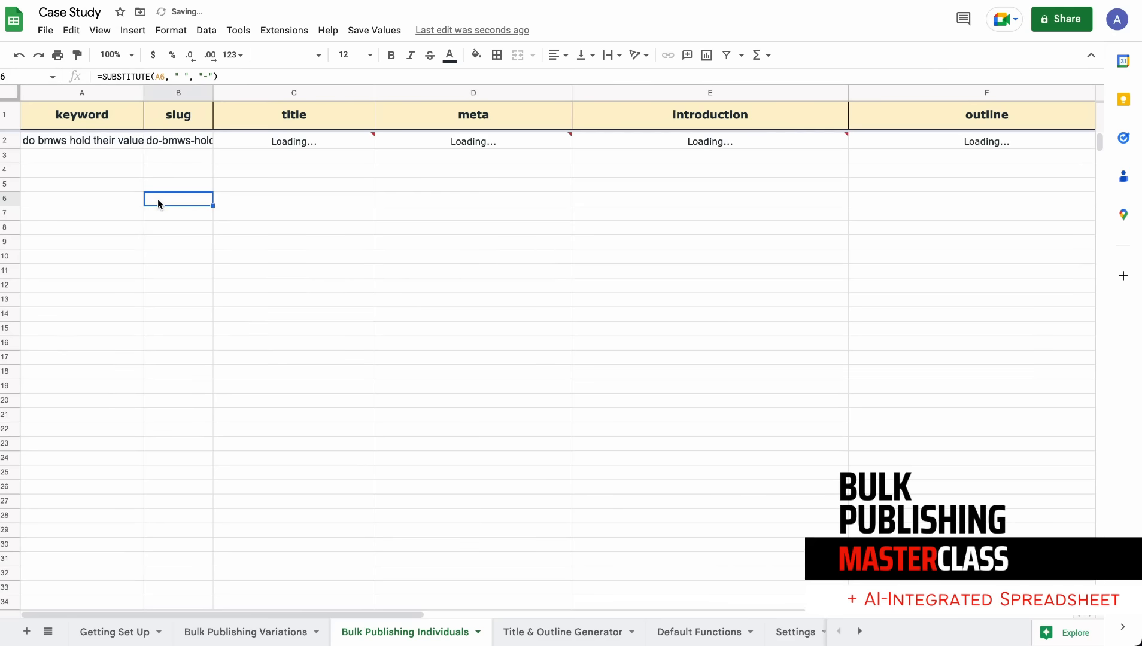
{"action": "mouse_move", "coordinate": [168, 193]}
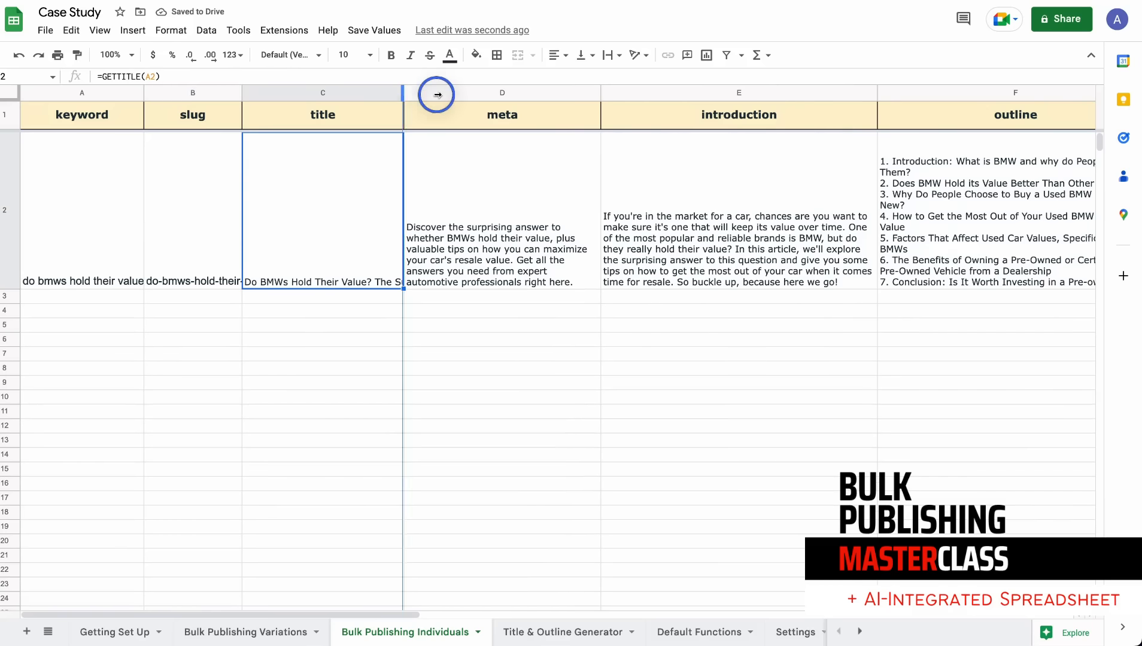
Widen the title column C to read the full generated title, then narrow it again.
{"action": "left_click_drag", "start_coordinate": [405, 93], "coordinate": [563, 94]}
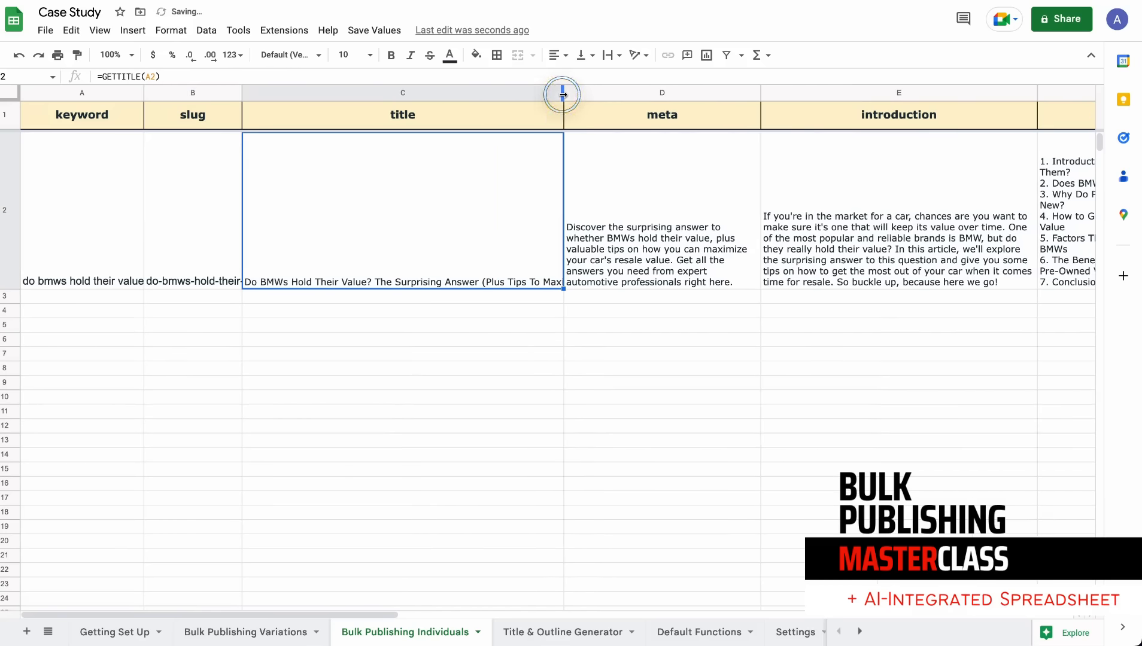
{"action": "left_click_drag", "start_coordinate": [563, 93], "coordinate": [623, 93]}
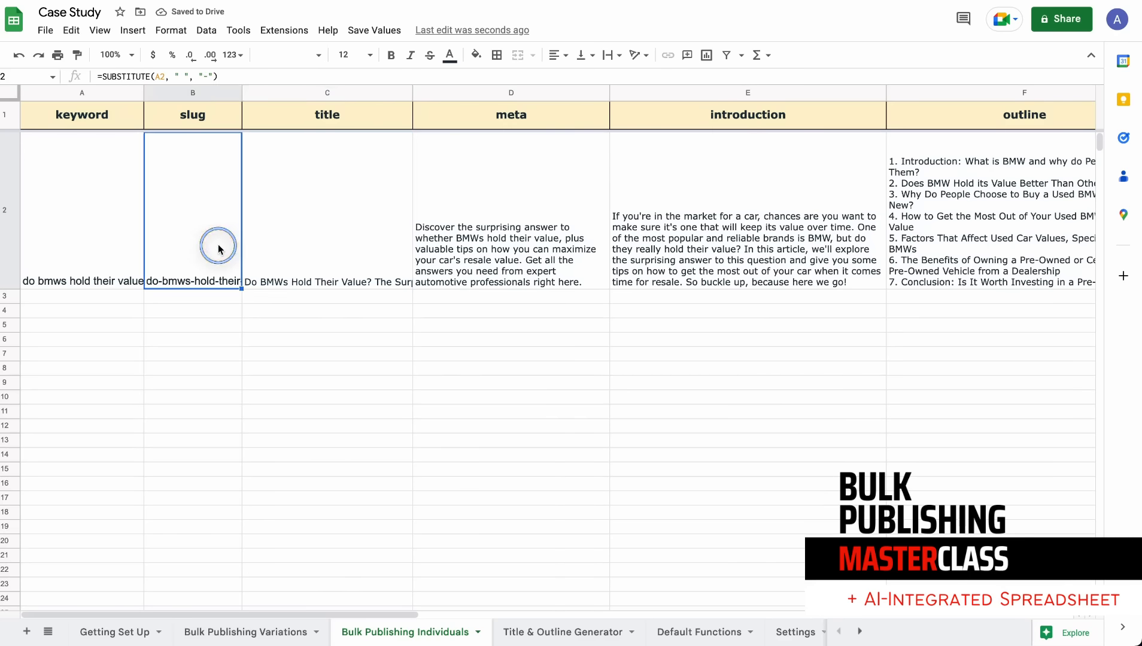
{"action": "left_click", "coordinate": [326, 210]}
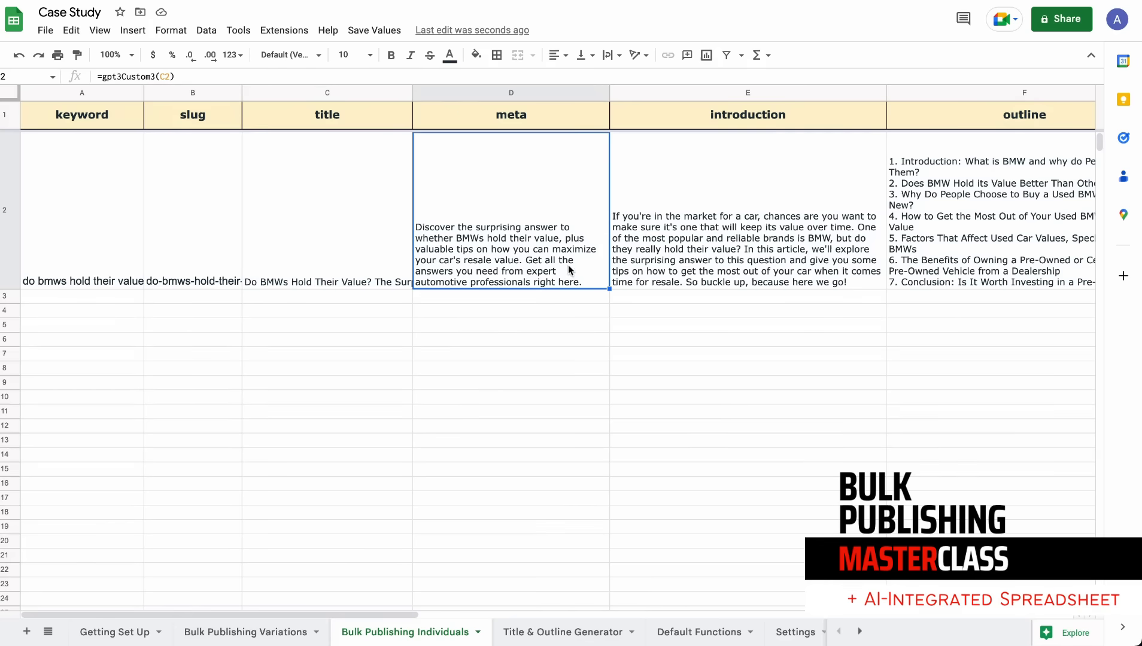
{"action": "mouse_move", "coordinate": [317, 197]}
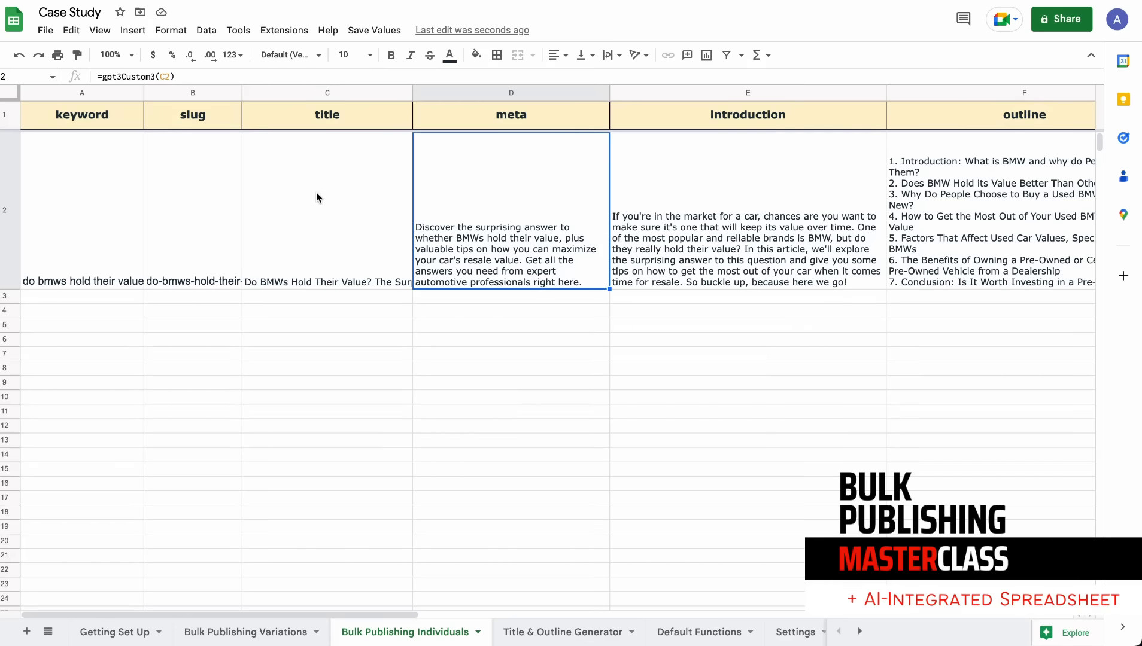
{"action": "left_click", "coordinate": [474, 218]}
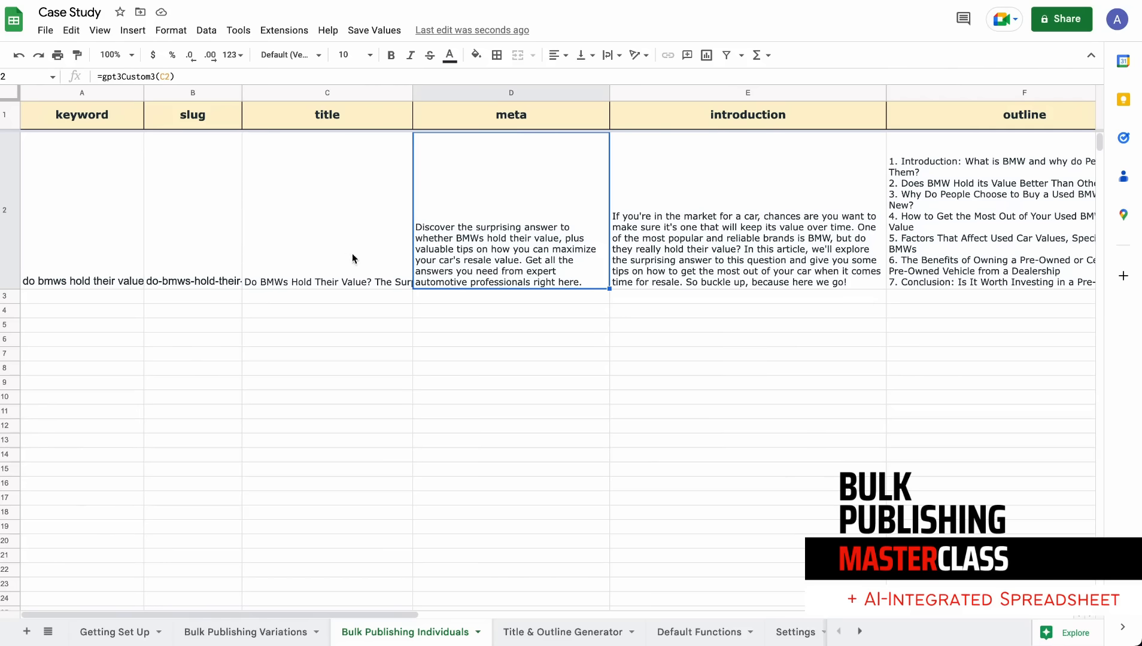
{"action": "mouse_move", "coordinate": [576, 263]}
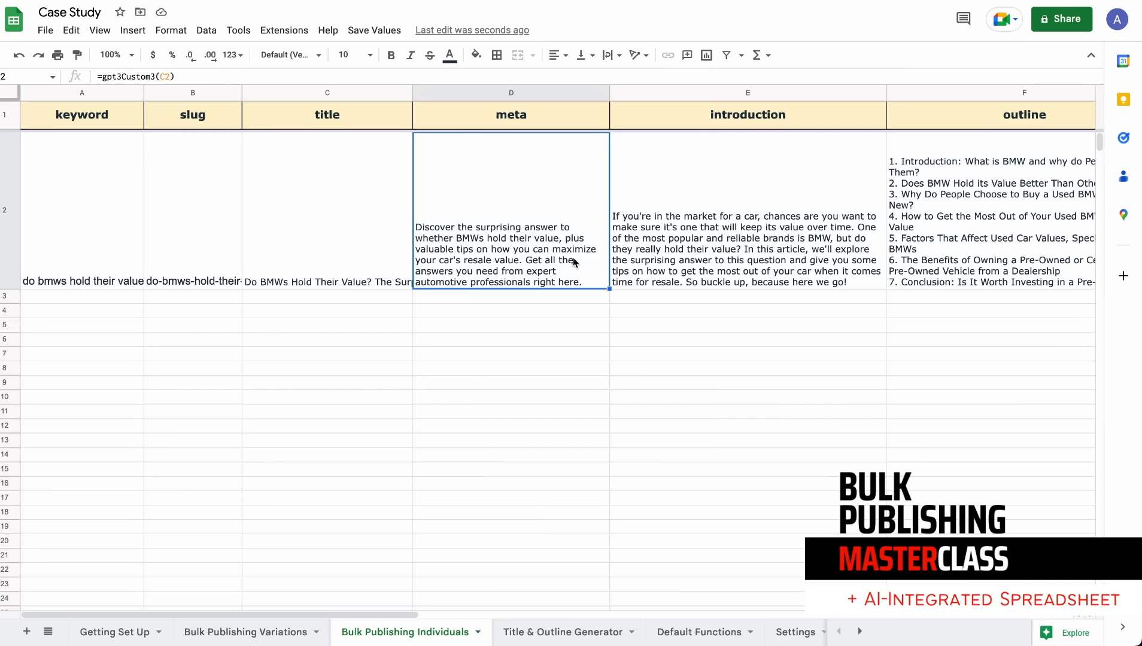
{"action": "mouse_move", "coordinate": [512, 276]}
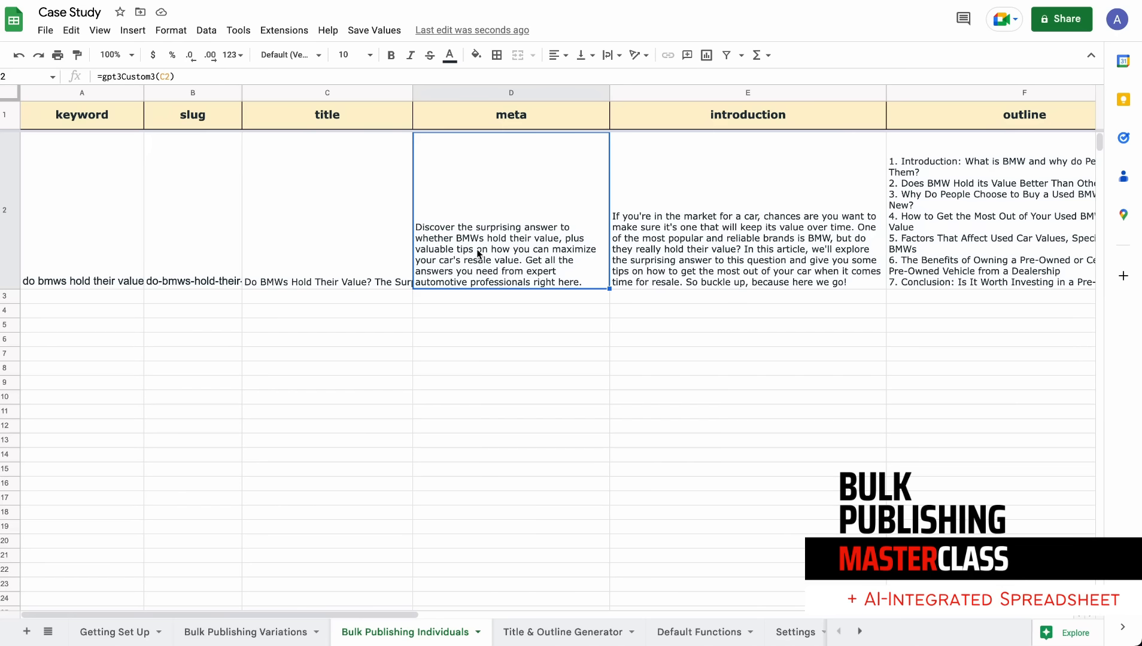
{"action": "mouse_move", "coordinate": [560, 269]}
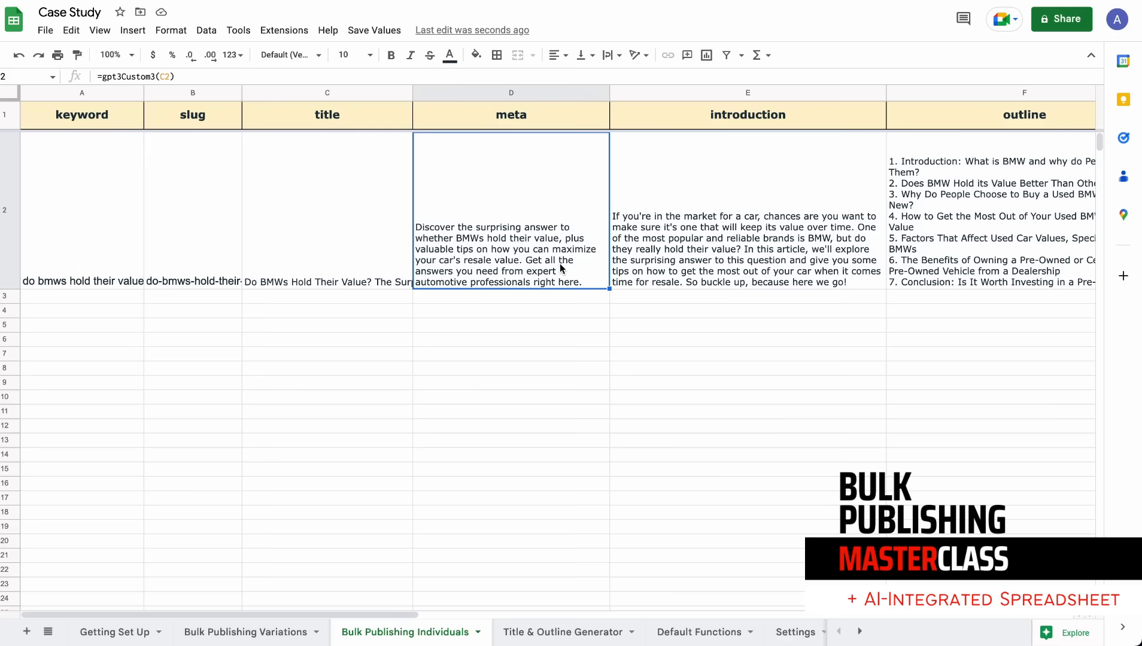
{"action": "mouse_move", "coordinate": [565, 269]}
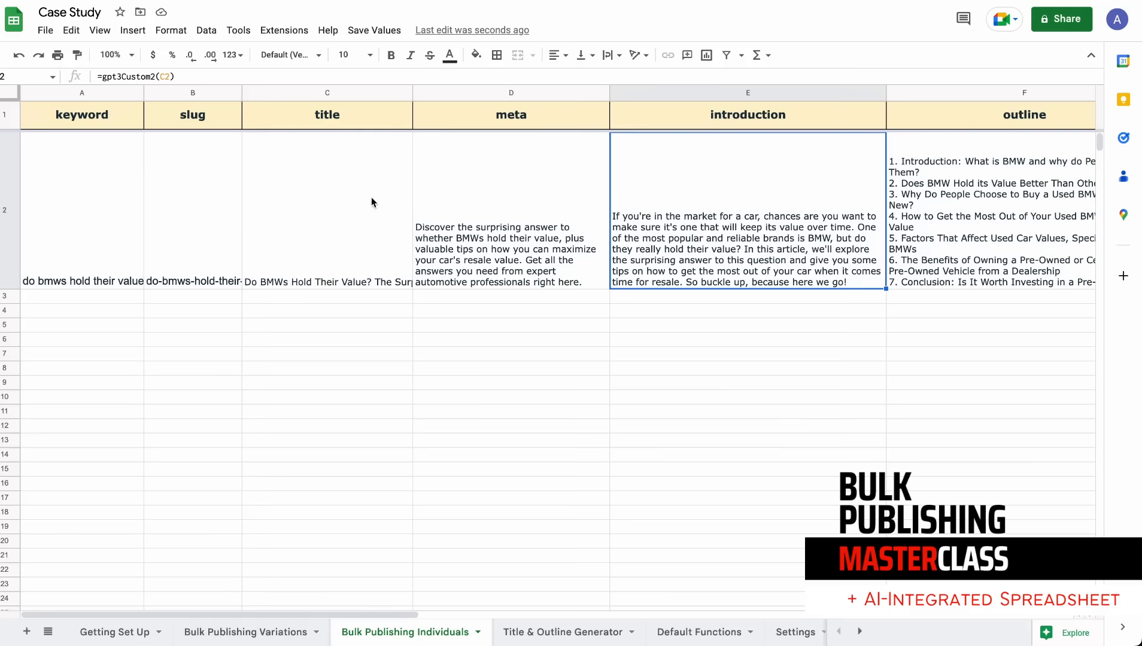
{"action": "mouse_move", "coordinate": [713, 216]}
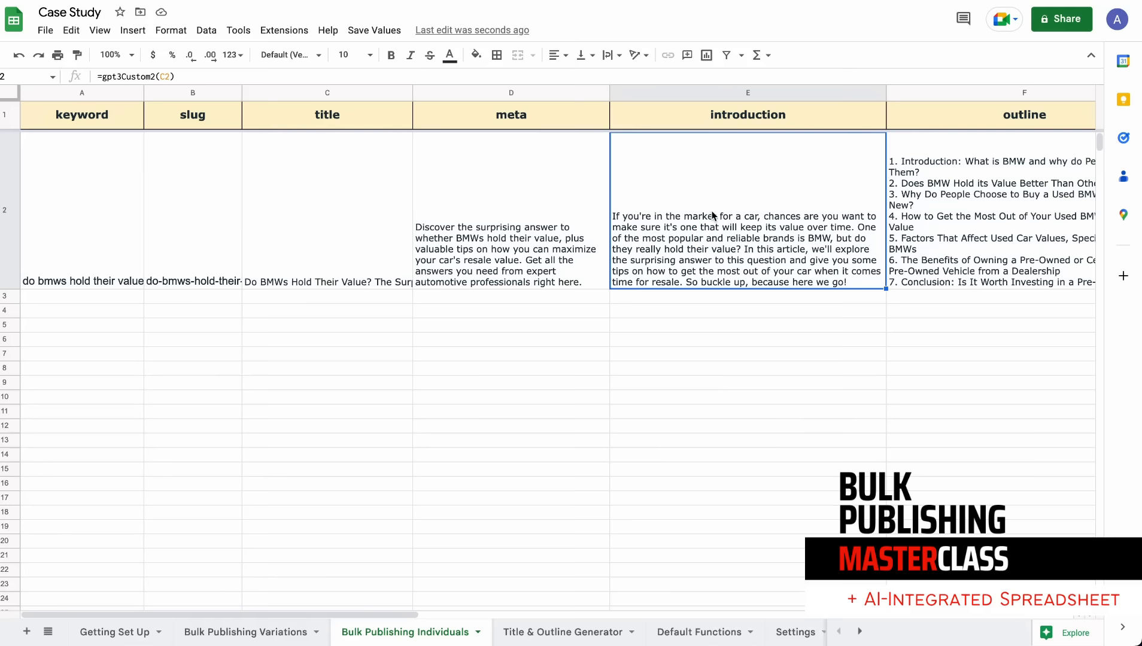
{"action": "left_click", "coordinate": [511, 218]}
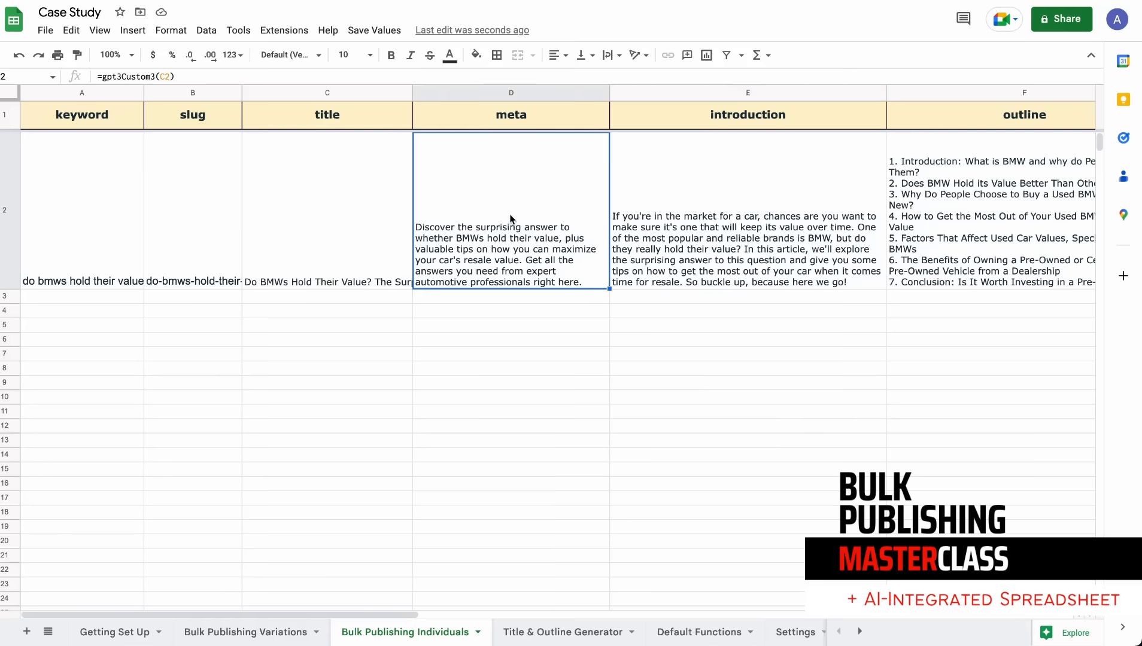
{"action": "mouse_move", "coordinate": [527, 200]}
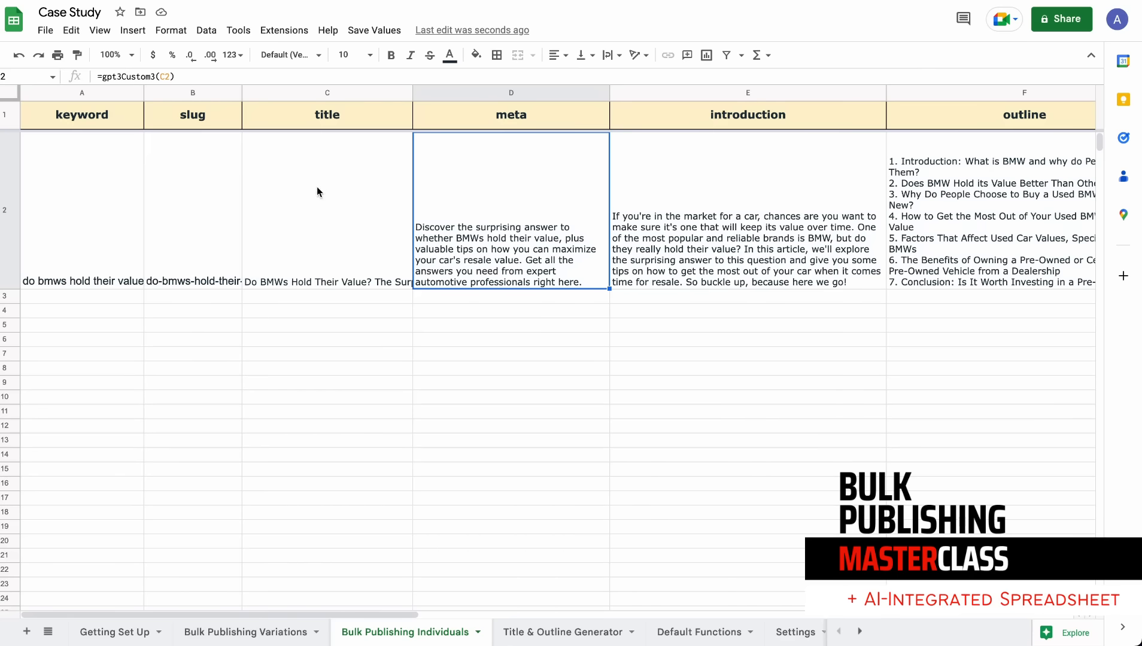
{"action": "mouse_move", "coordinate": [488, 195]}
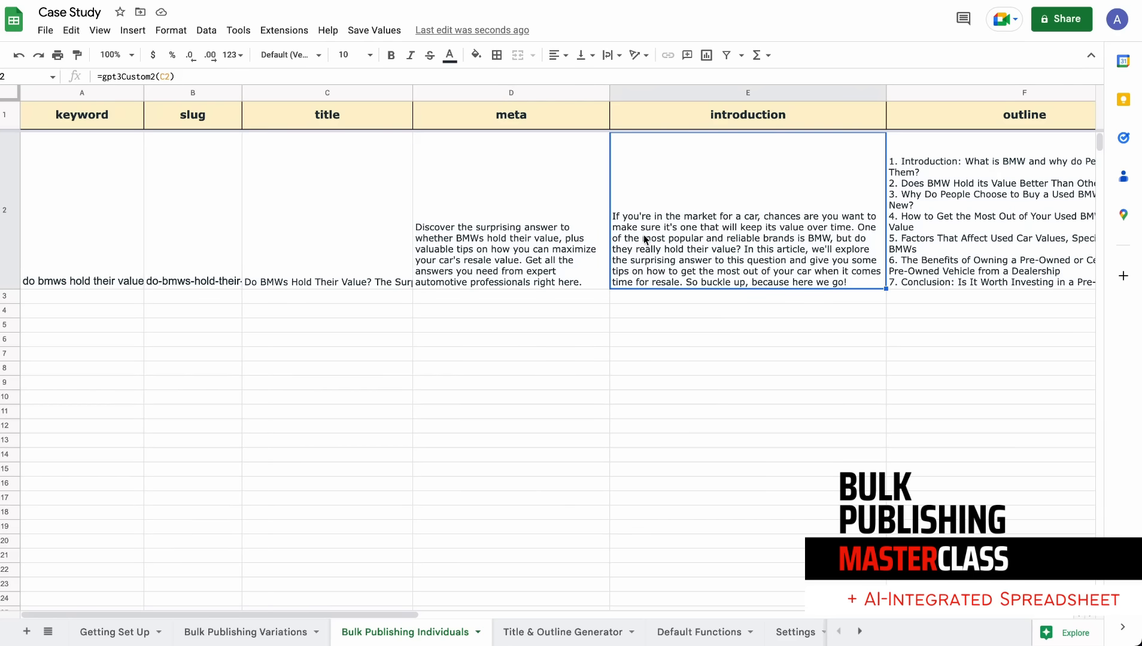
{"action": "mouse_move", "coordinate": [710, 246]}
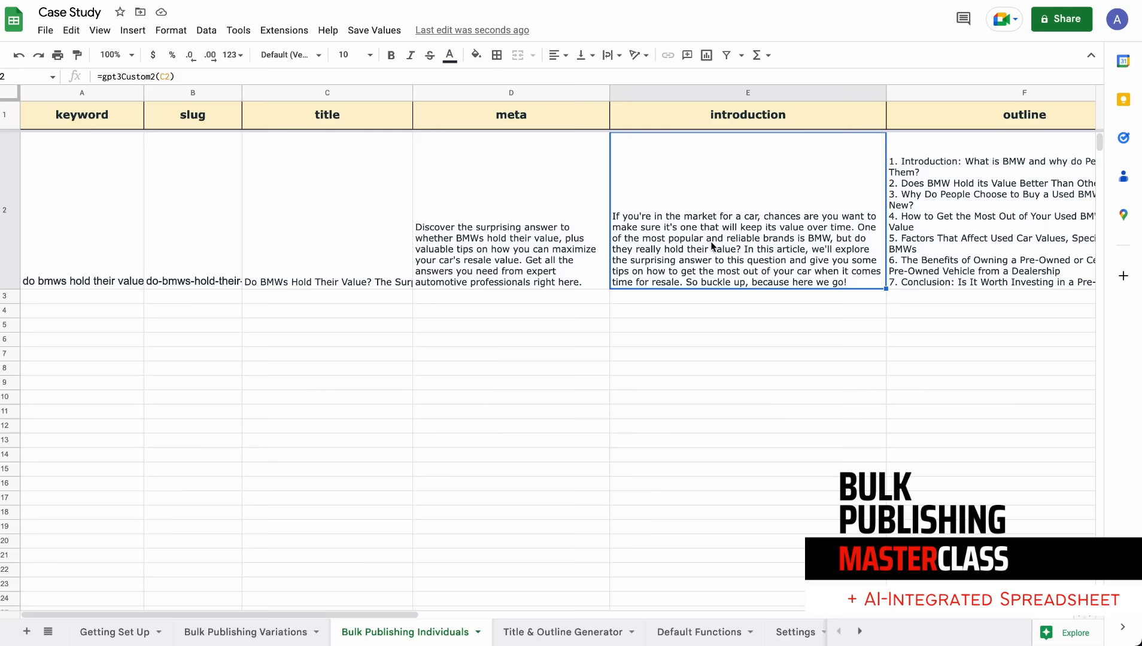
{"action": "mouse_move", "coordinate": [783, 238]}
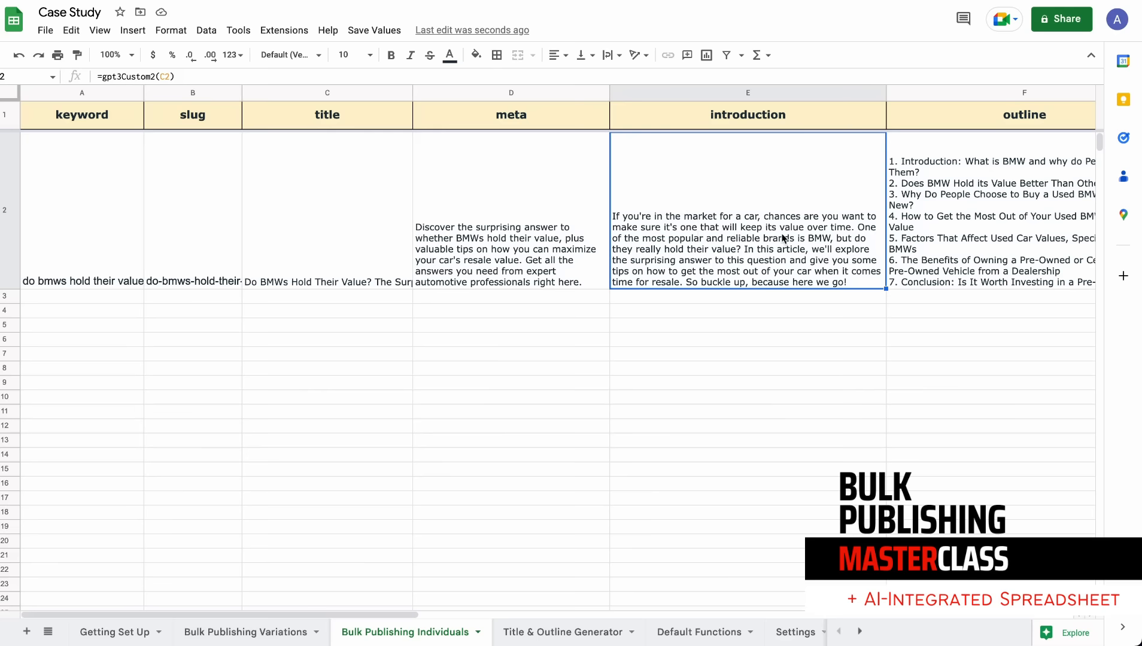
{"action": "mouse_move", "coordinate": [767, 235]}
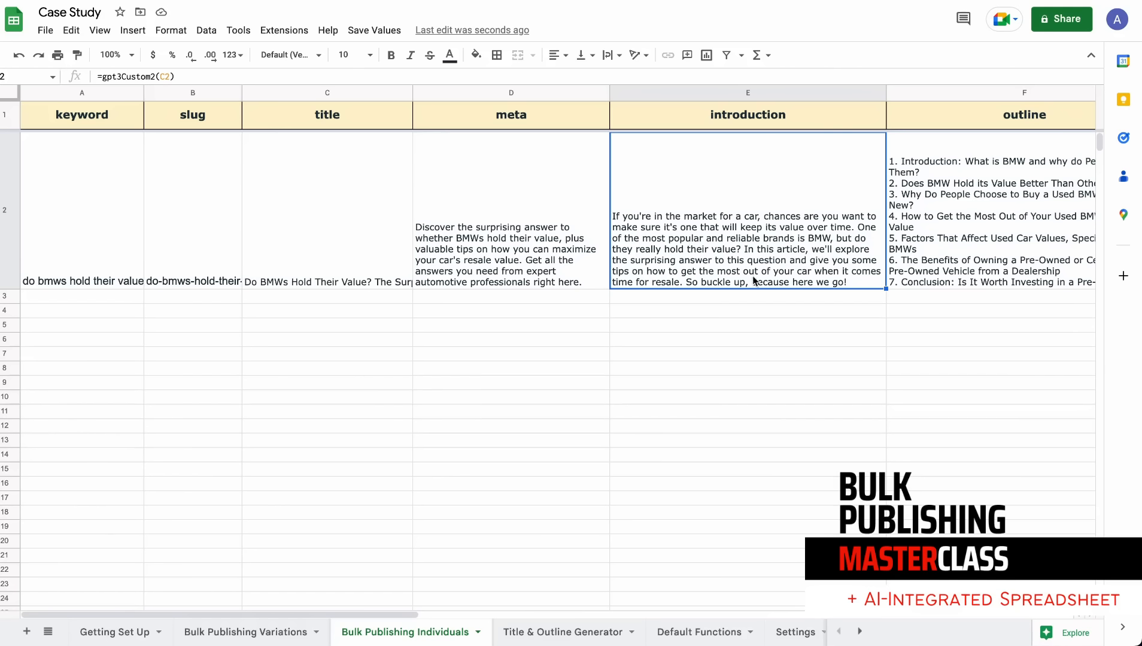
{"action": "mouse_move", "coordinate": [761, 245]}
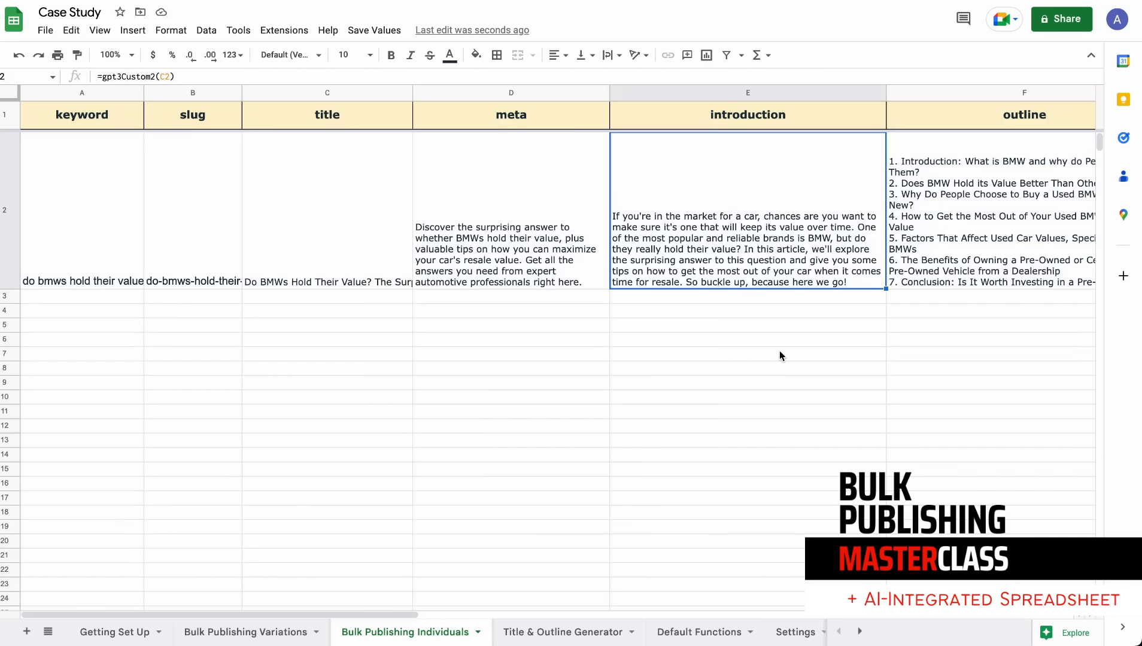
{"action": "mouse_move", "coordinate": [911, 285]}
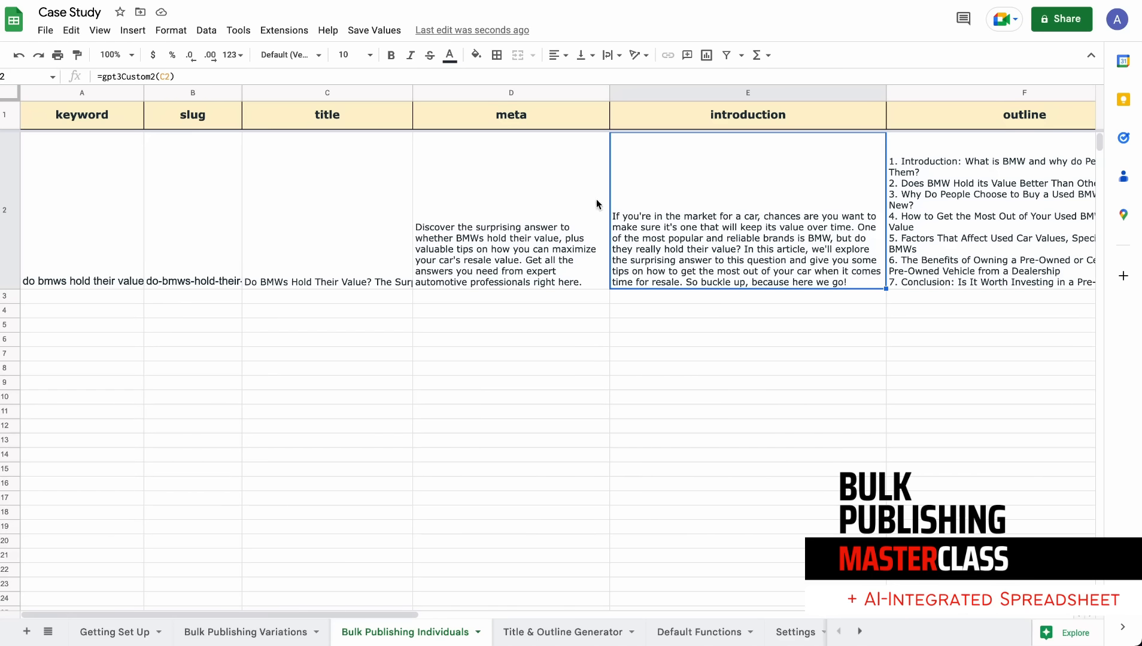
{"action": "mouse_move", "coordinate": [385, 231]}
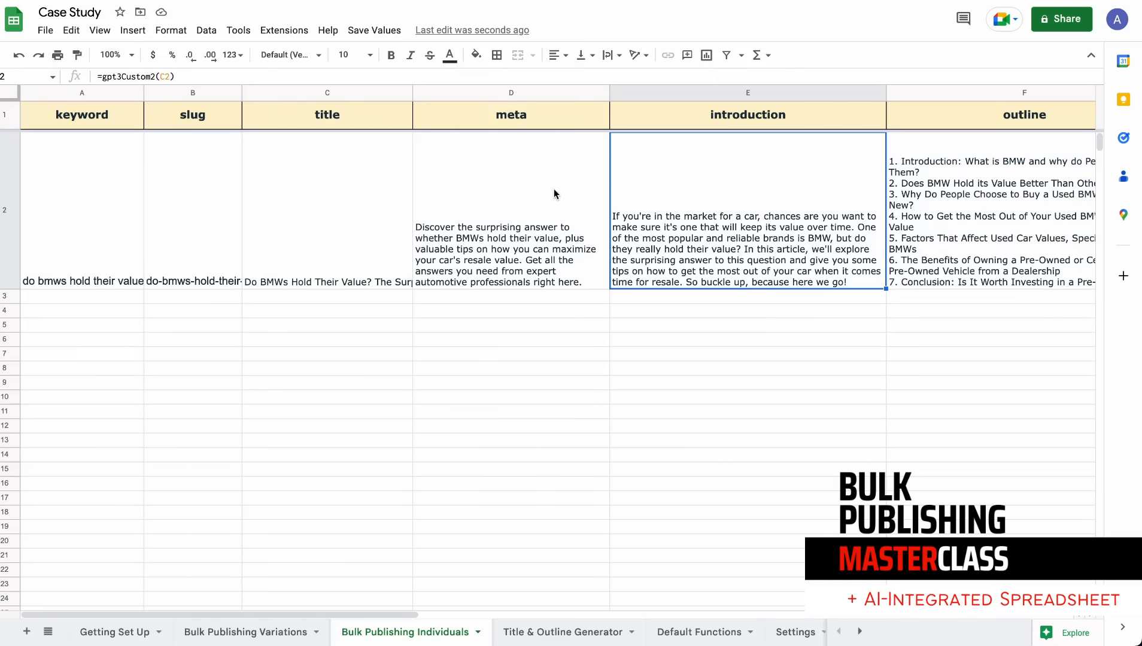
{"action": "mouse_move", "coordinate": [787, 291]}
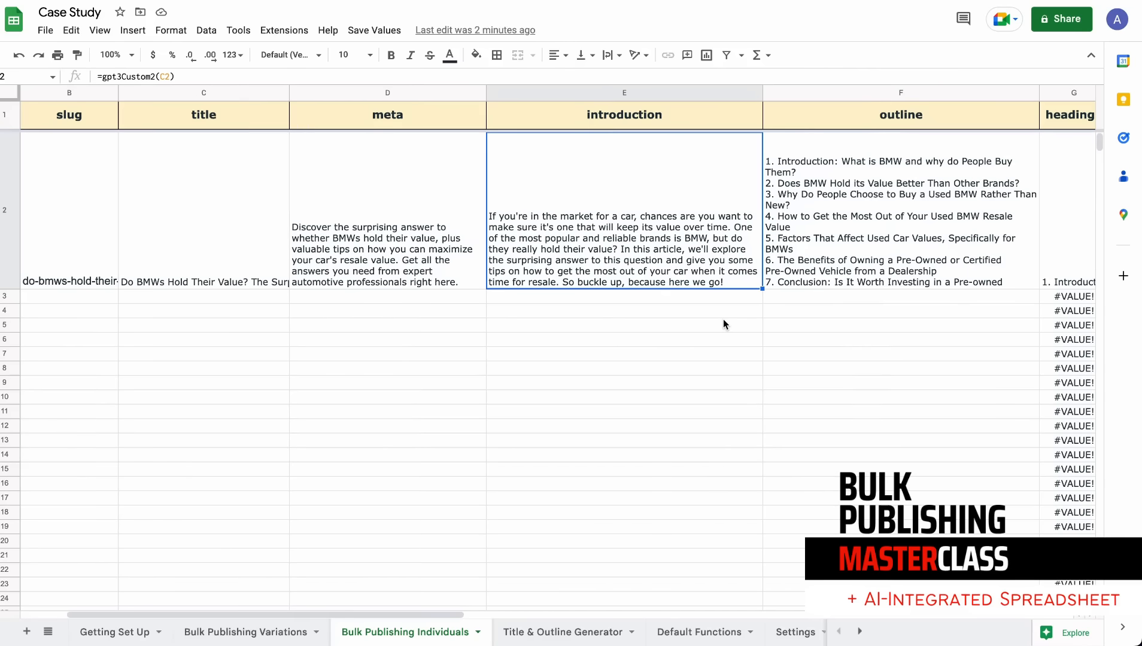
Inspect the outline formula in F2 and the heading1–heading7 columns it feeds.
{"action": "scroll", "scroll_direction": "right", "scroll_amount": 3}
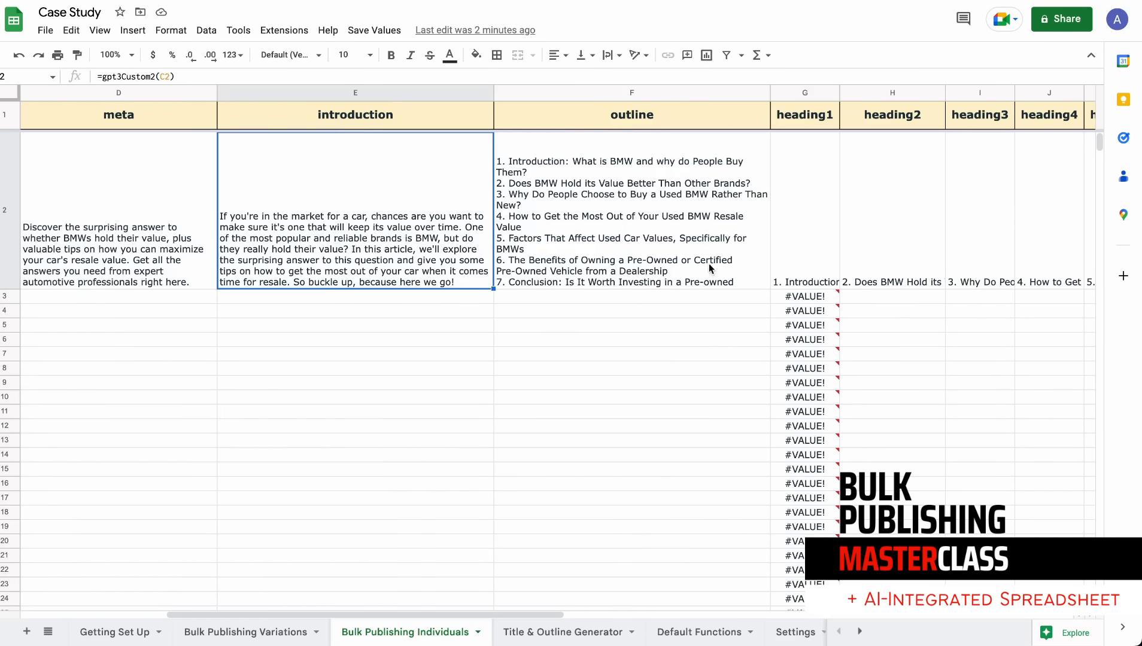
{"action": "left_click", "coordinate": [631, 216]}
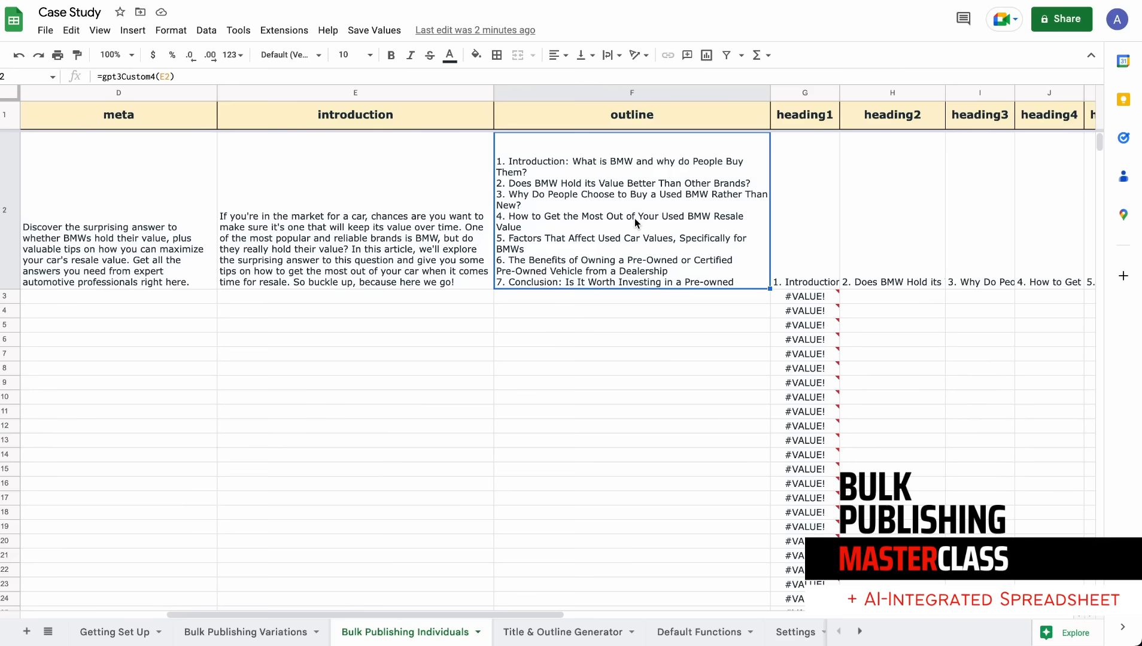
{"action": "scroll", "scroll_direction": "right", "scroll_amount": 3}
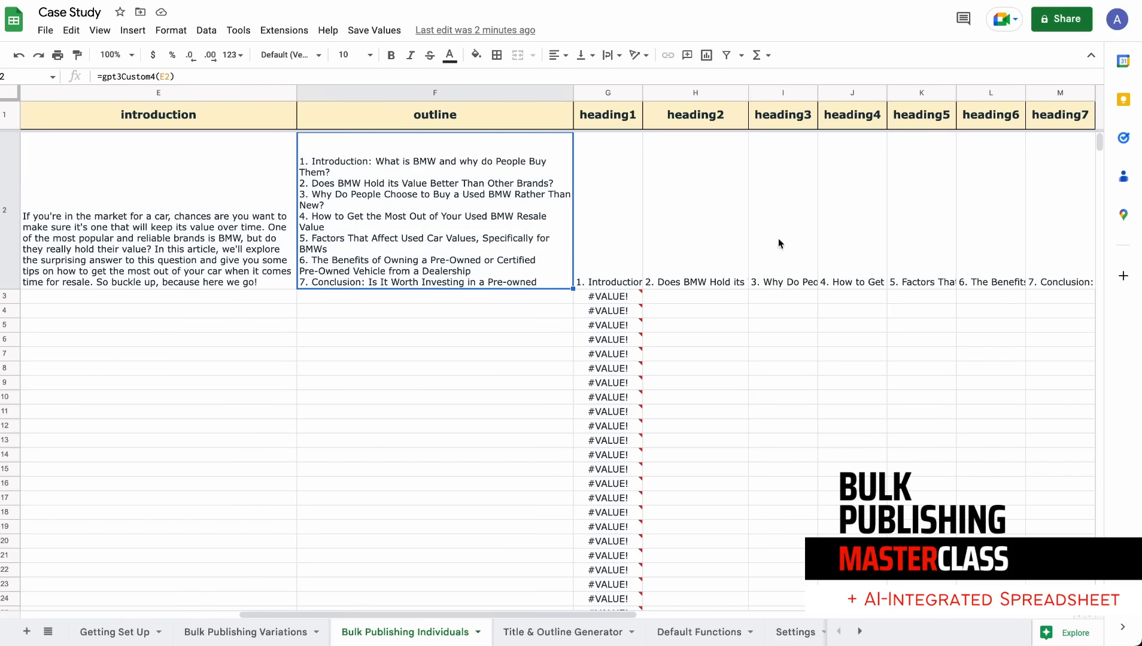
{"action": "mouse_move", "coordinate": [315, 173]}
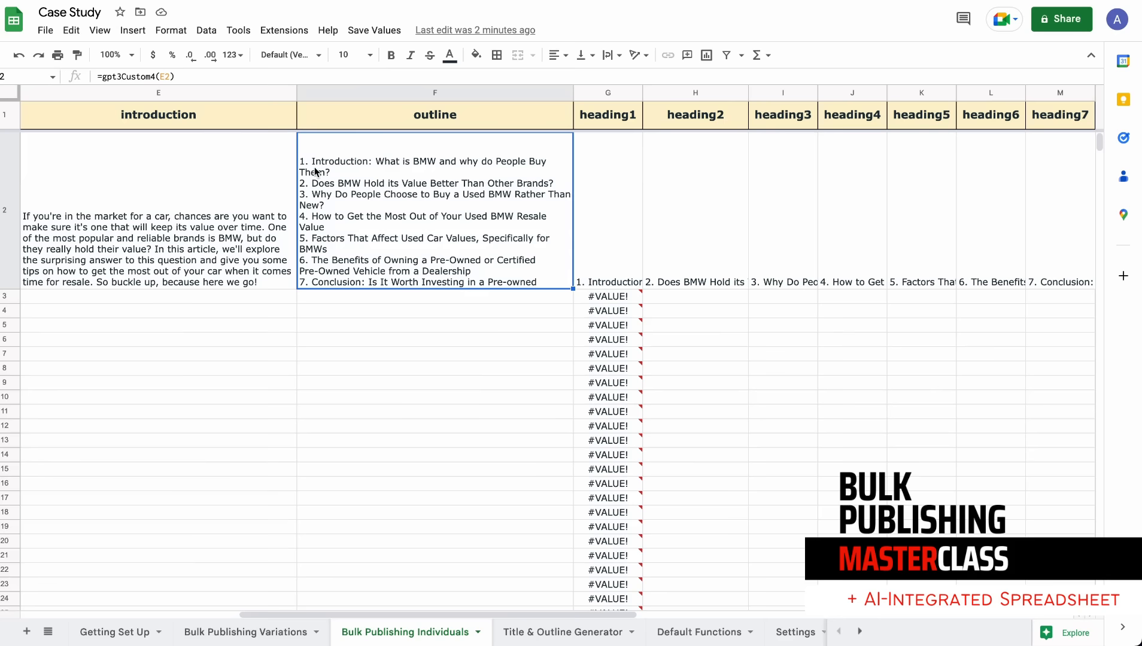
{"action": "mouse_move", "coordinate": [310, 166]}
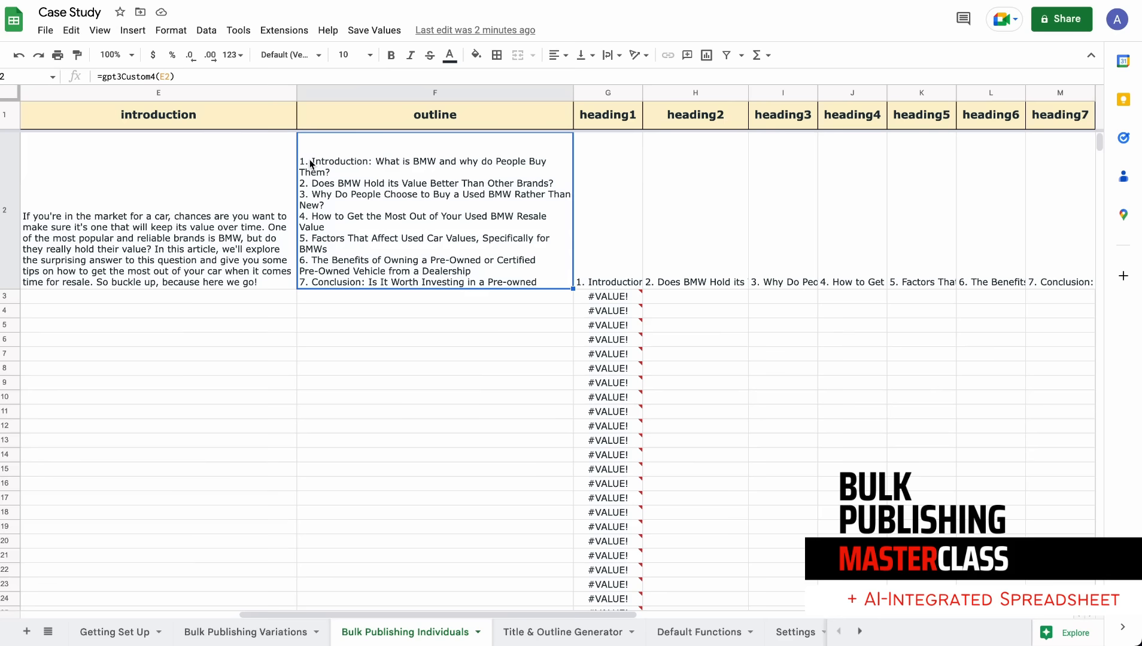
{"action": "mouse_move", "coordinate": [343, 231]}
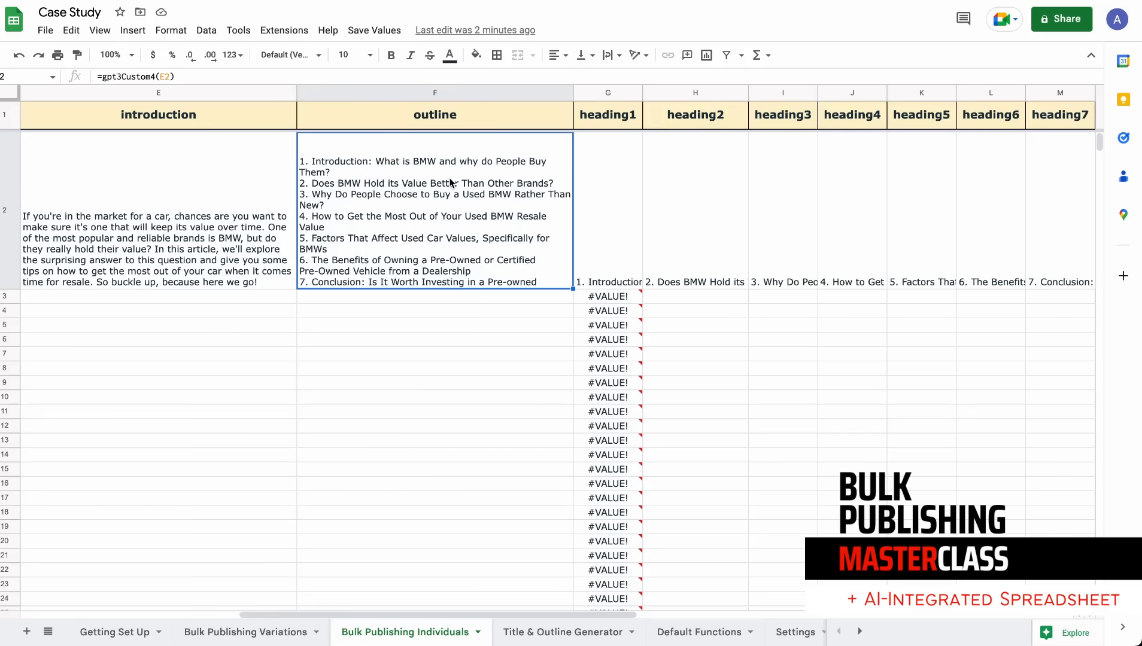
{"action": "mouse_move", "coordinate": [441, 162]}
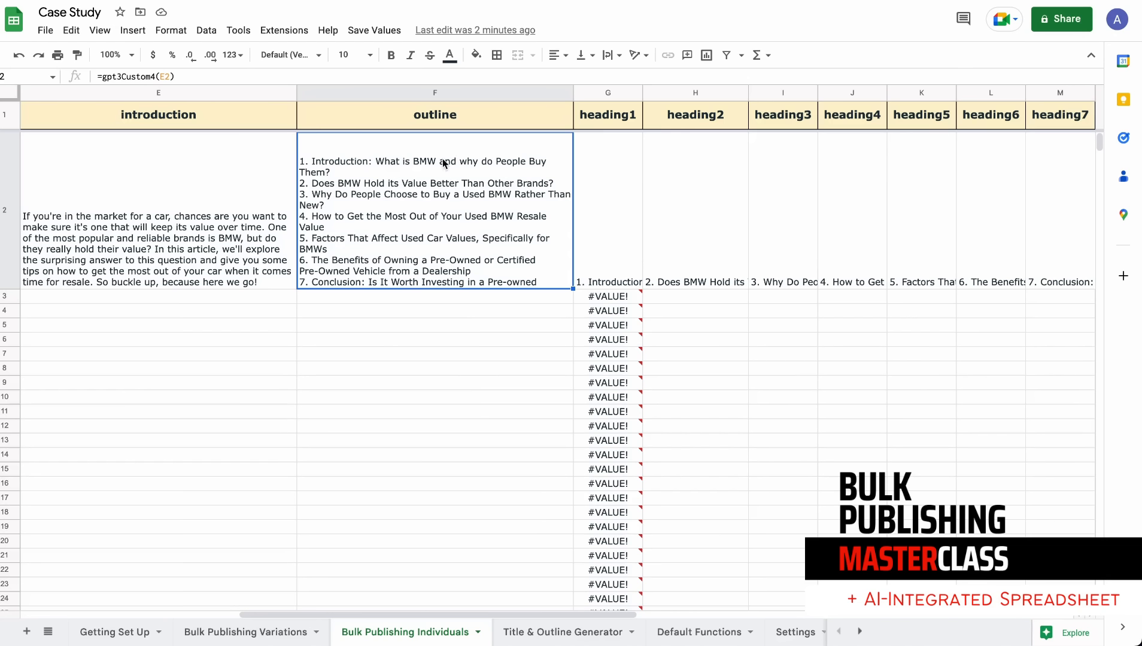
{"action": "mouse_move", "coordinate": [462, 222]}
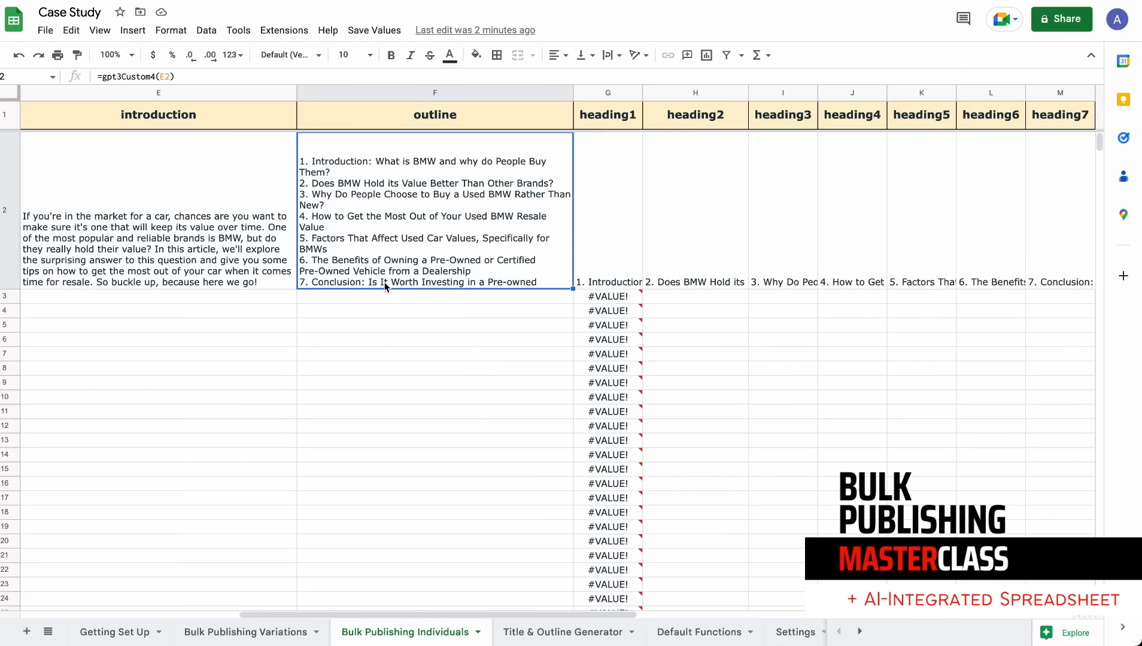
{"action": "mouse_move", "coordinate": [482, 226]}
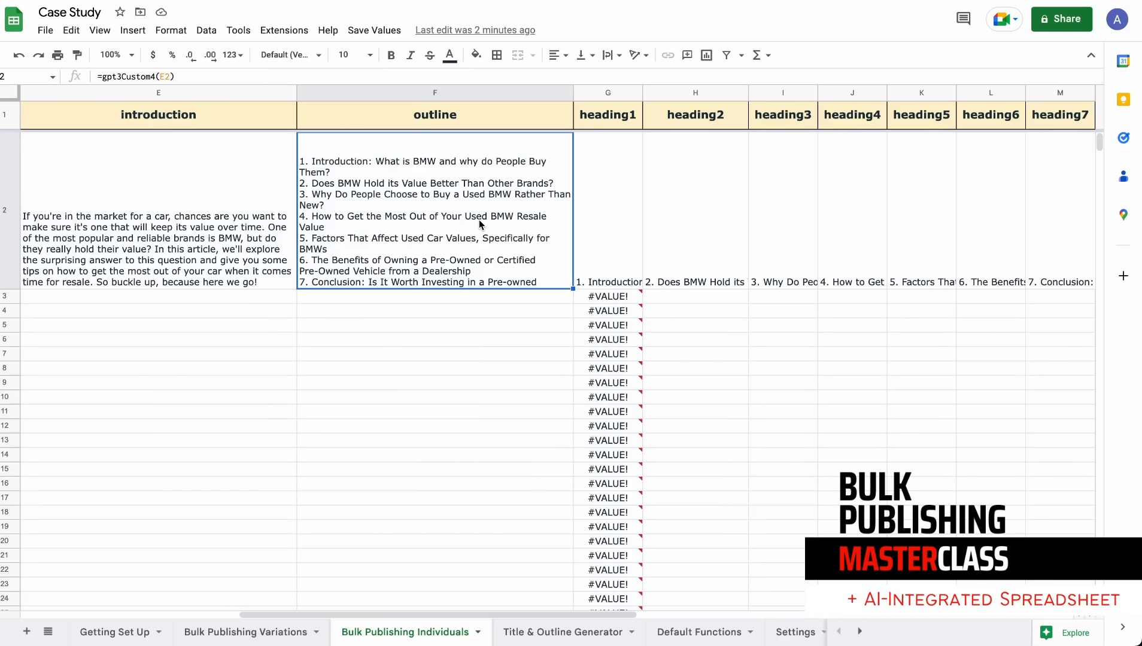
{"action": "mouse_move", "coordinate": [570, 215]}
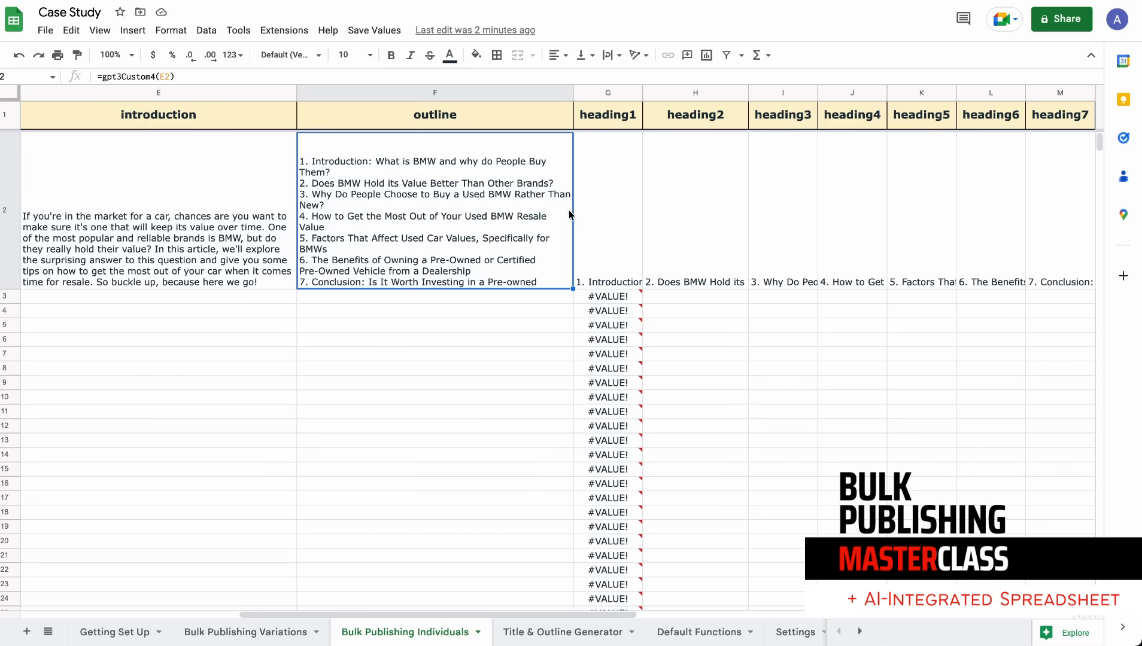
{"action": "mouse_move", "coordinate": [721, 203]}
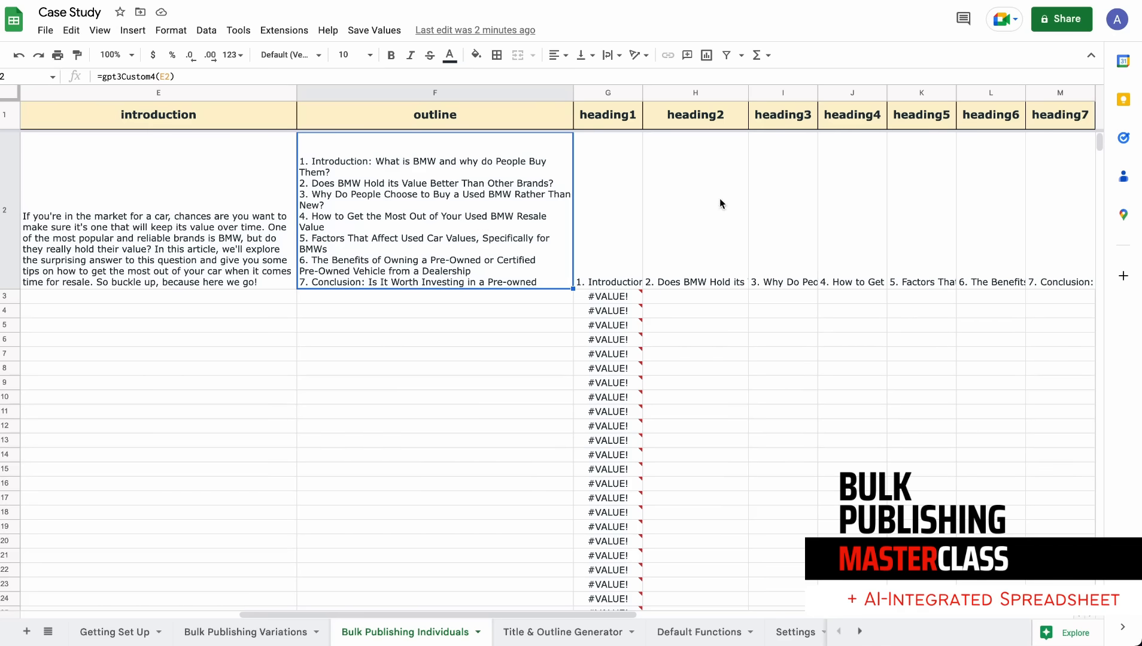
{"action": "mouse_move", "coordinate": [627, 209]}
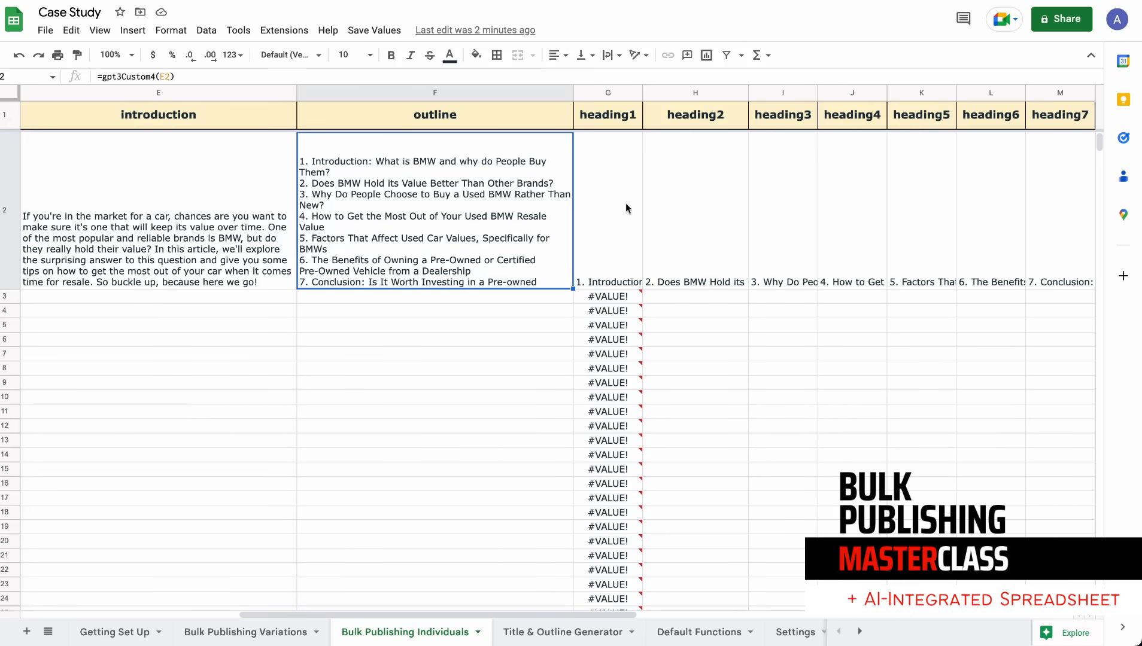
{"action": "mouse_move", "coordinate": [732, 180]}
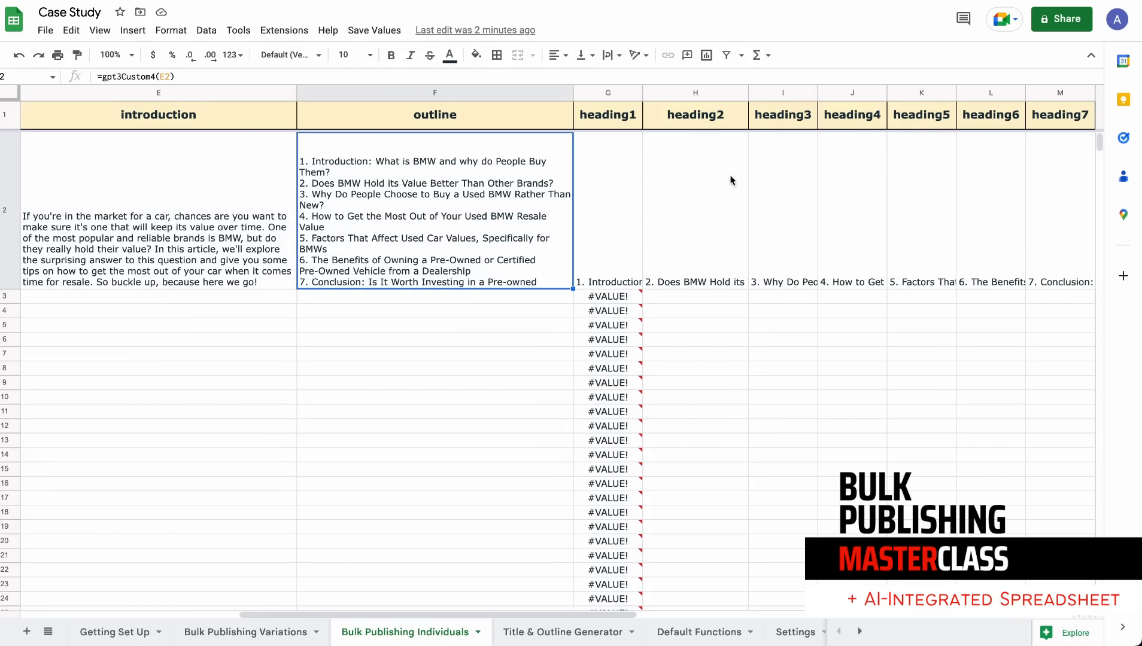
{"action": "mouse_move", "coordinate": [419, 198]}
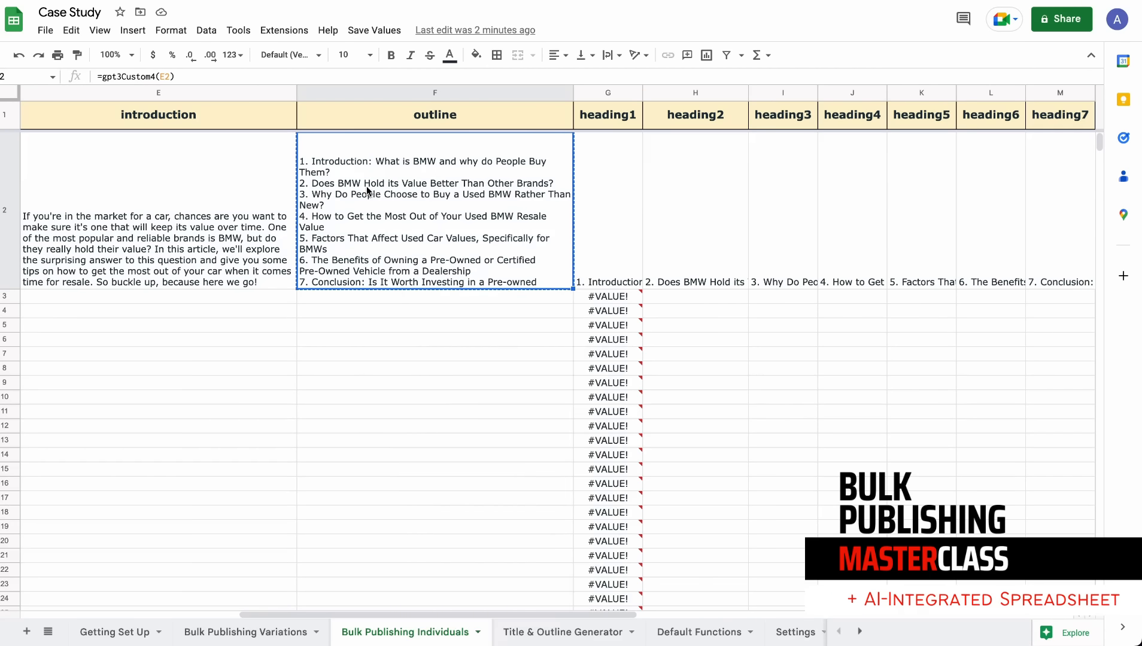
{"action": "mouse_move", "coordinate": [375, 194]}
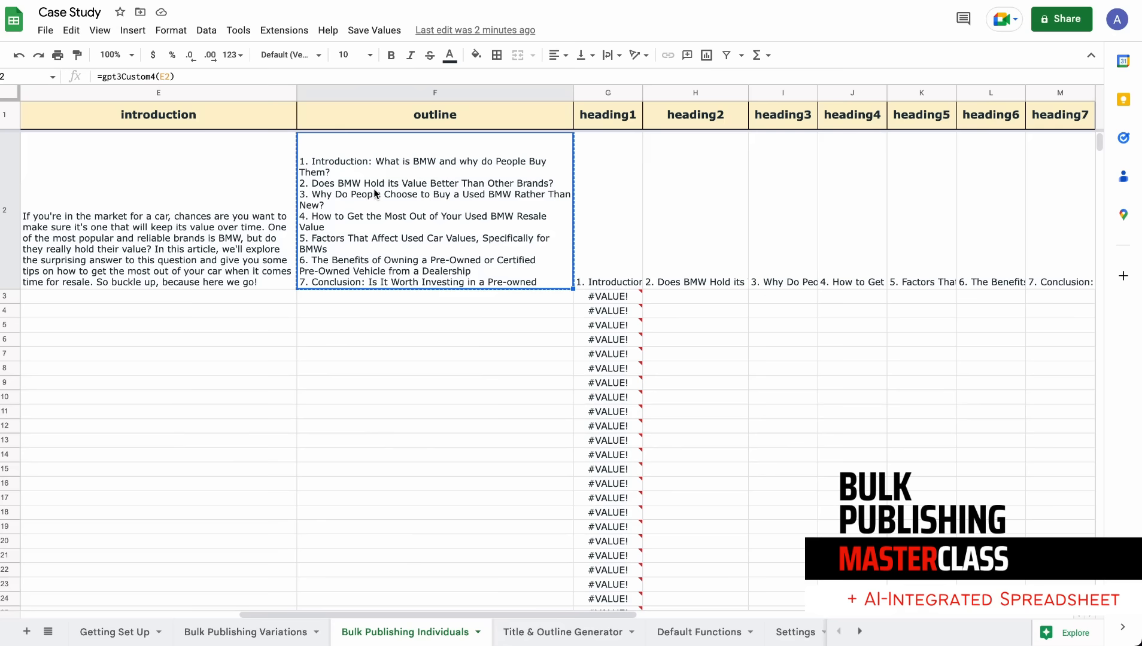
{"action": "mouse_move", "coordinate": [518, 196]}
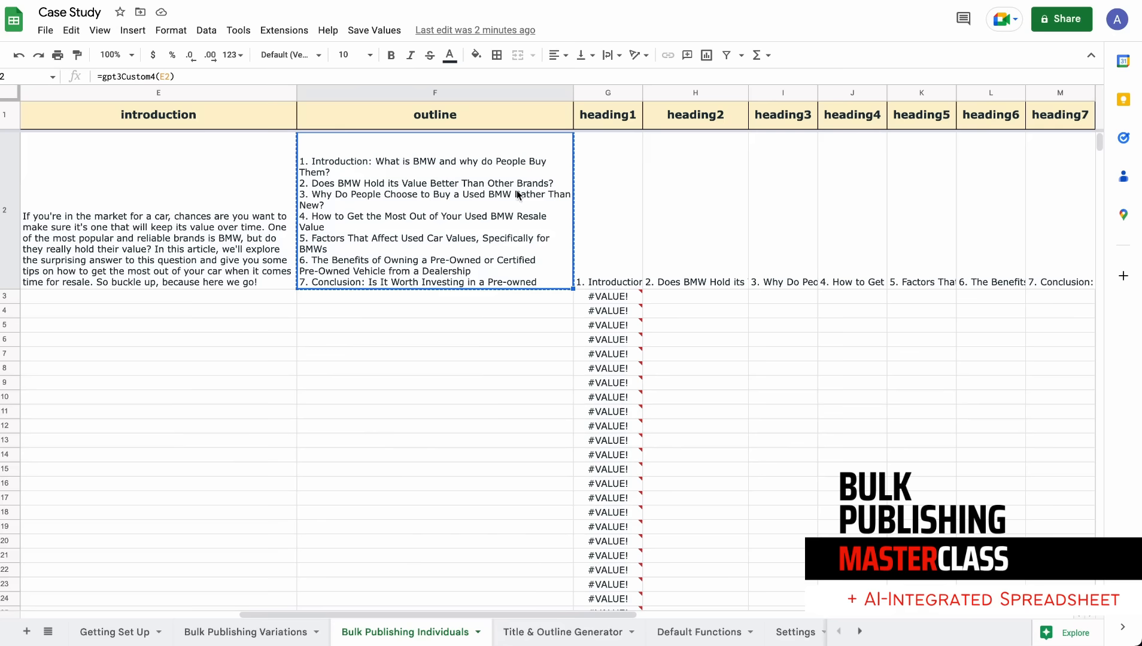
{"action": "mouse_move", "coordinate": [531, 247]}
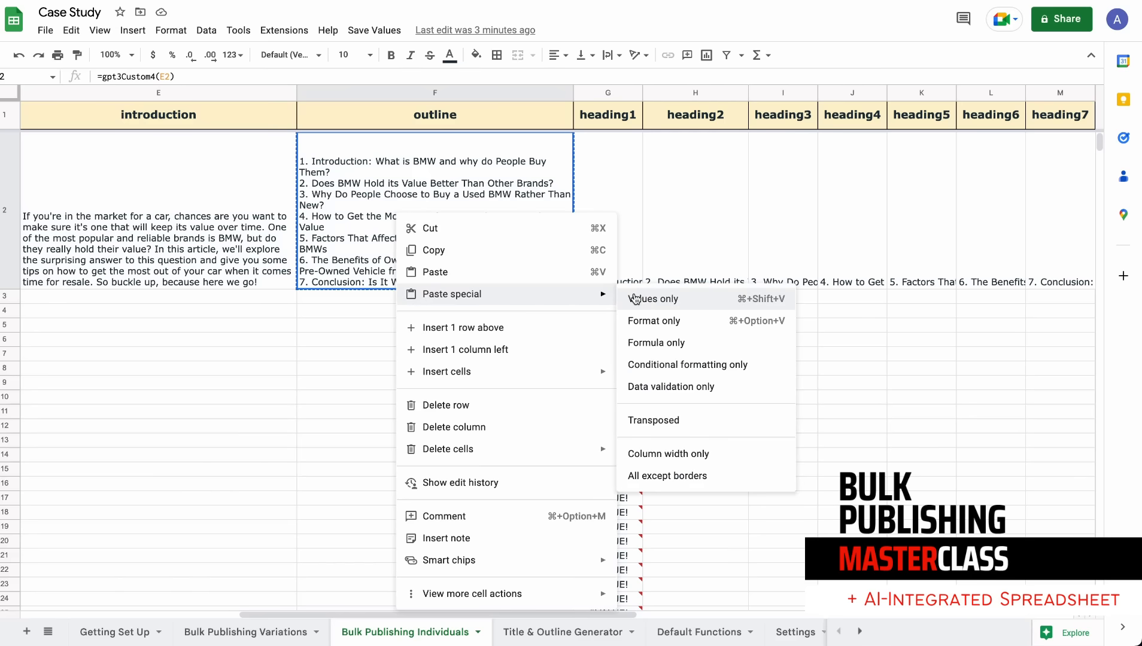
{"action": "mouse_move", "coordinate": [653, 298]}
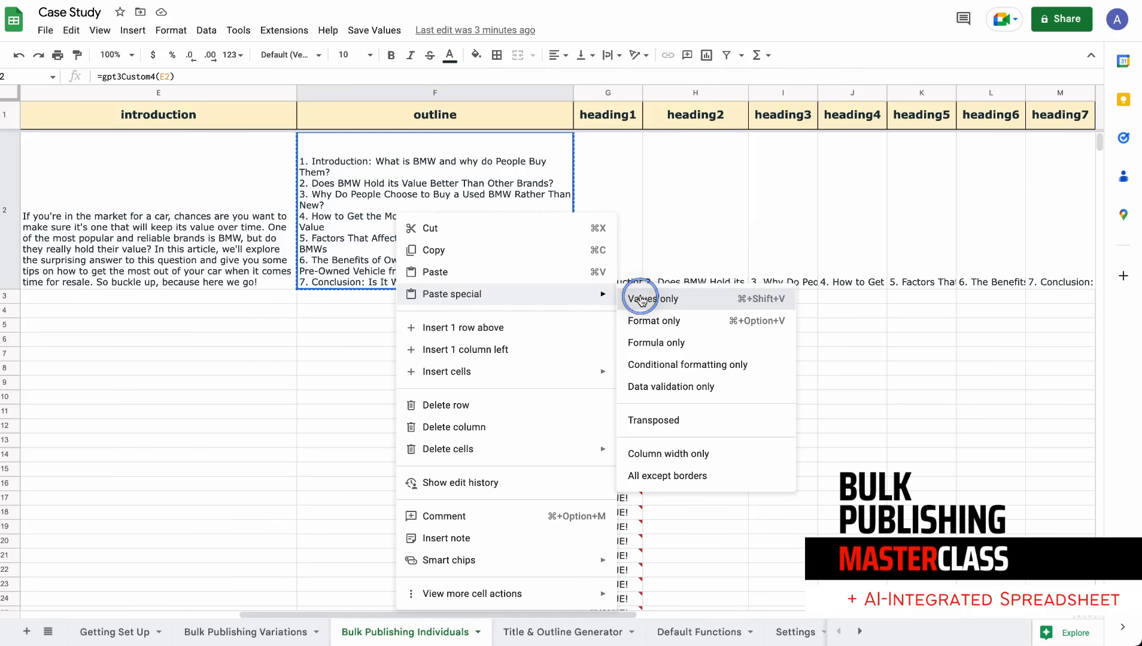
Paste the outline back into F2 as values only and begin editing its text.
{"action": "left_click", "coordinate": [649, 298]}
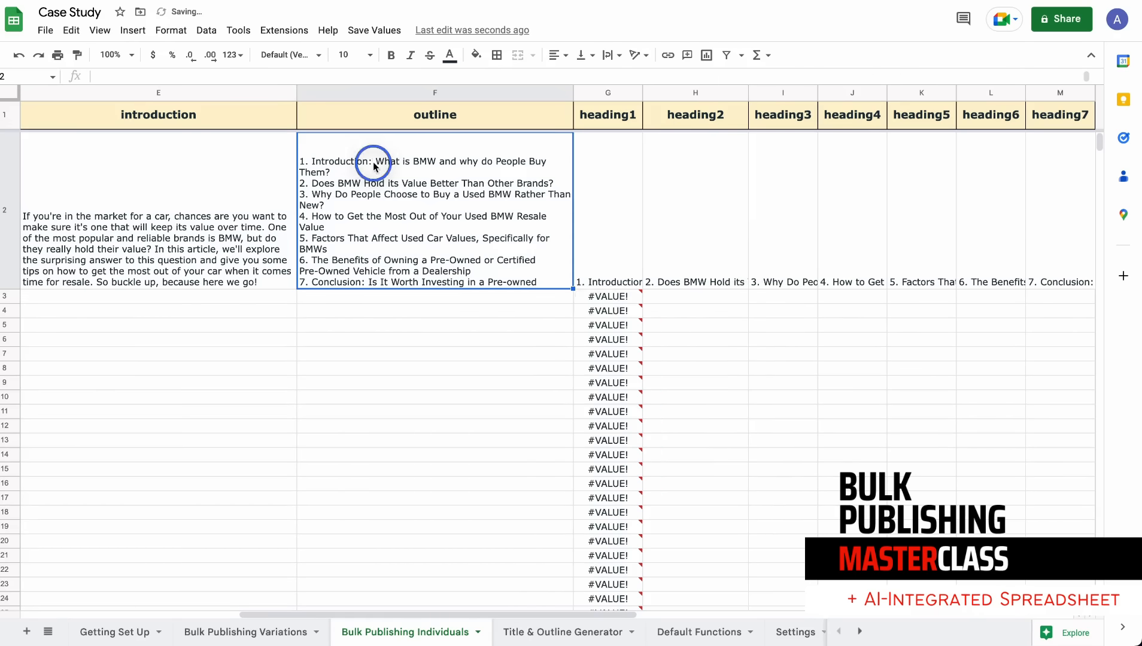
{"action": "left_click", "coordinate": [607, 368]}
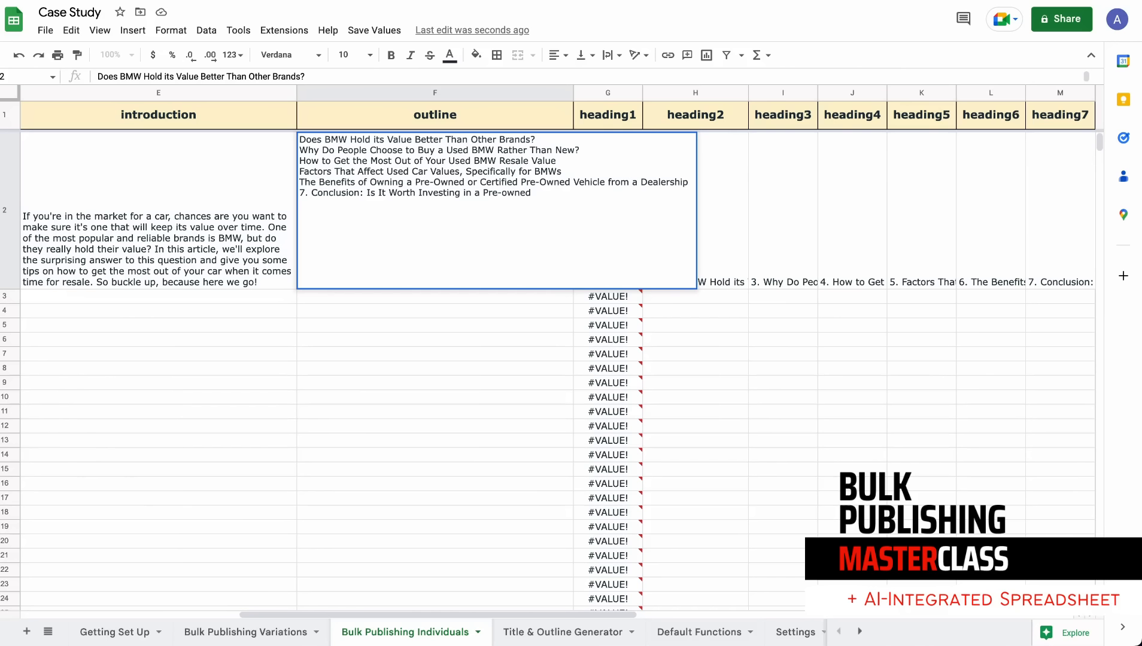
Delete the number from the Conclusion line so all outline items read unnumbered.
{"action": "left_click", "coordinate": [495, 193]}
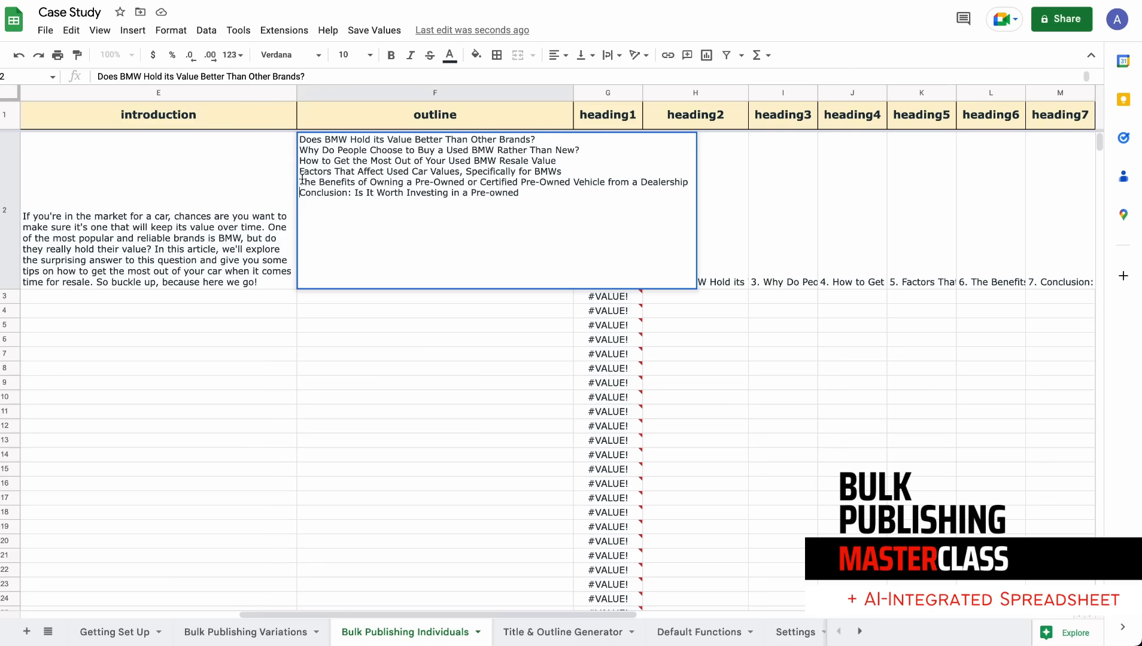
{"action": "mouse_move", "coordinate": [388, 328]}
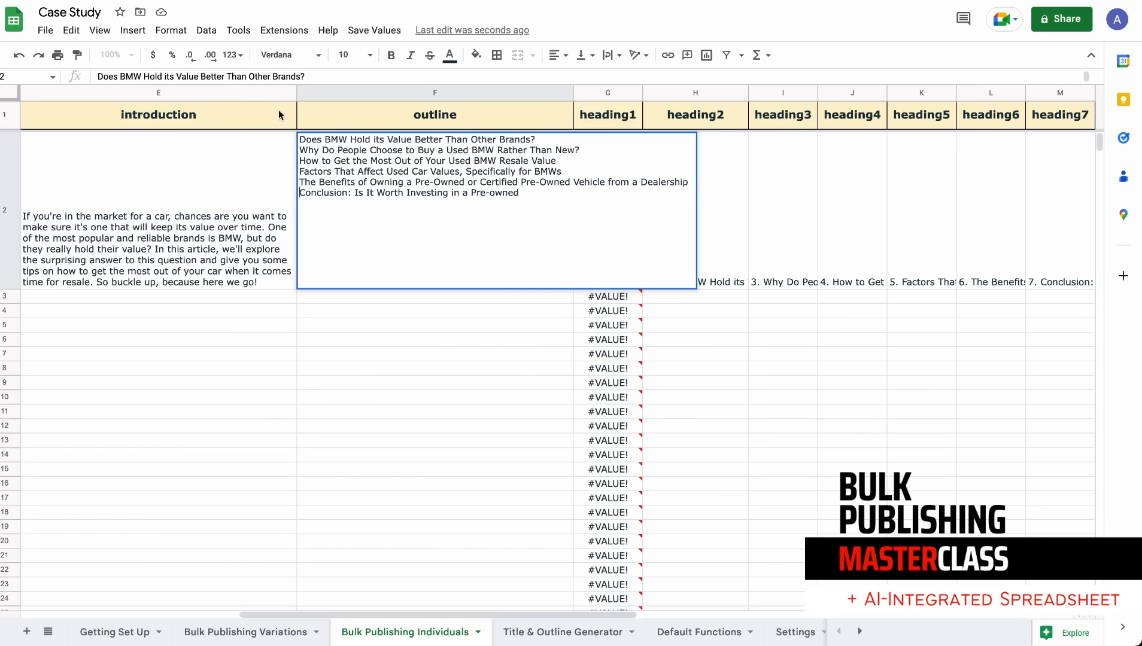
{"action": "mouse_move", "coordinate": [352, 205]}
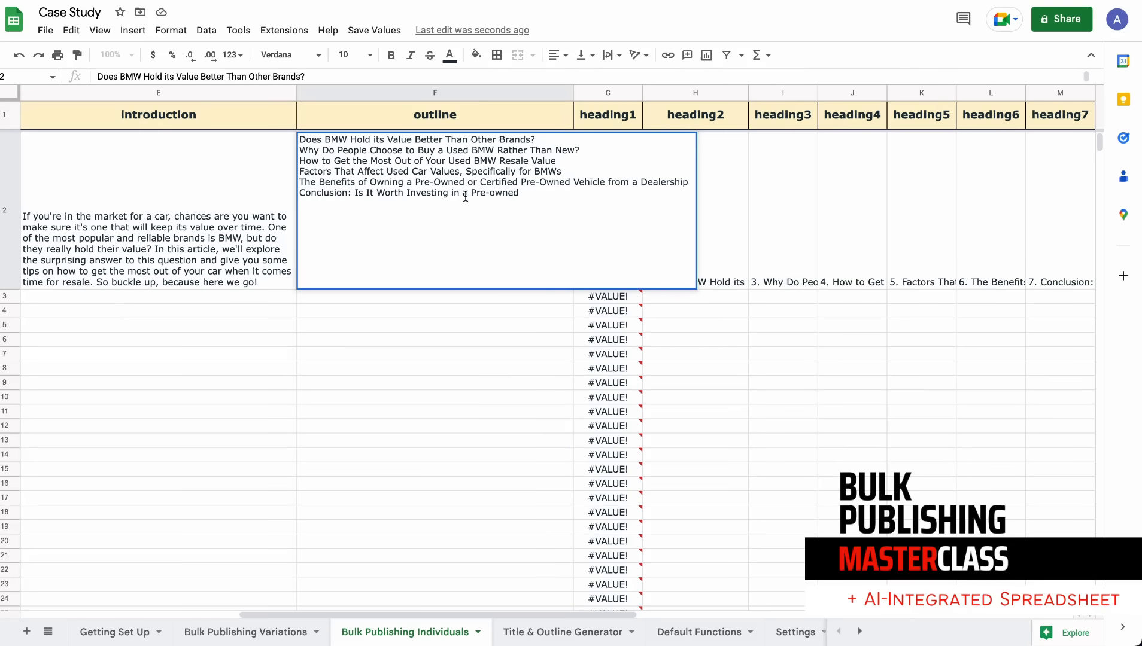
{"action": "left_click", "coordinate": [369, 329]}
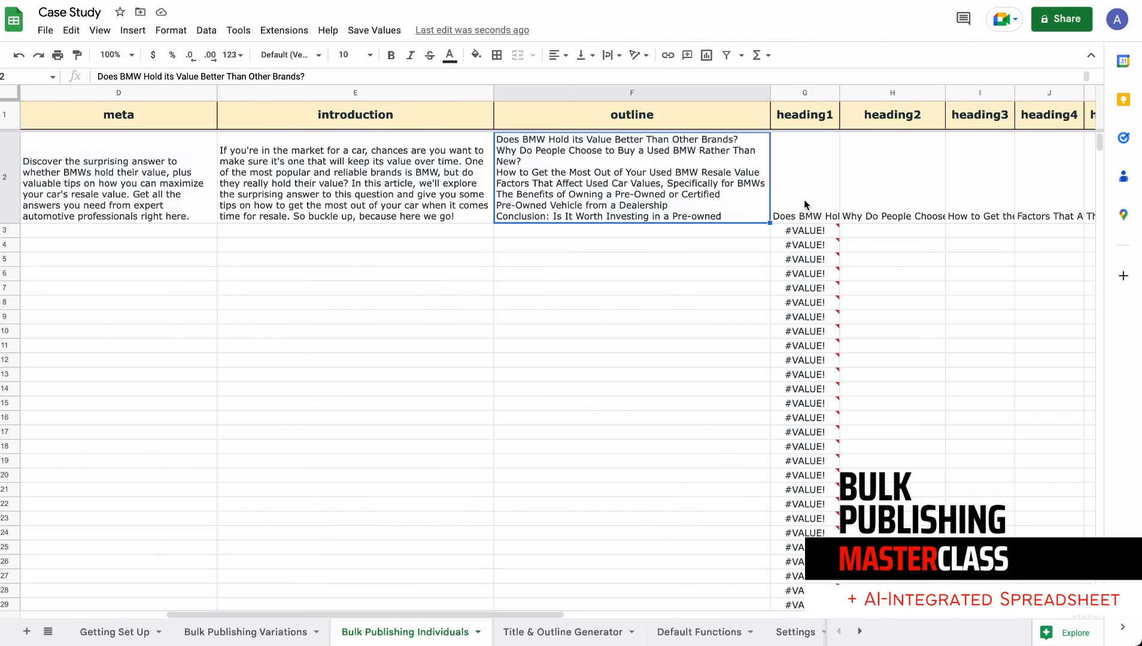
{"action": "scroll", "scroll_direction": "right", "scroll_amount": 3}
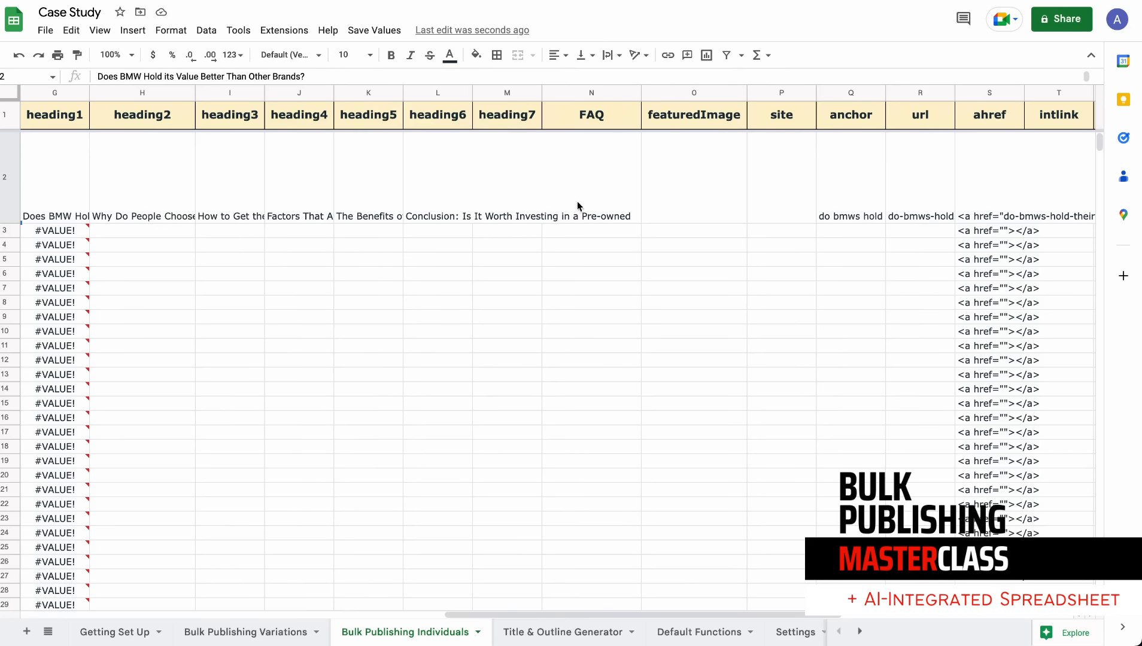
{"action": "mouse_move", "coordinate": [598, 198]}
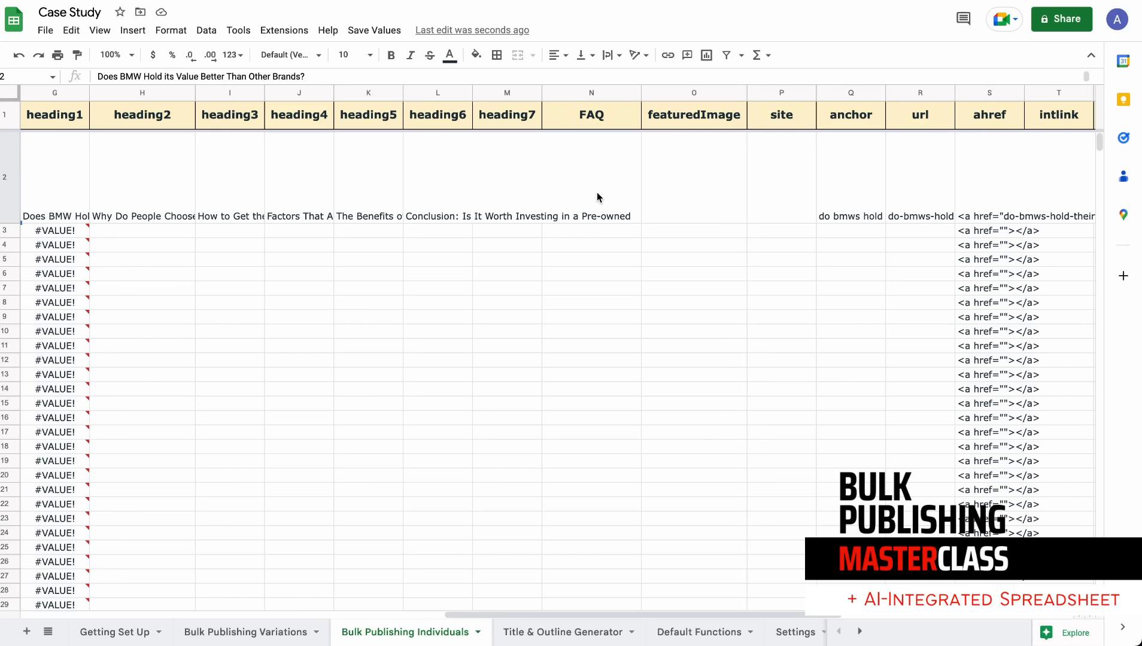
{"action": "mouse_move", "coordinate": [592, 197]}
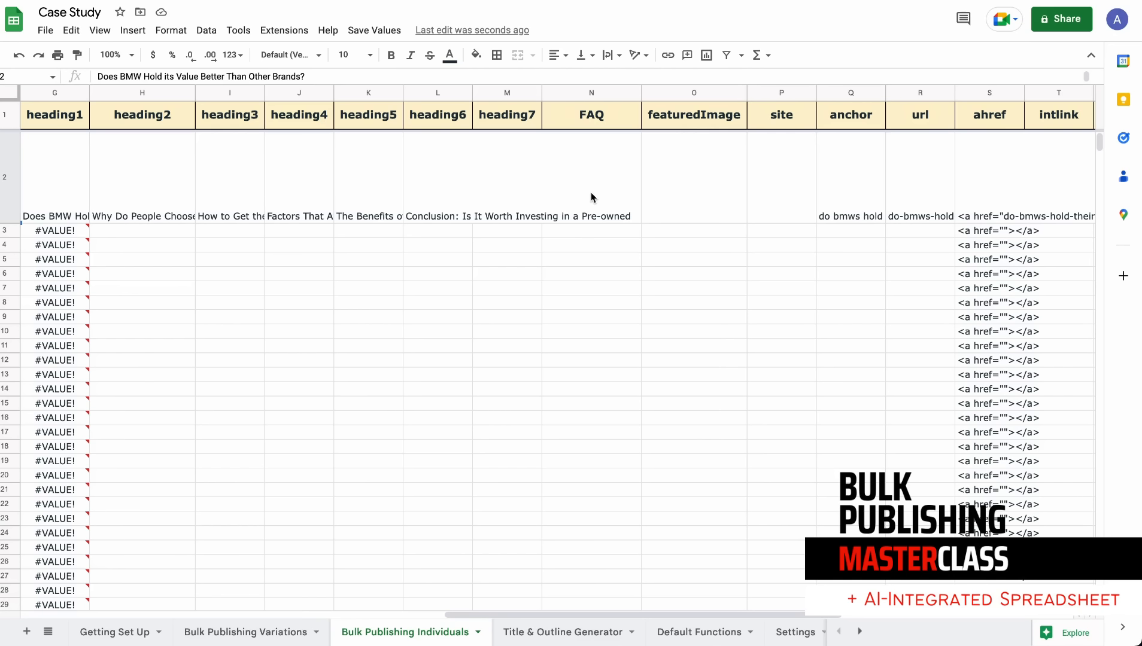
{"action": "mouse_move", "coordinate": [618, 167]}
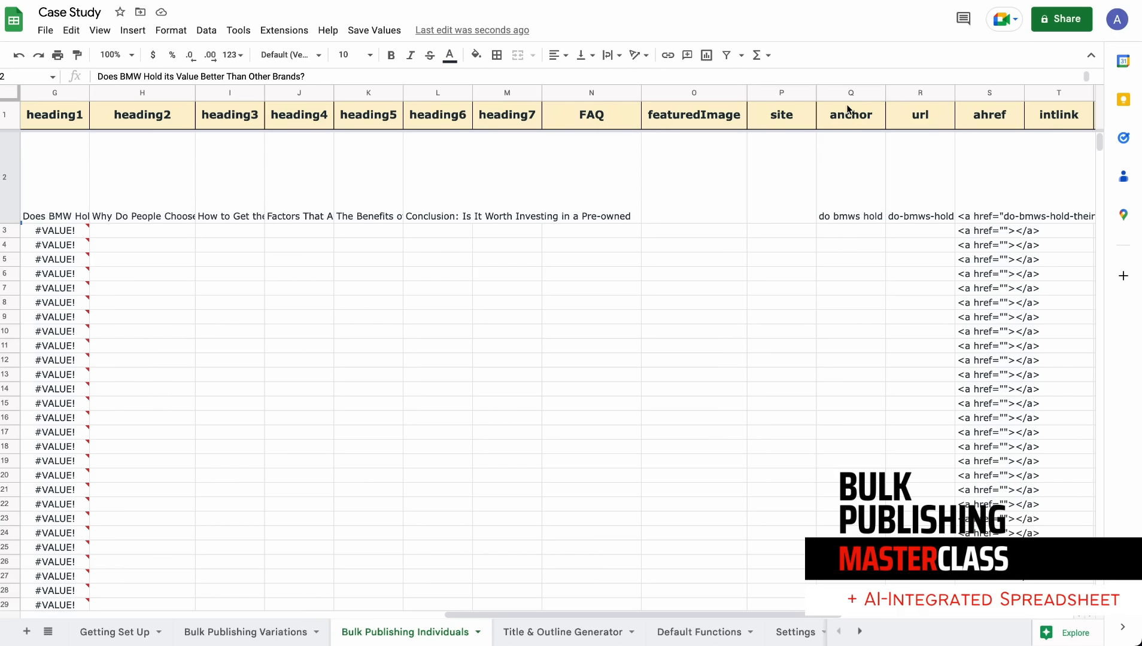
{"action": "mouse_move", "coordinate": [308, 201]}
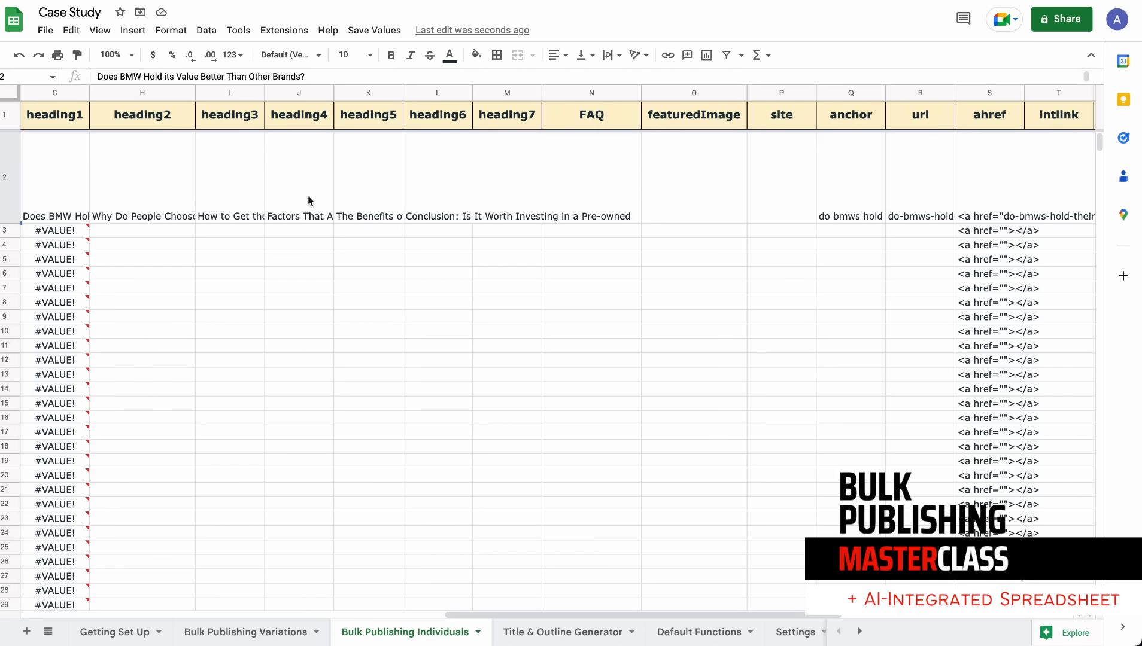
{"action": "mouse_move", "coordinate": [741, 167]}
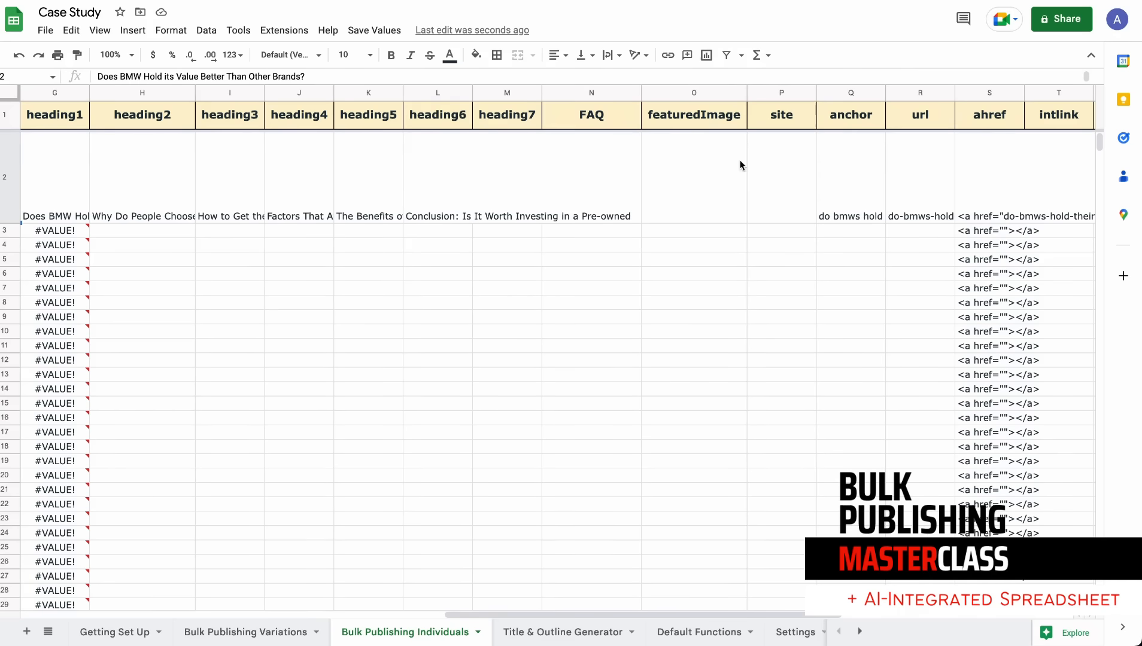
{"action": "mouse_move", "coordinate": [767, 183]}
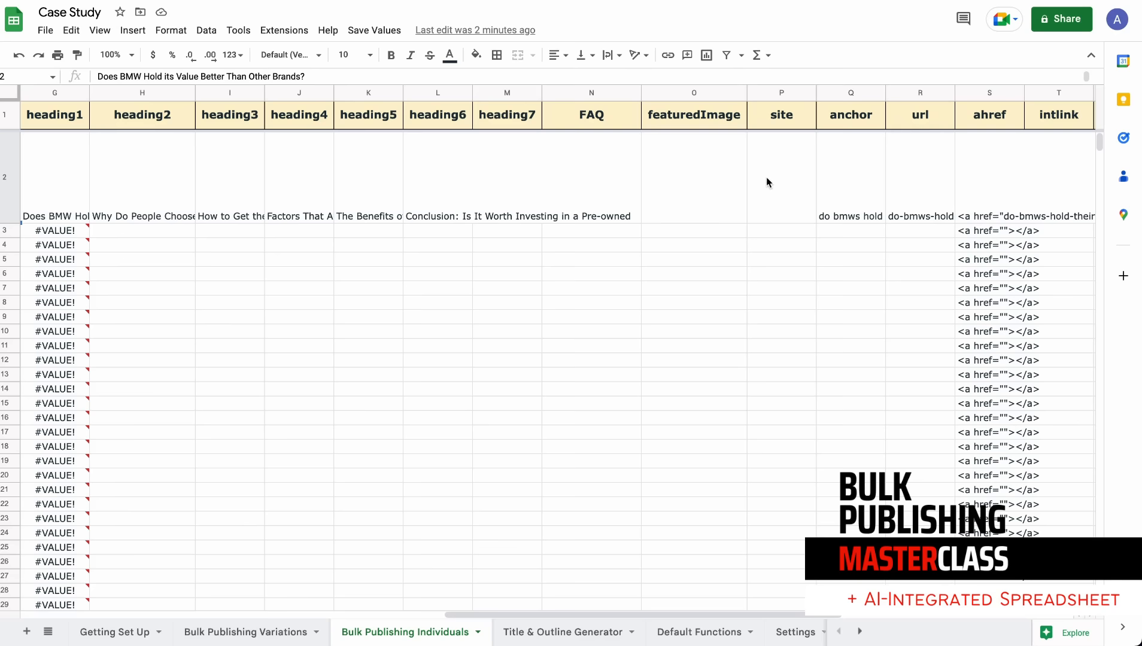
{"action": "left_click", "coordinate": [591, 179]}
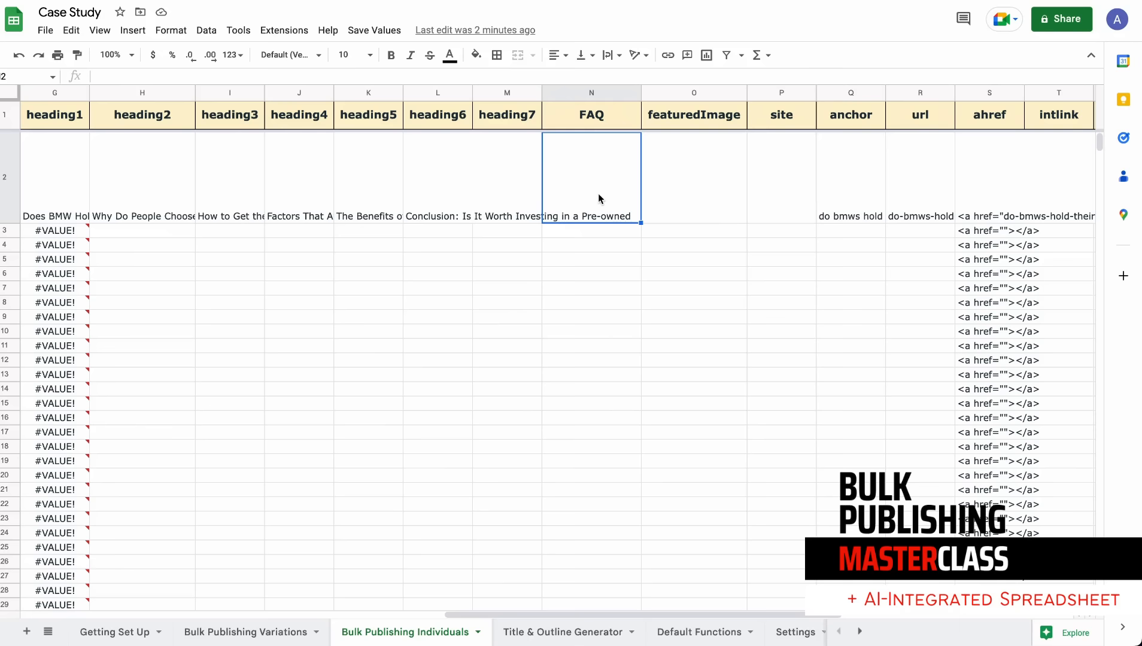
{"action": "left_click", "coordinate": [298, 177]}
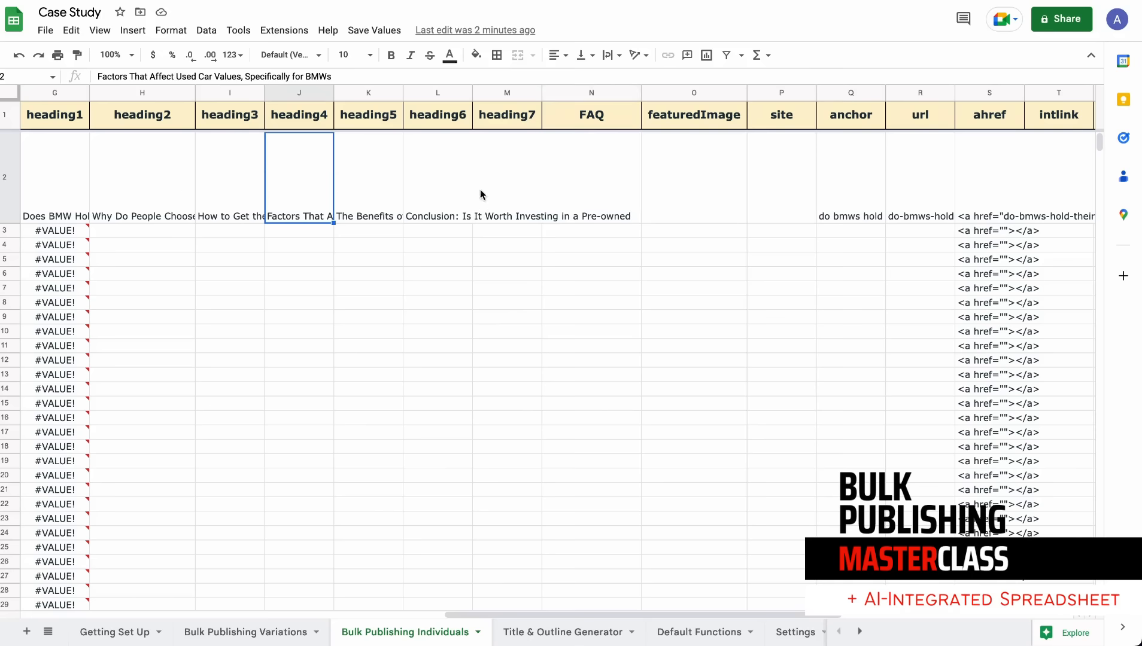
{"action": "left_click", "coordinate": [781, 177]}
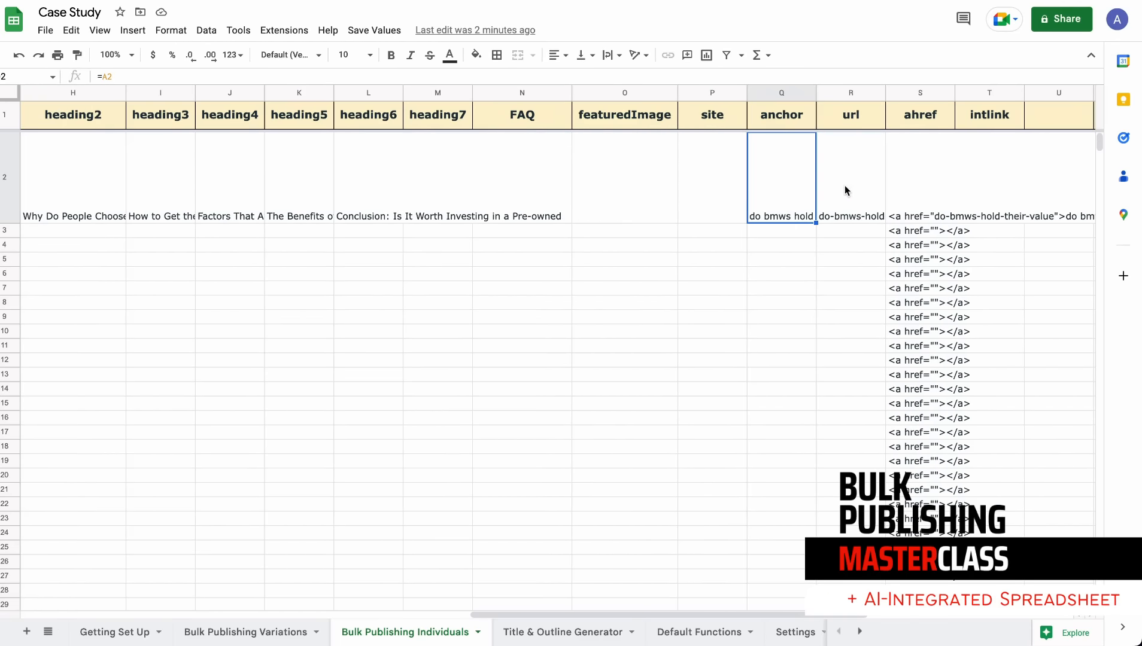
{"action": "mouse_move", "coordinate": [781, 196]}
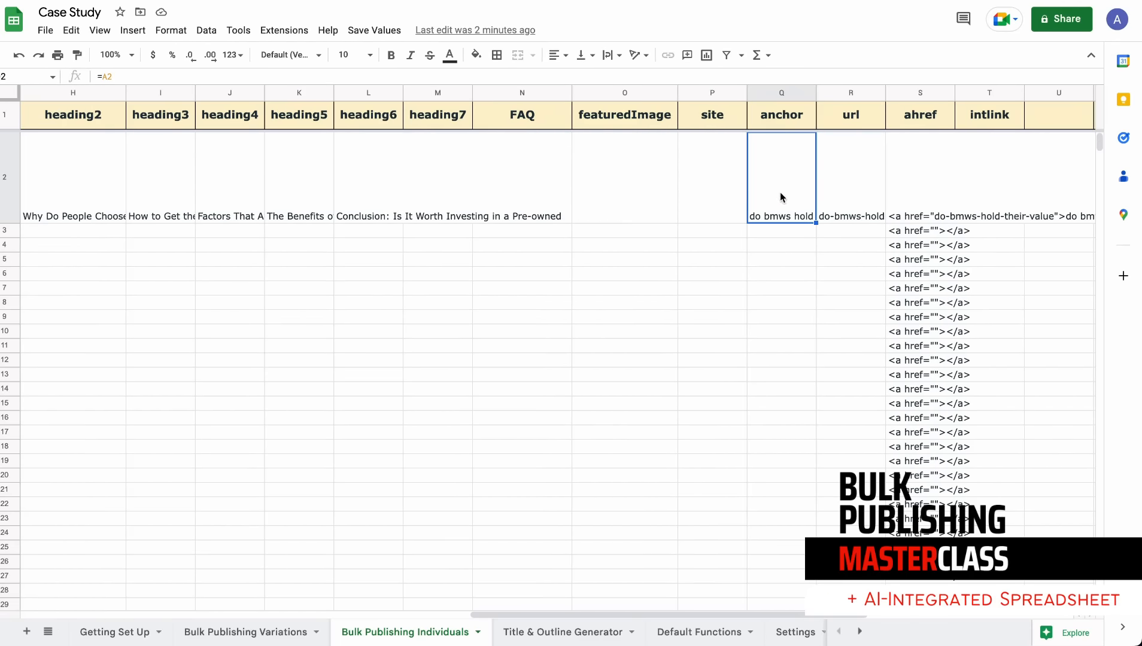
{"action": "scroll", "scroll_direction": "right", "scroll_amount": 3}
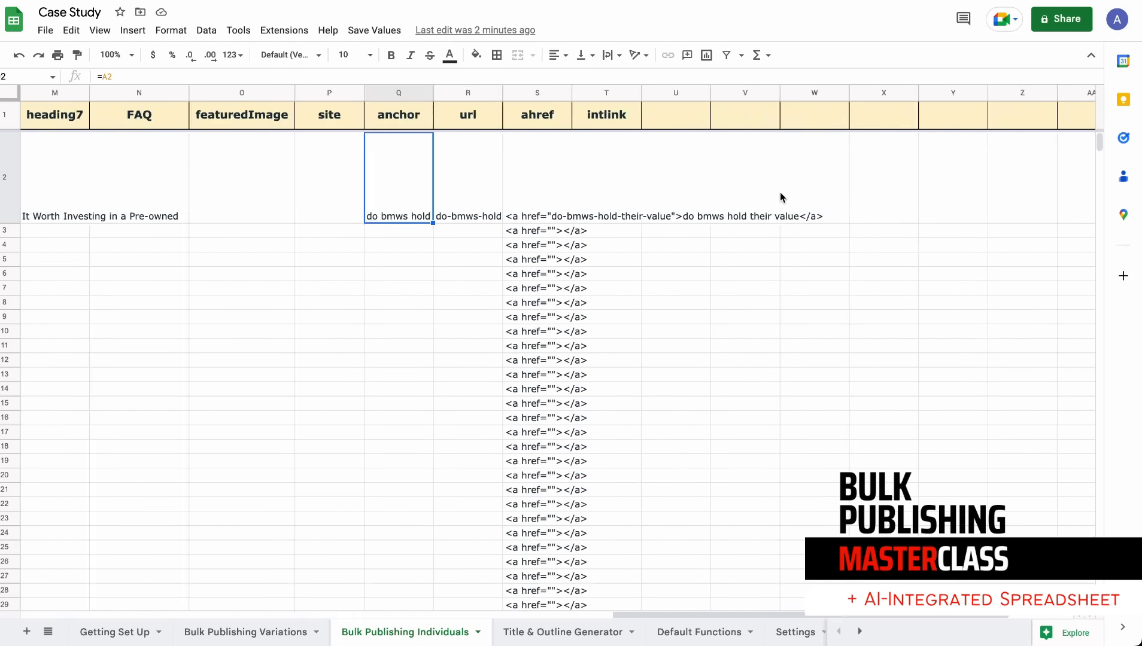
{"action": "mouse_move", "coordinate": [412, 200]}
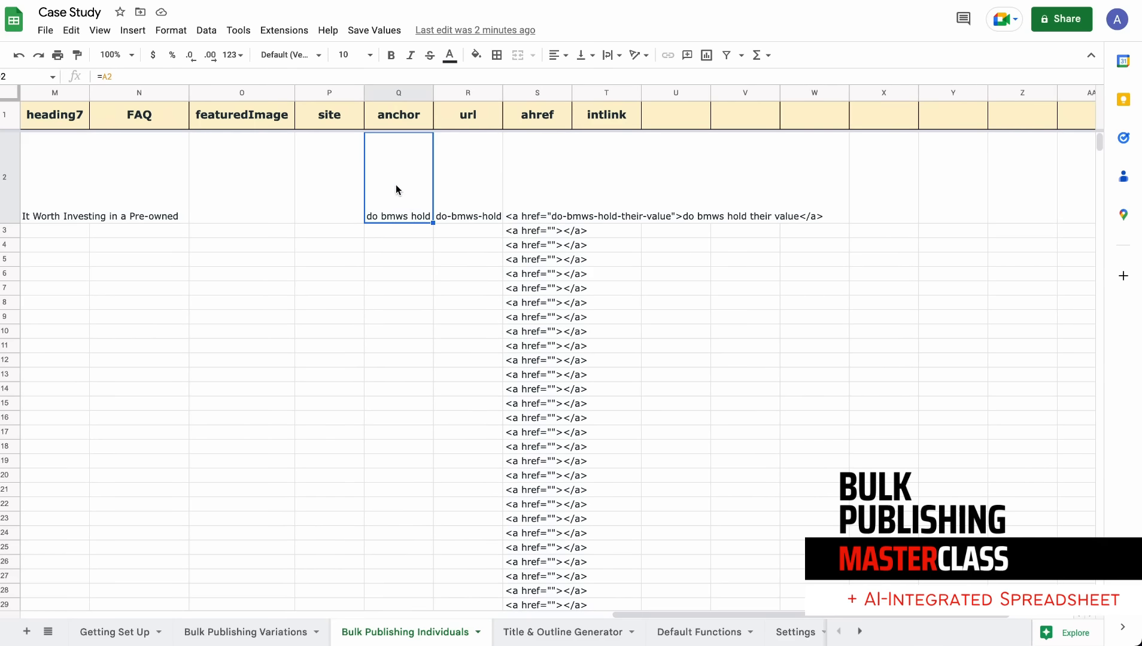
{"action": "mouse_move", "coordinate": [401, 197]}
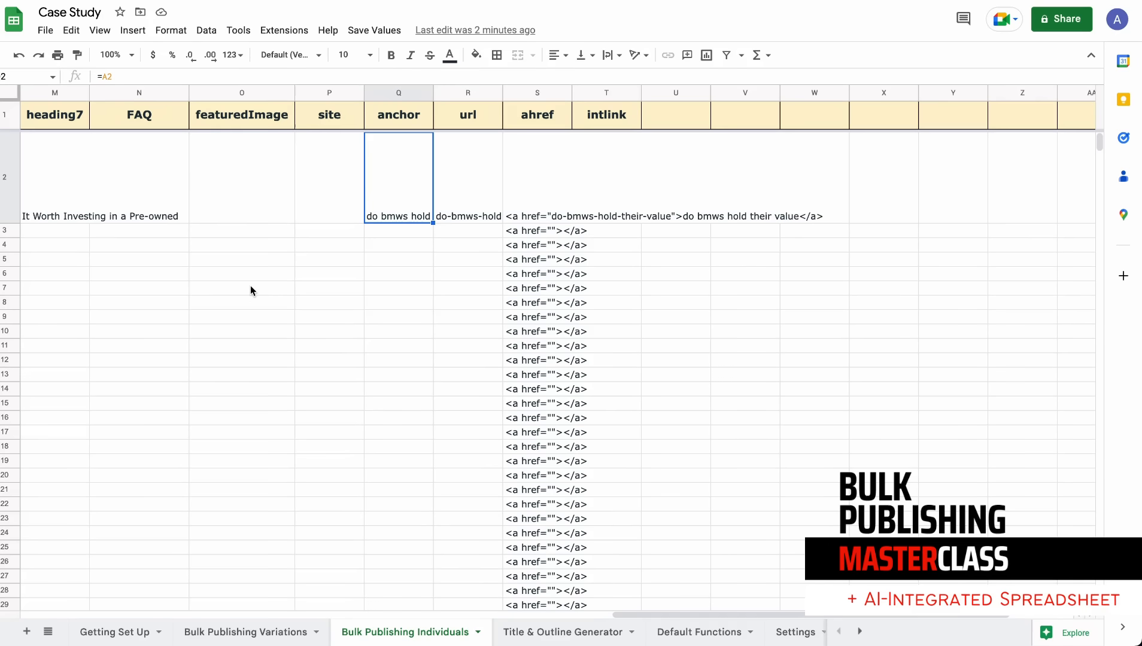
{"action": "mouse_move", "coordinate": [114, 251]}
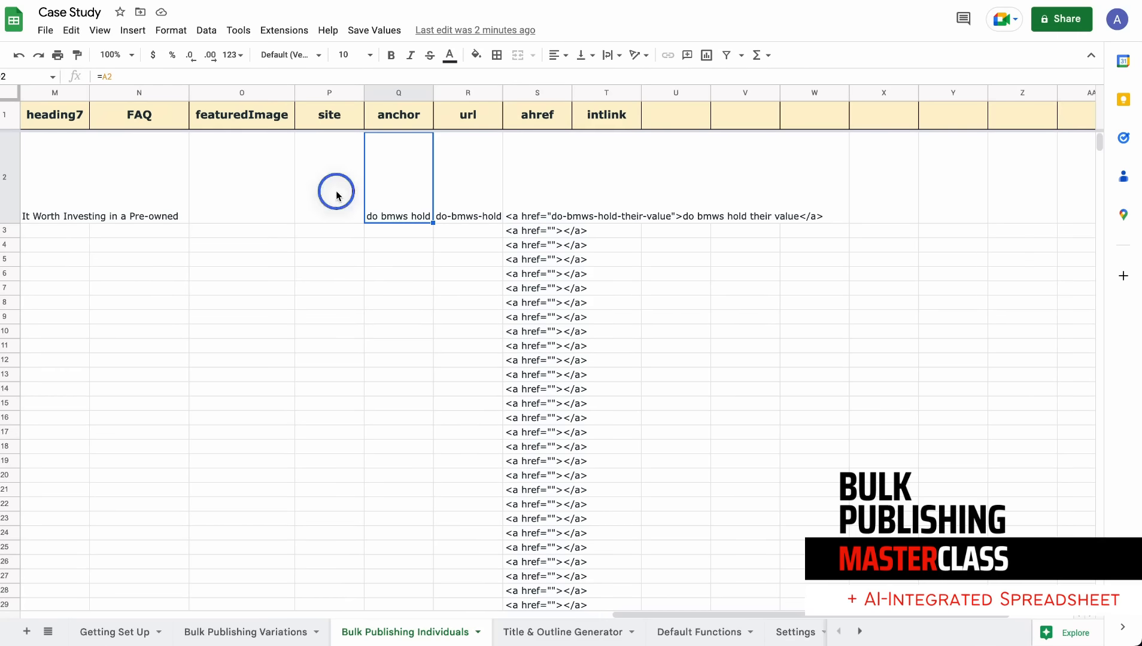
{"action": "left_click", "coordinate": [328, 177]}
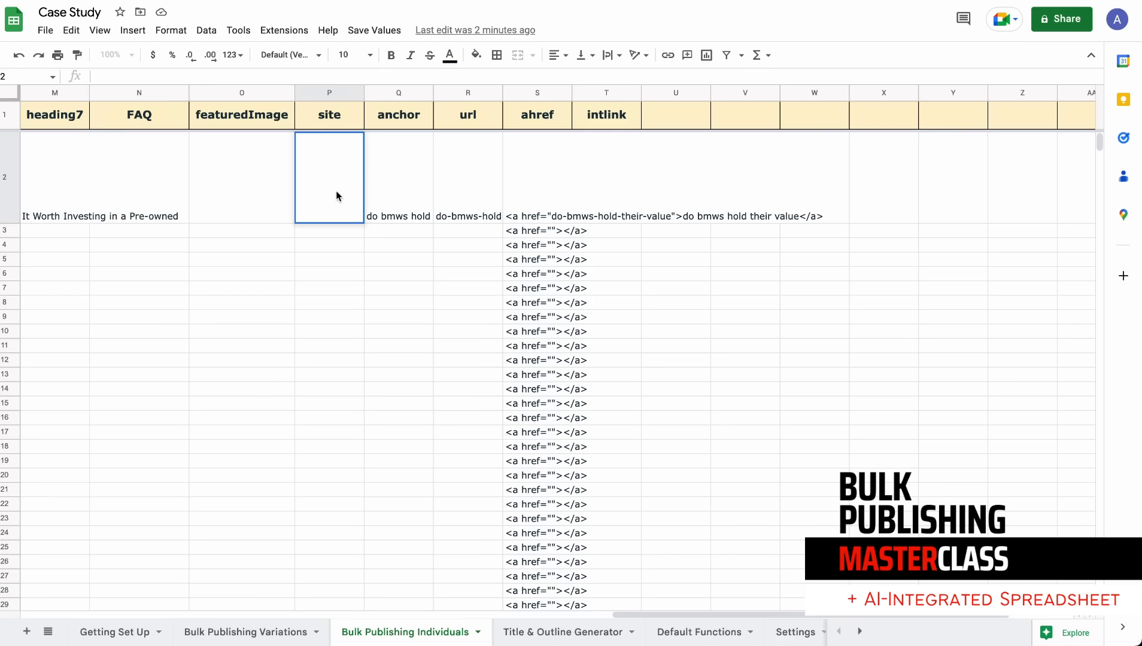
{"action": "type", "text": "h"}
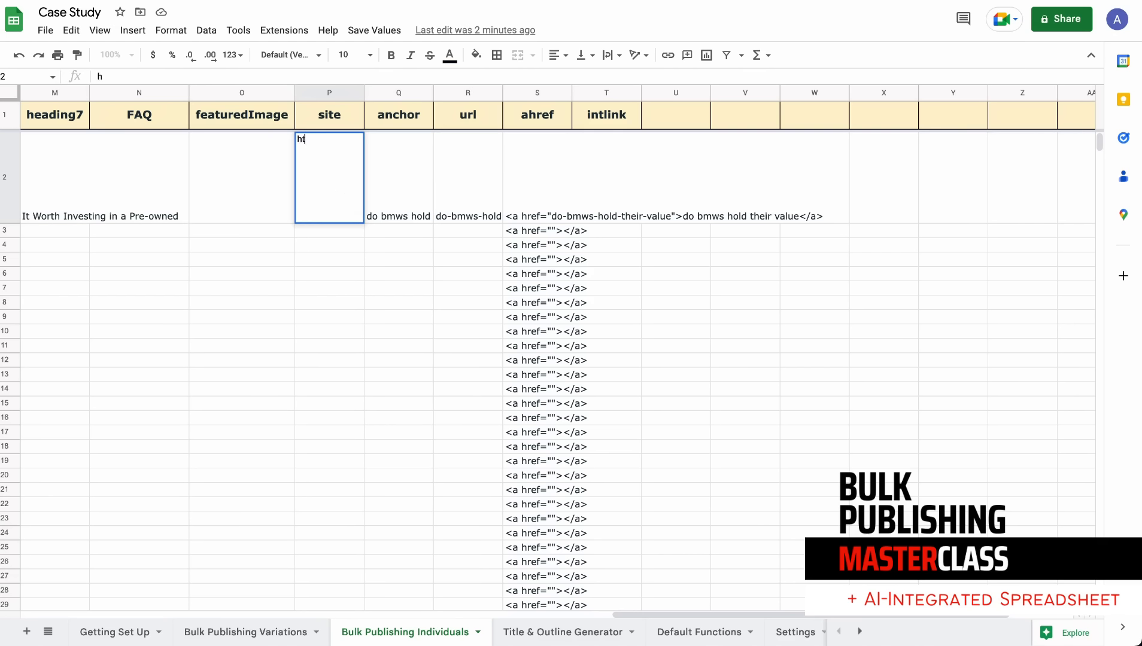
{"action": "type", "text": "ttps://ariellephoenix.com"}
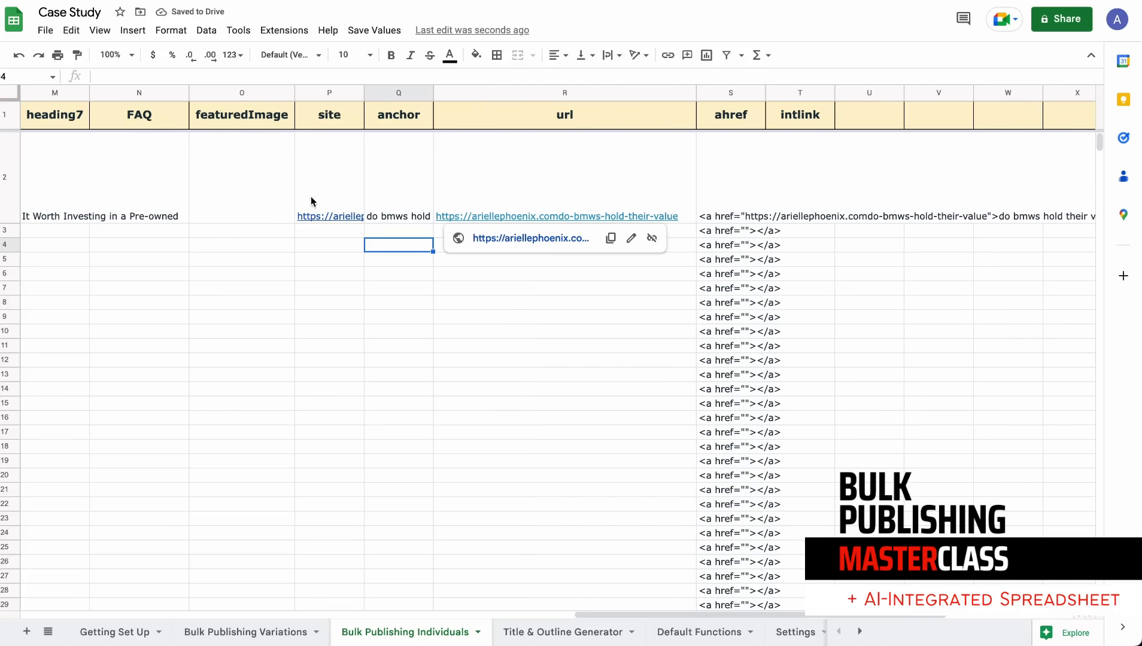
Change the url formula to =concatenate(P2,"/",B2) and verify the site and anchor values.
{"action": "left_click", "coordinate": [565, 175]}
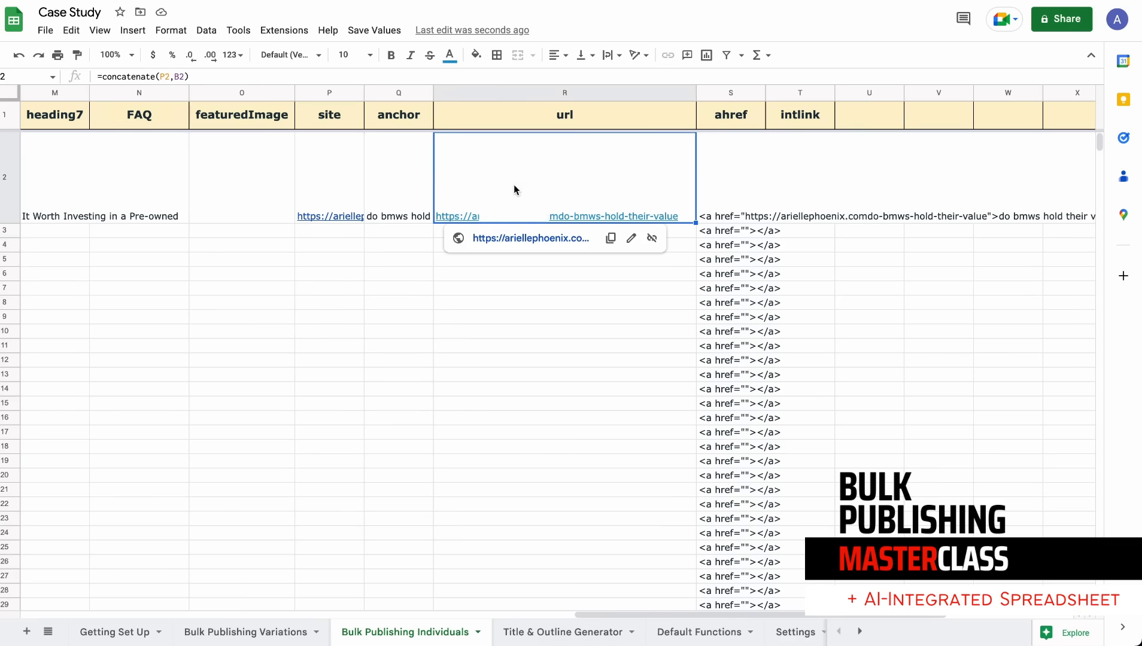
{"action": "double_click", "coordinate": [565, 177]}
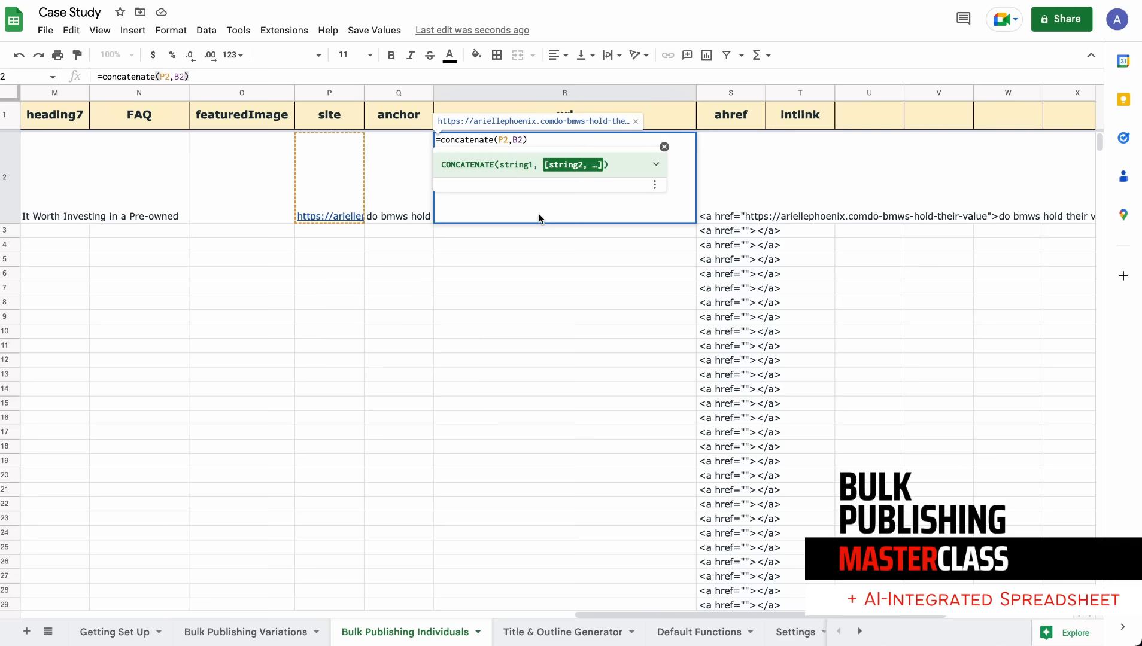
{"action": "type", "text": "\"/\","}
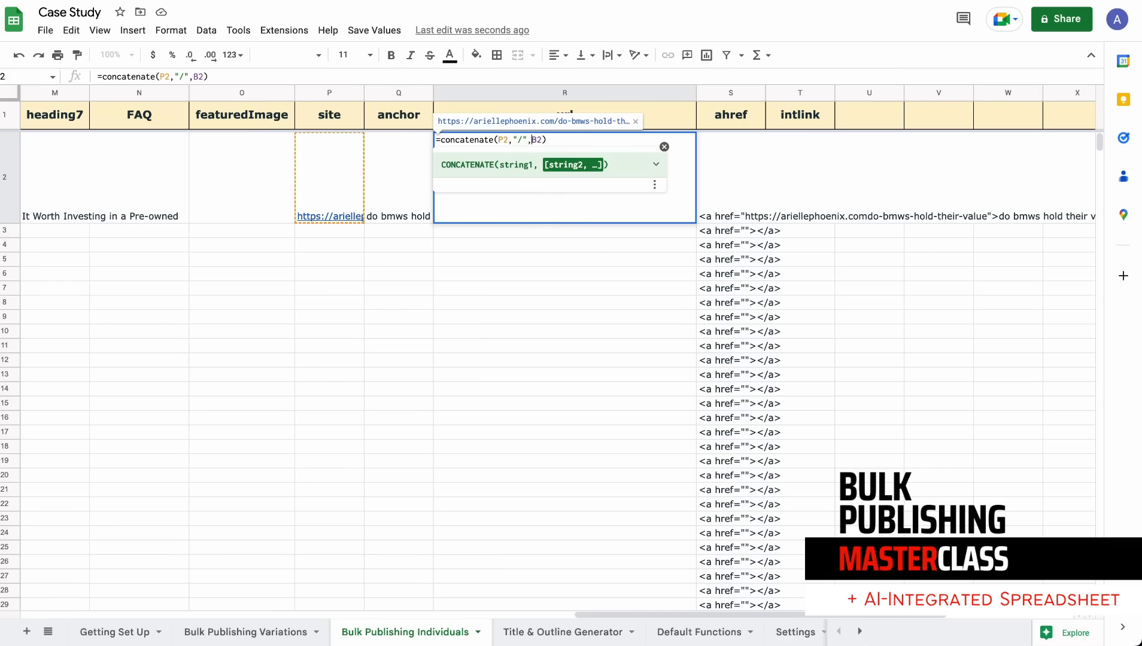
{"action": "key", "text": "enter"}
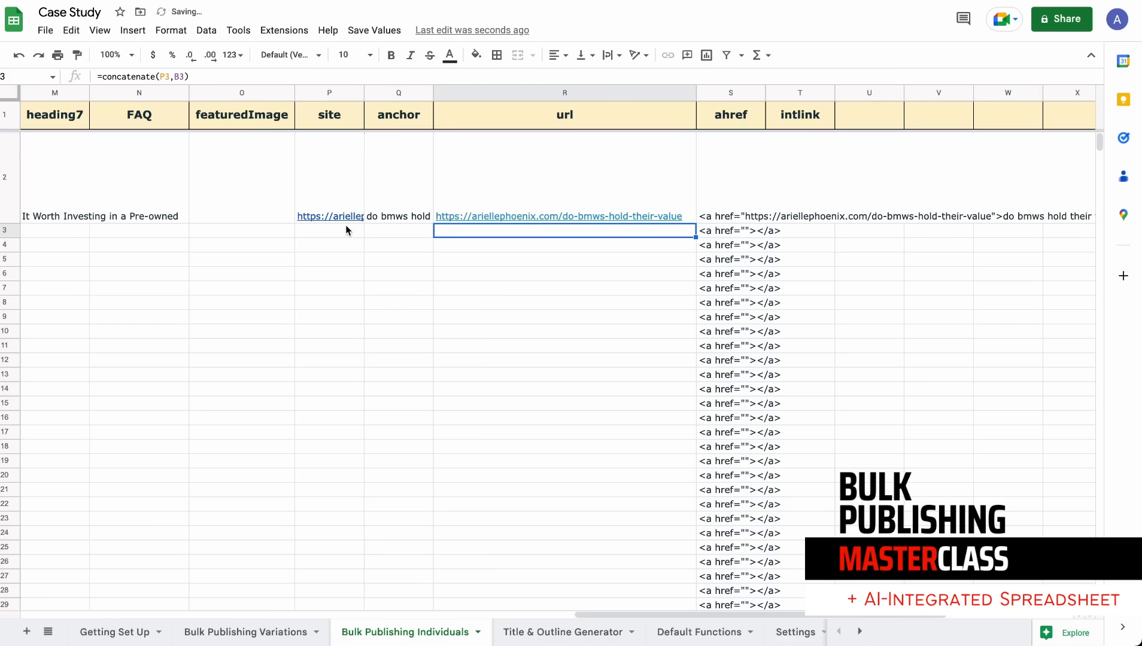
{"action": "left_click", "coordinate": [329, 174]}
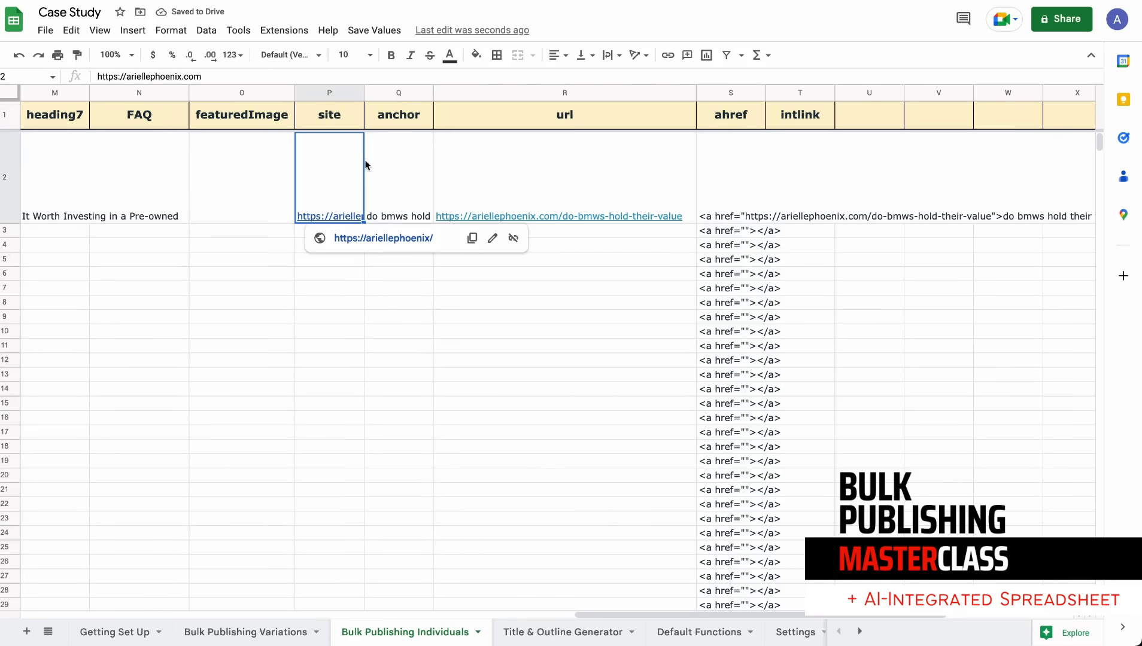
{"action": "left_click", "coordinate": [397, 175]}
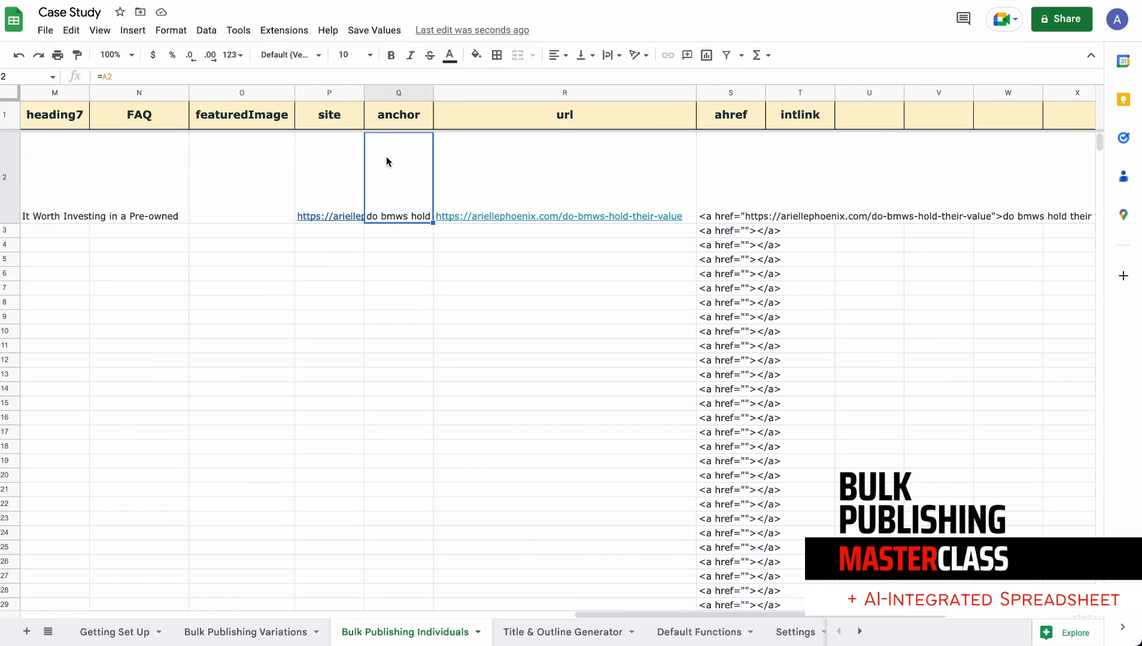
{"action": "mouse_move", "coordinate": [397, 166]}
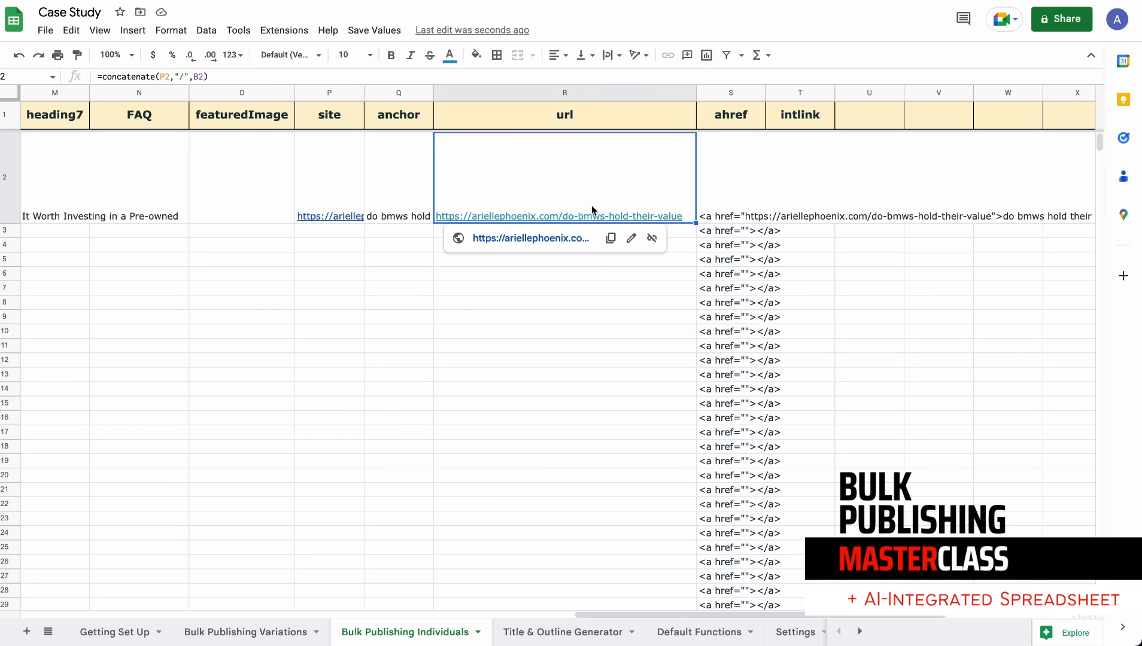
{"action": "mouse_move", "coordinate": [626, 196]}
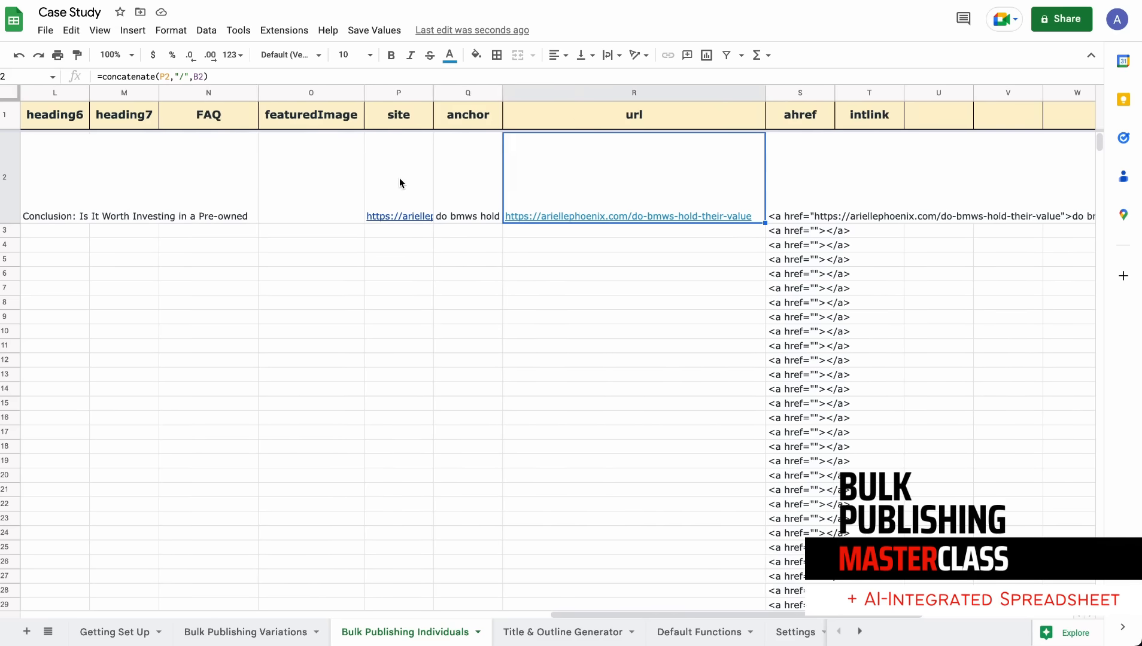
Review row 2's ahref and url formulas, select the intlink cell and widen its column.
{"action": "scroll", "scroll_direction": "right", "scroll_amount": 3}
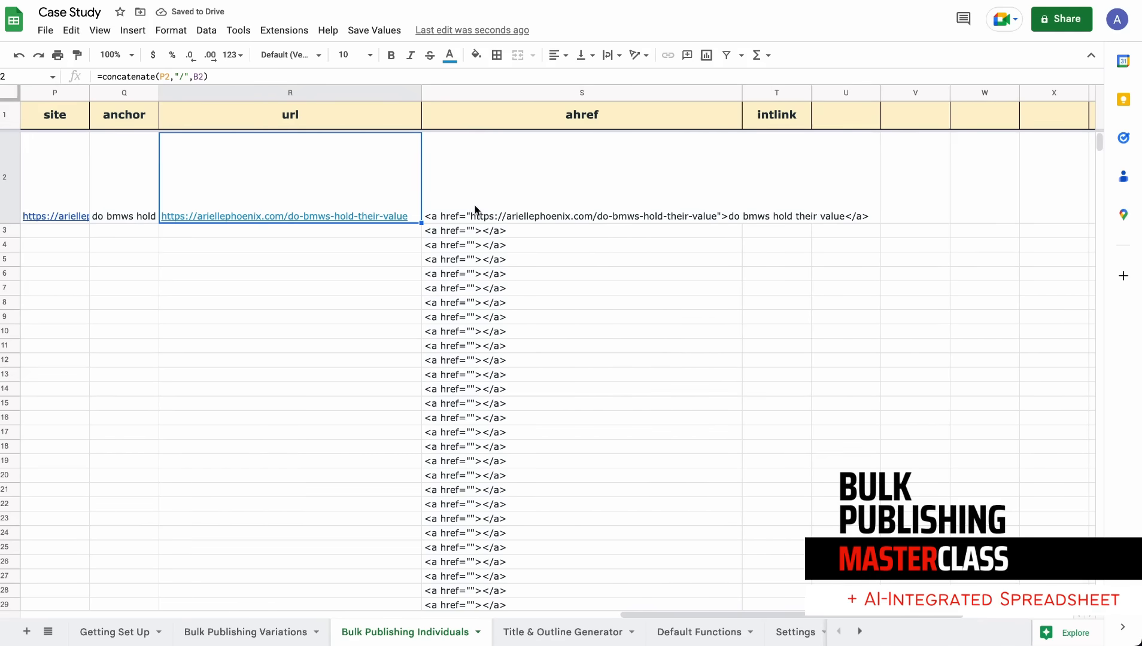
{"action": "left_click", "coordinate": [582, 175]}
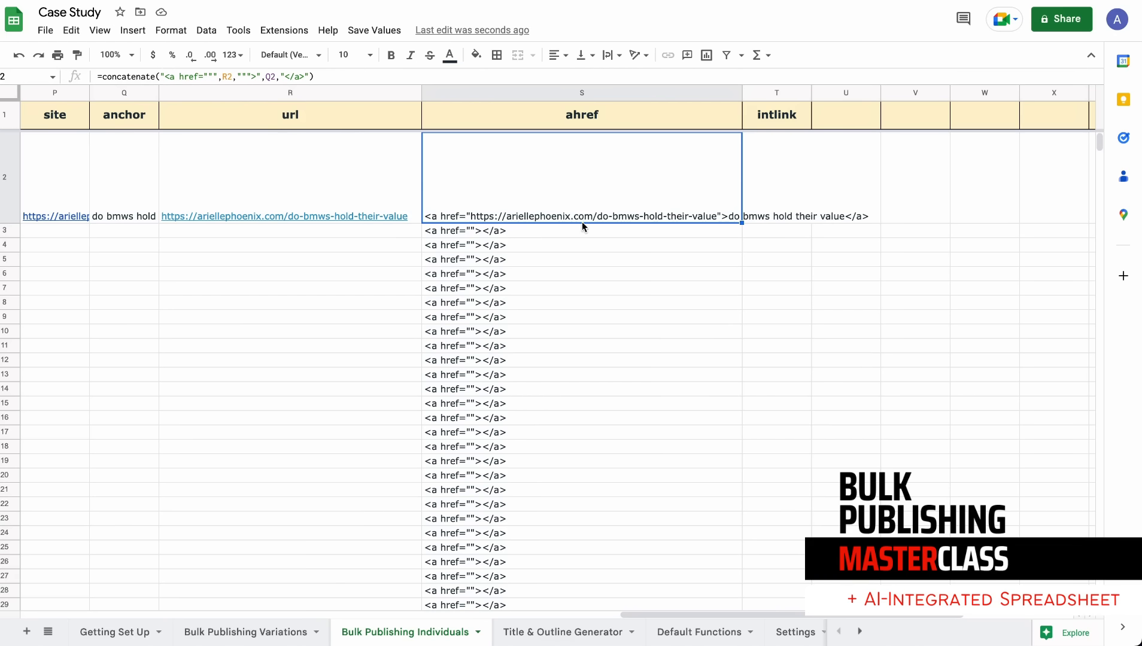
{"action": "mouse_move", "coordinate": [438, 234]}
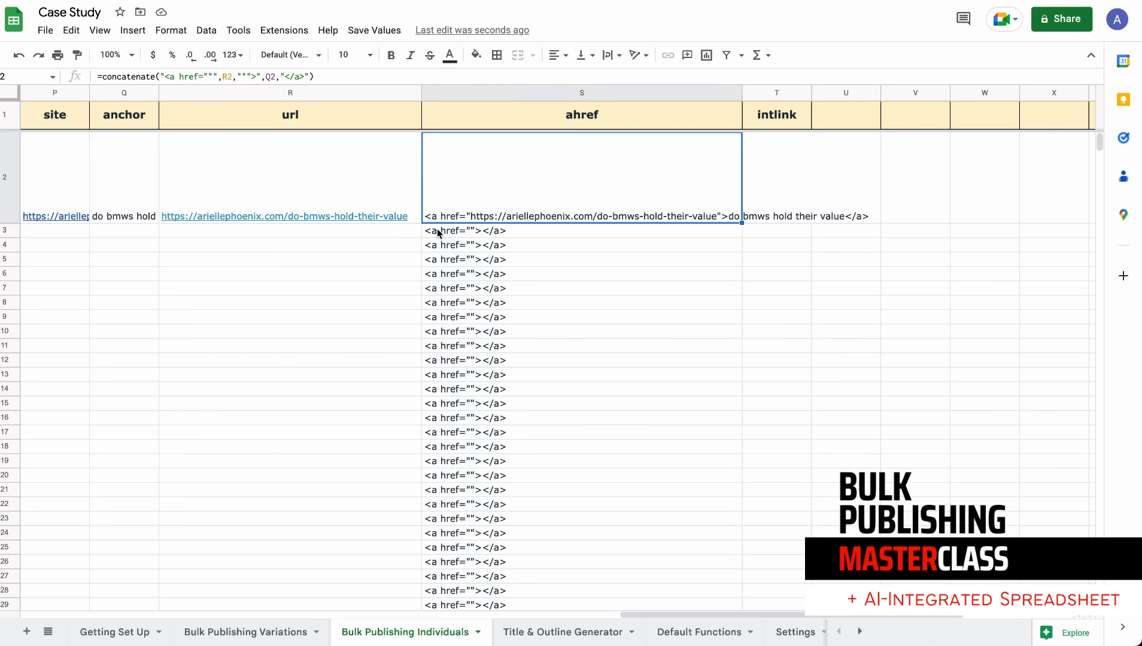
{"action": "left_click", "coordinate": [290, 175]}
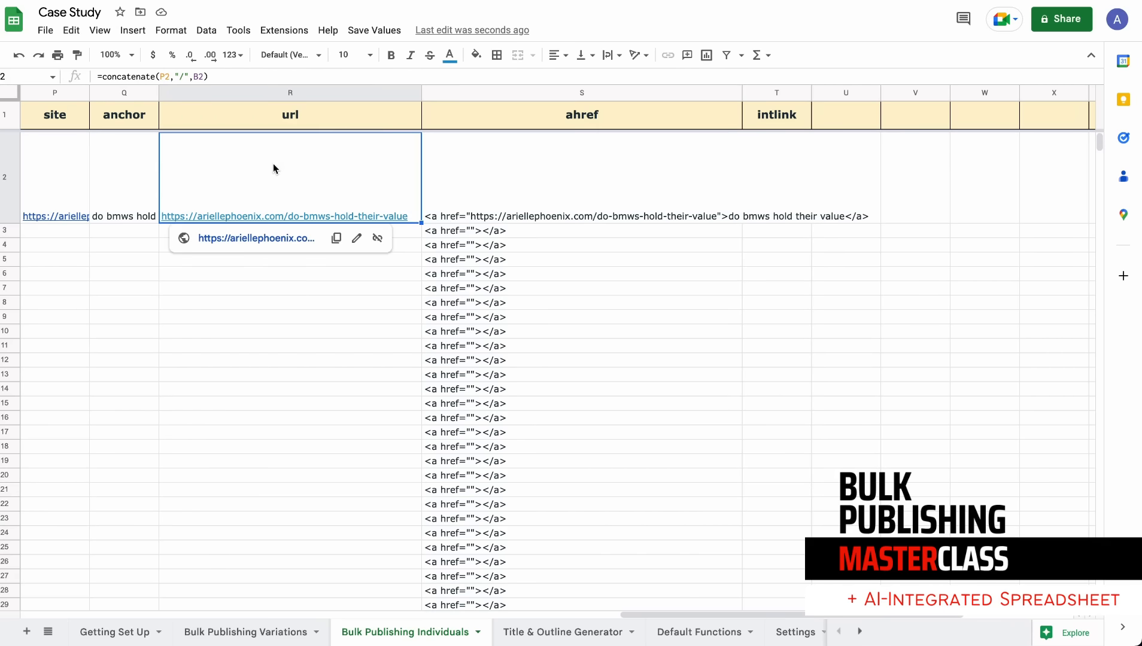
{"action": "left_click", "coordinate": [581, 151]}
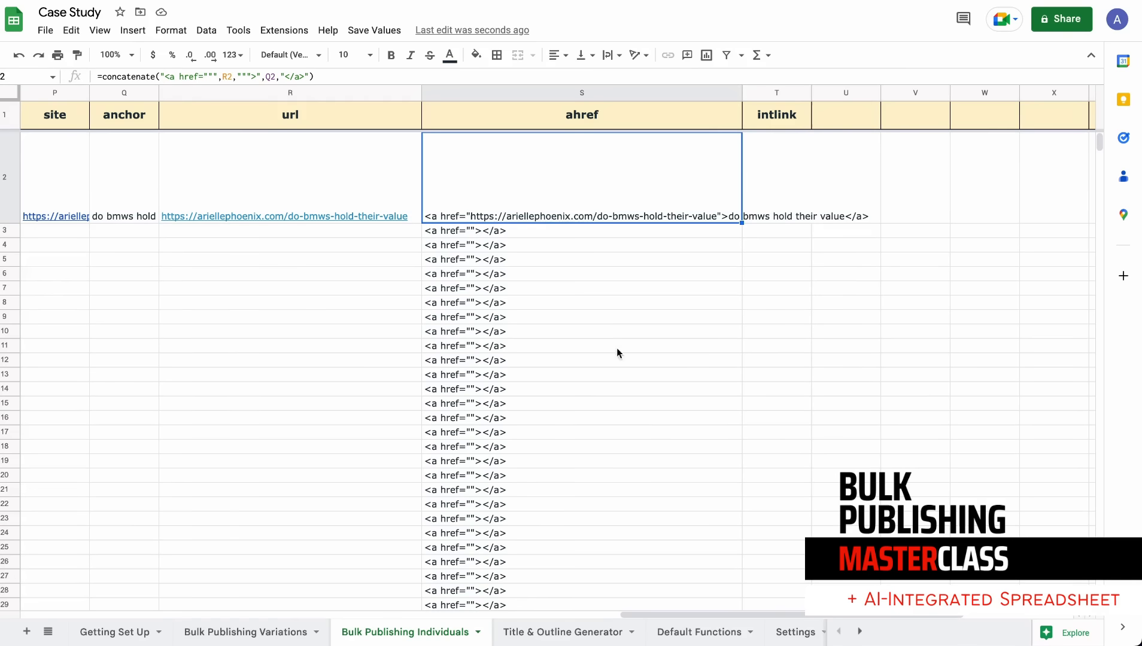
{"action": "left_click", "coordinate": [777, 178]}
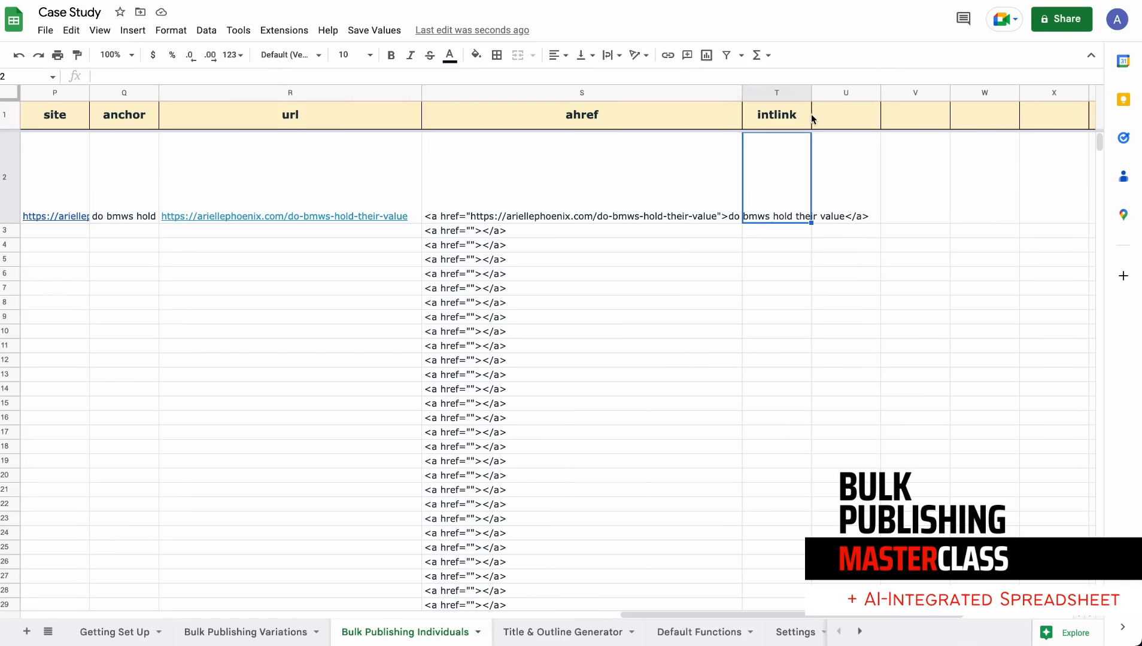
{"action": "mouse_move", "coordinate": [925, 96]}
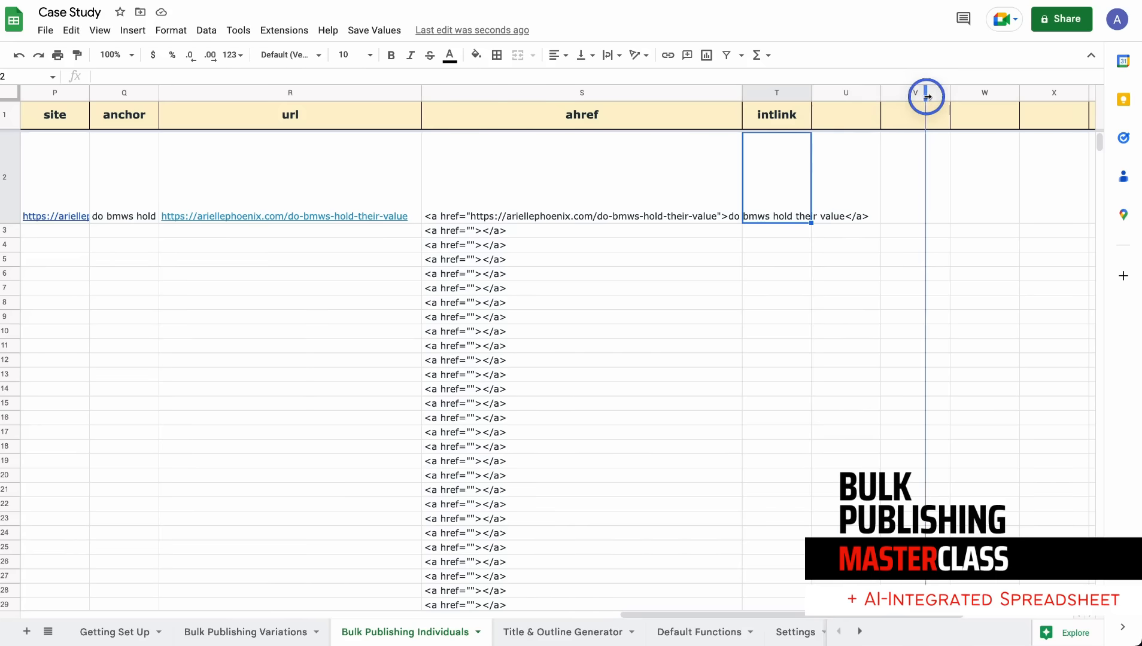
{"action": "left_click_drag", "start_coordinate": [926, 96], "coordinate": [943, 96]}
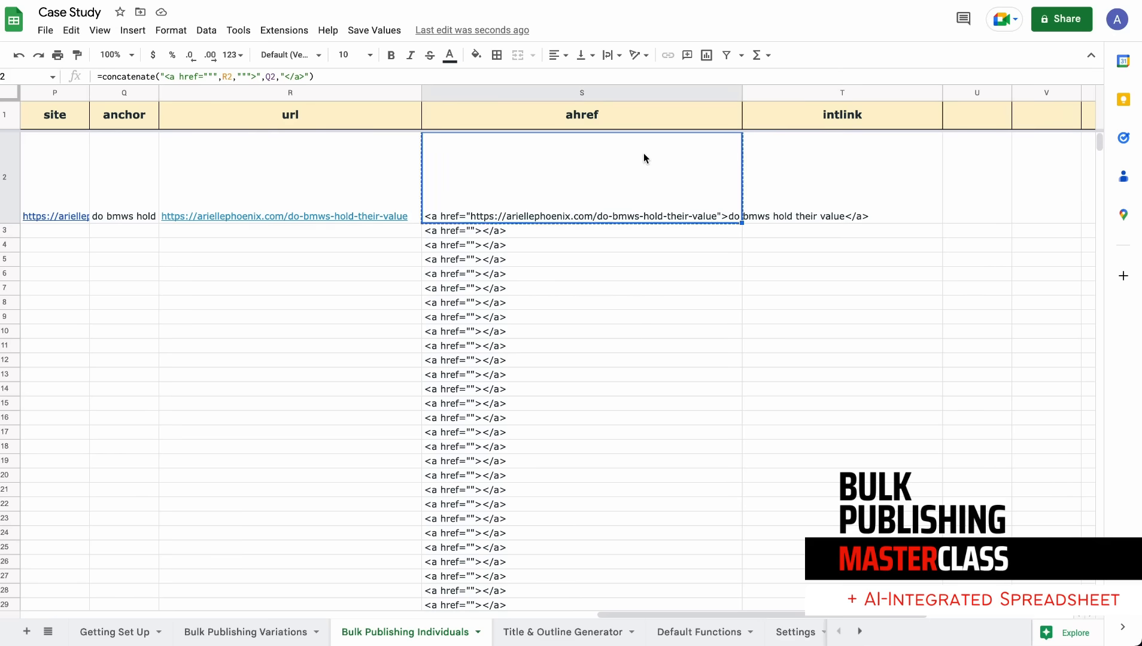
Type 'You may also be interested in learning if' in T2 ahead of the pasted ahref link.
{"action": "left_click", "coordinate": [841, 178]}
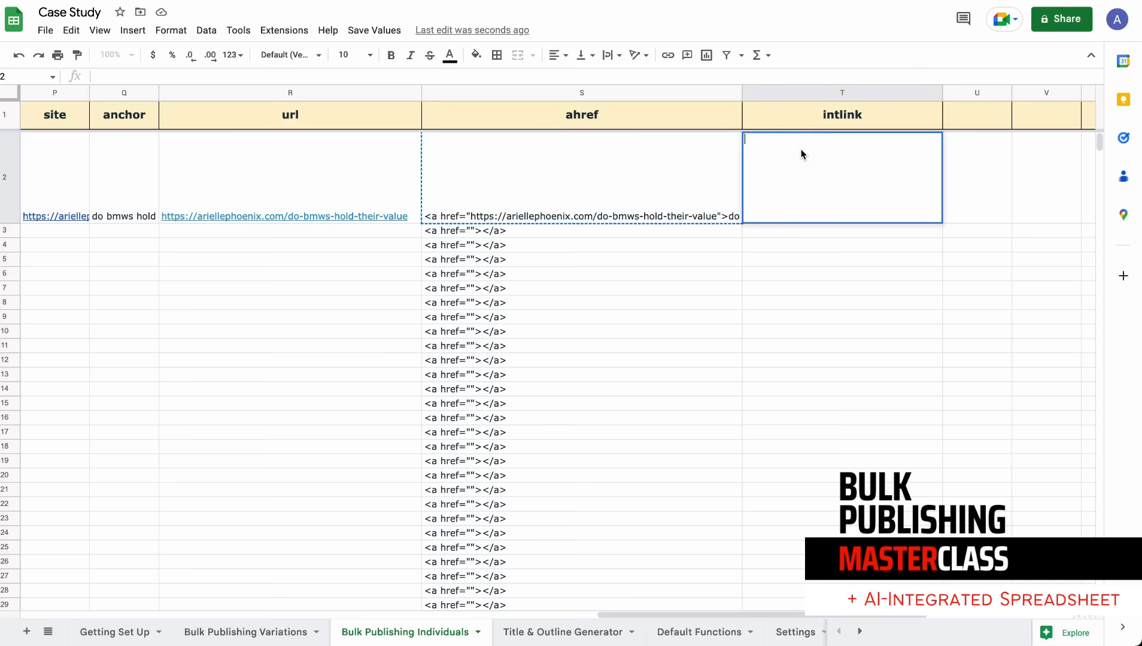
{"action": "type", "text": "You may also be"}
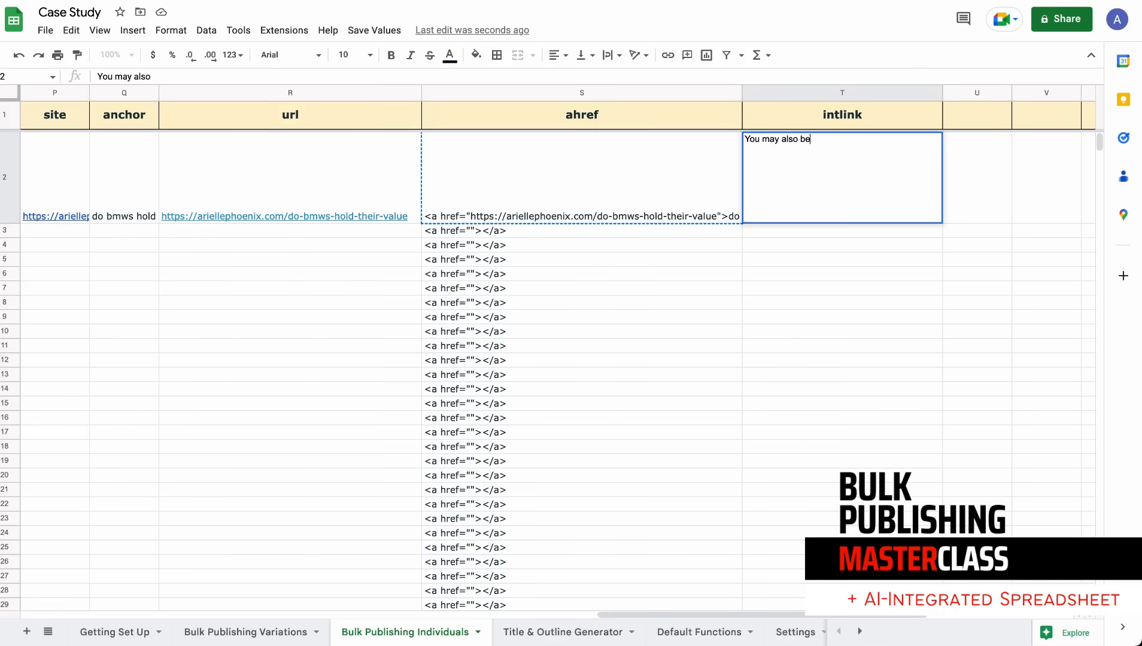
{"action": "type", "text": "interested in"}
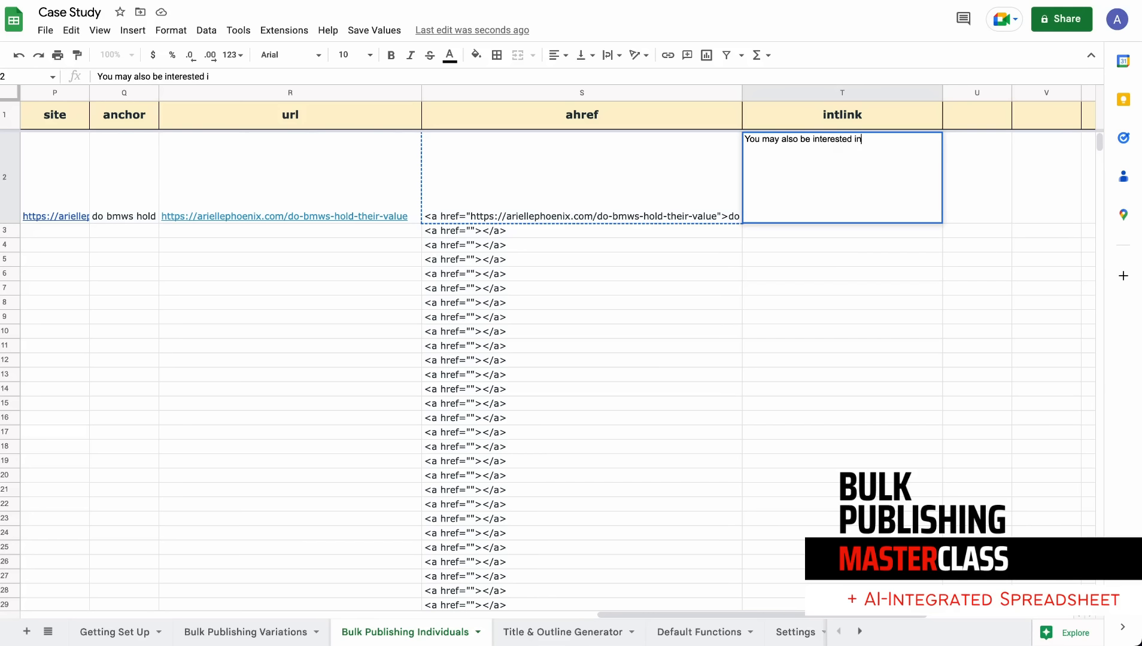
{"action": "type", "text": "le"}
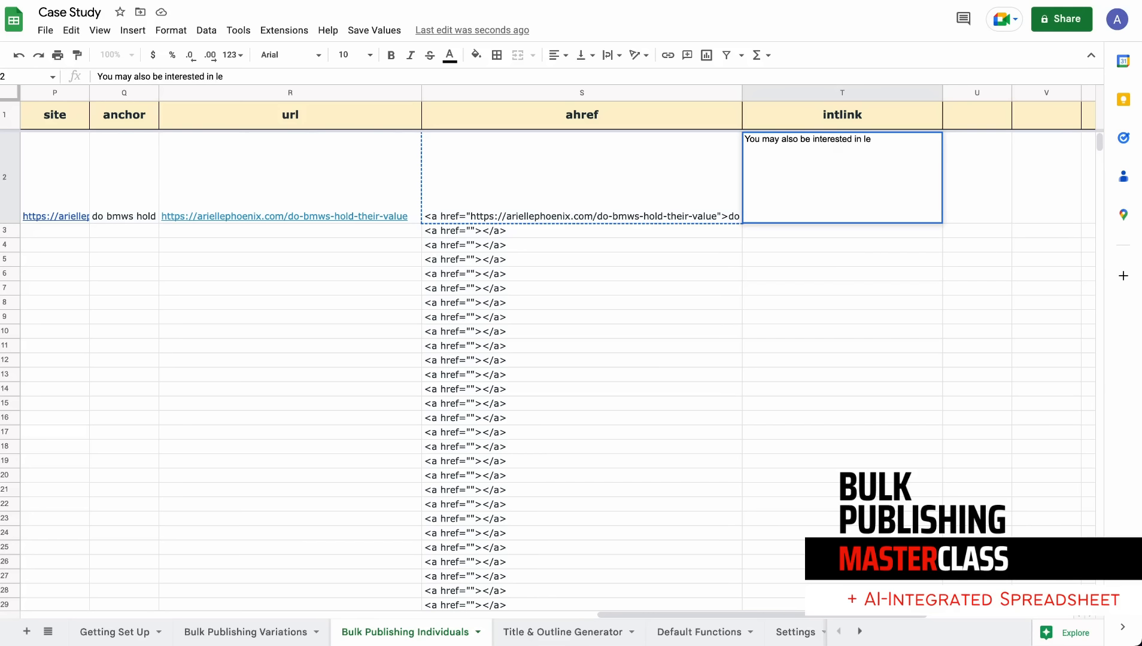
{"action": "type", "text": "arning"}
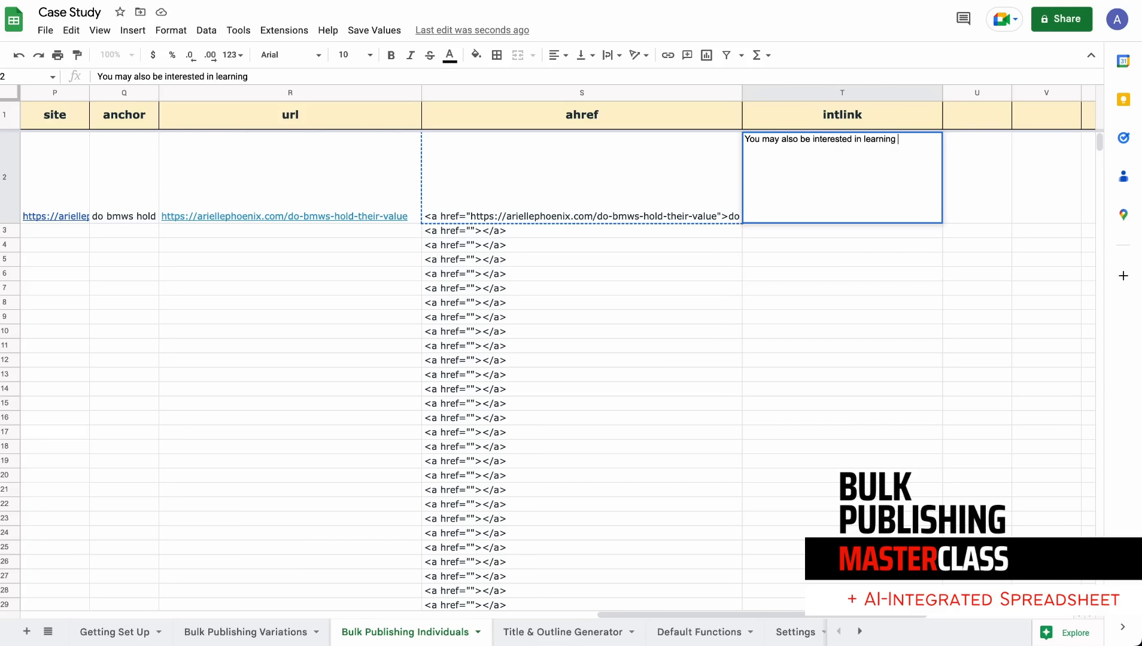
{"action": "type", "text": "if"}
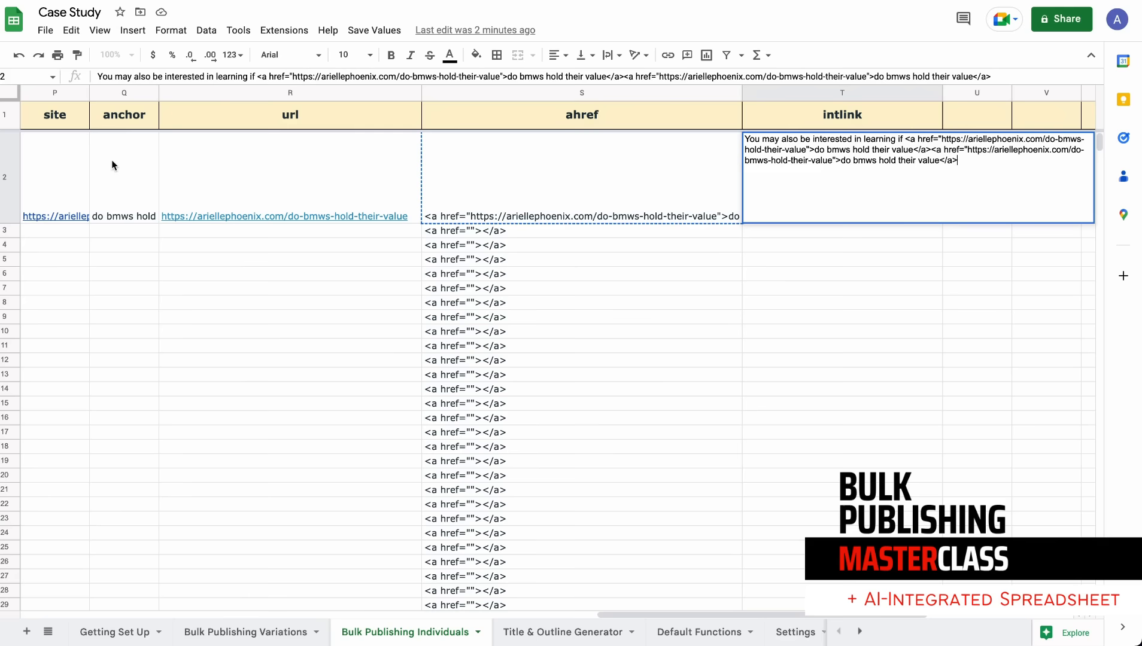
{"action": "mouse_move", "coordinate": [46, 313]}
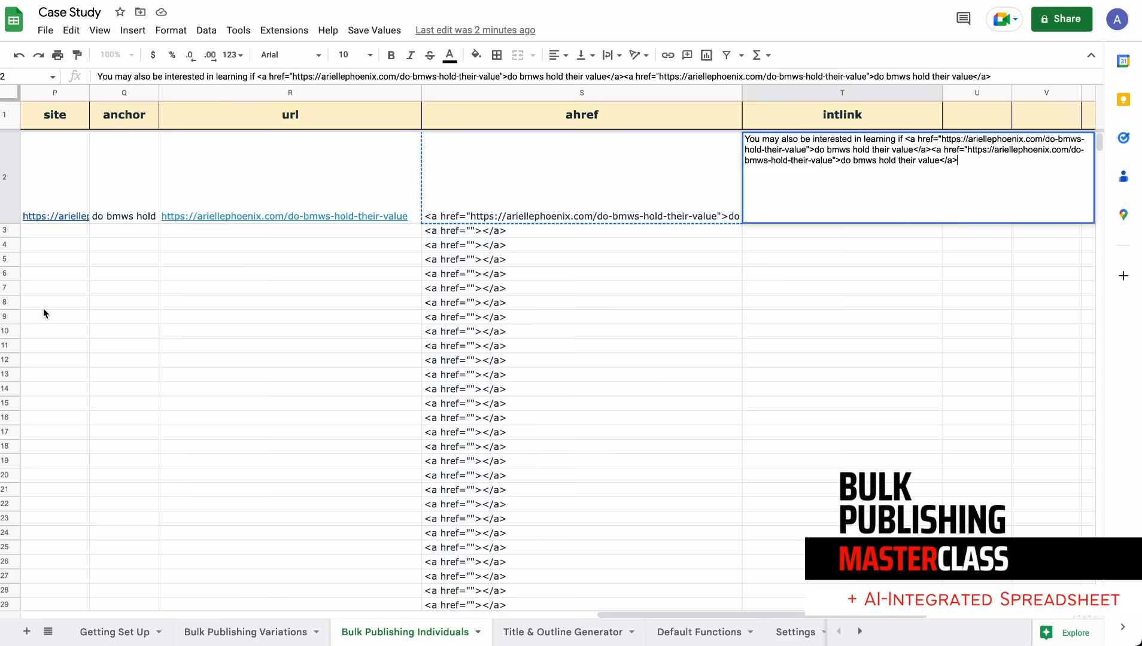